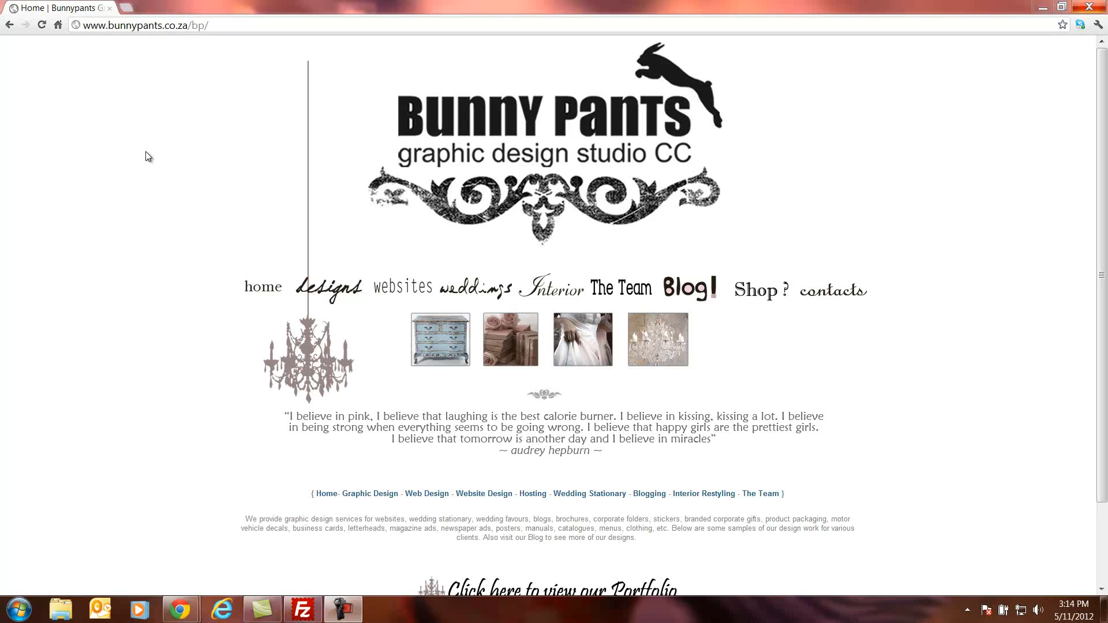
{"action": "mouse_move", "coordinate": [195, 220]}
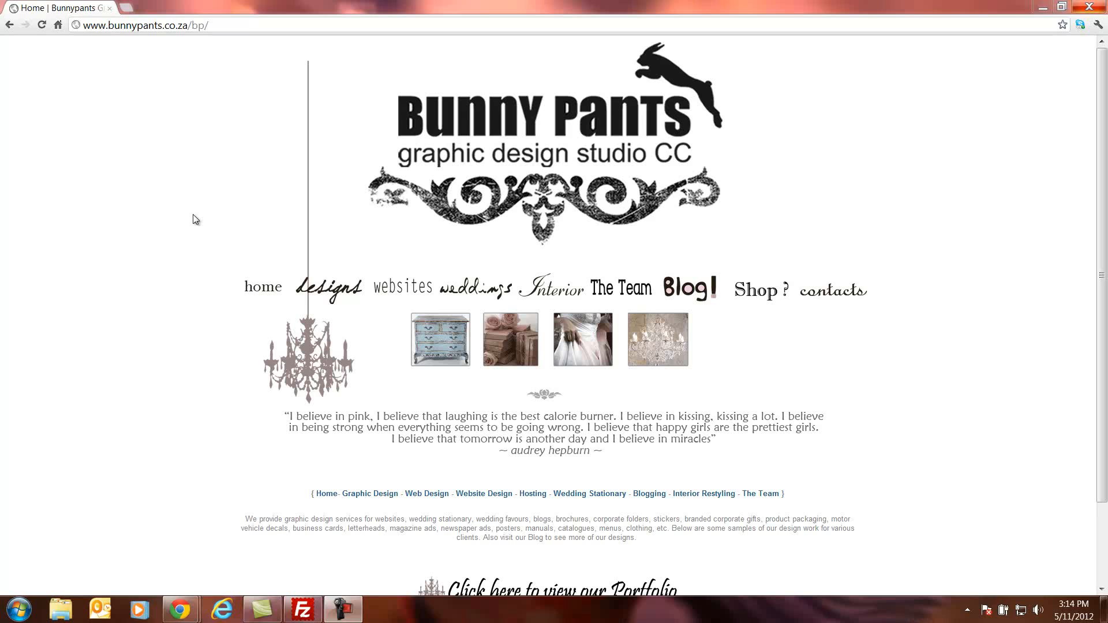
{"action": "mouse_move", "coordinate": [169, 605]}
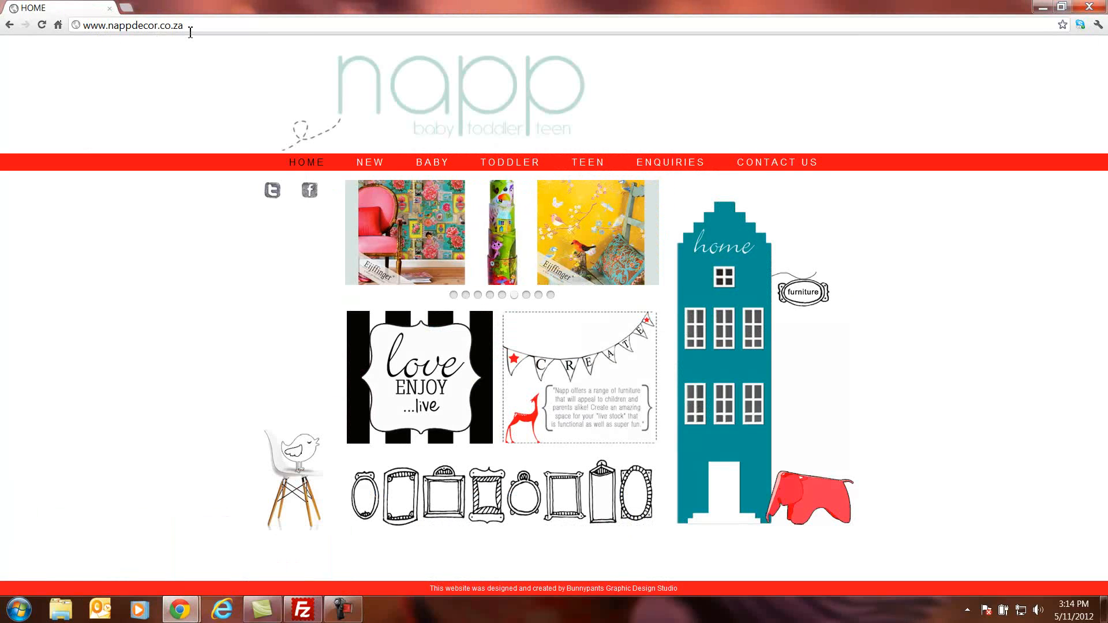
{"action": "mouse_move", "coordinate": [760, 325]}
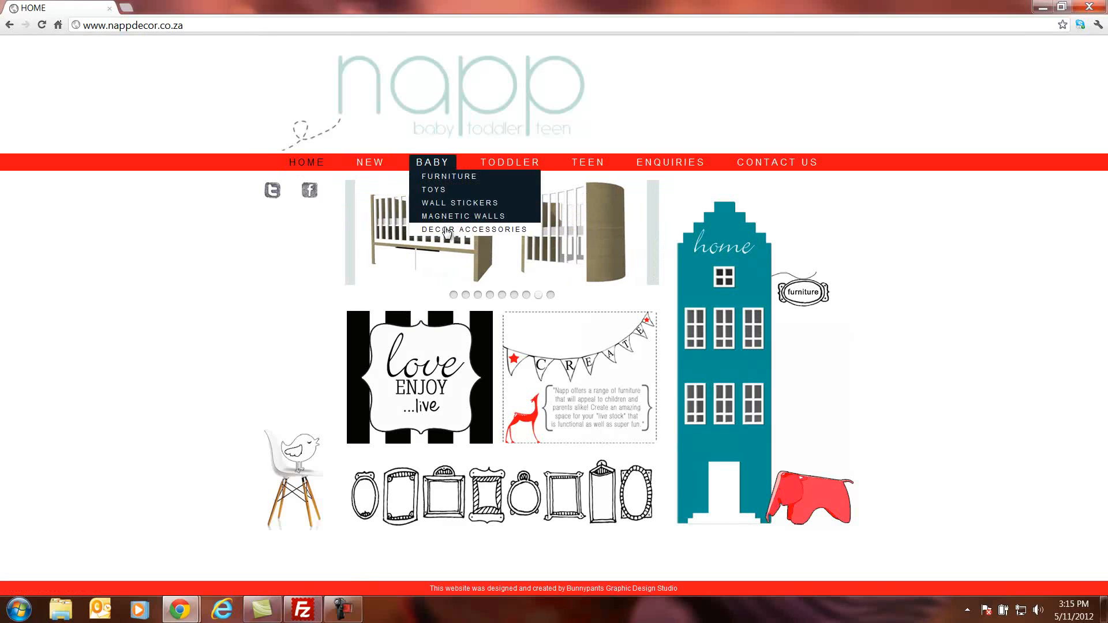
{"action": "mouse_move", "coordinate": [510, 162]}
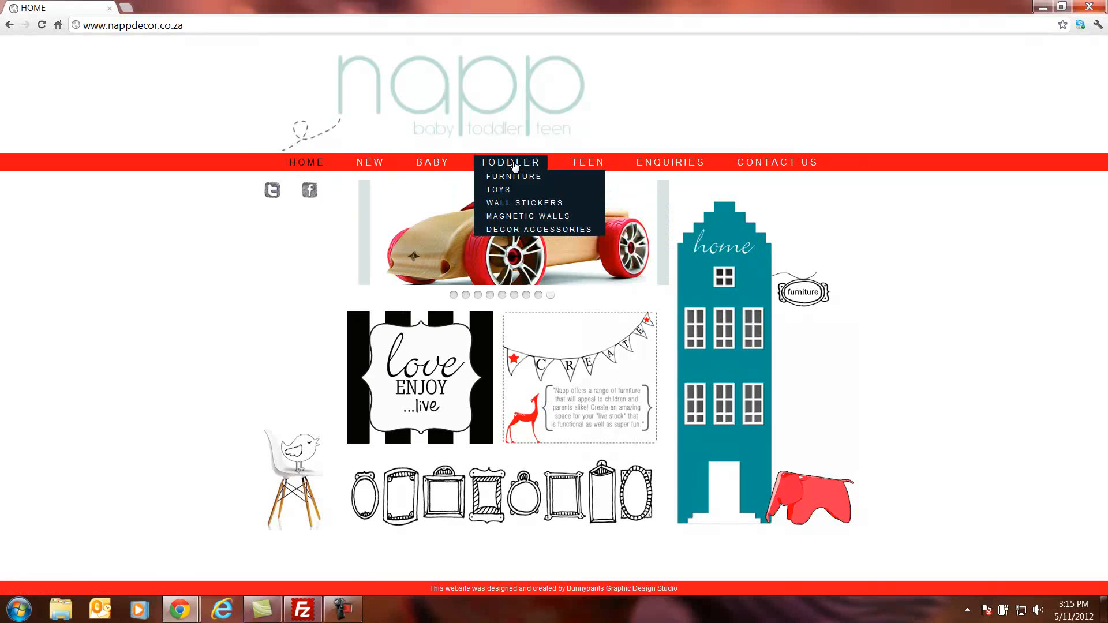
{"action": "mouse_move", "coordinate": [513, 176]}
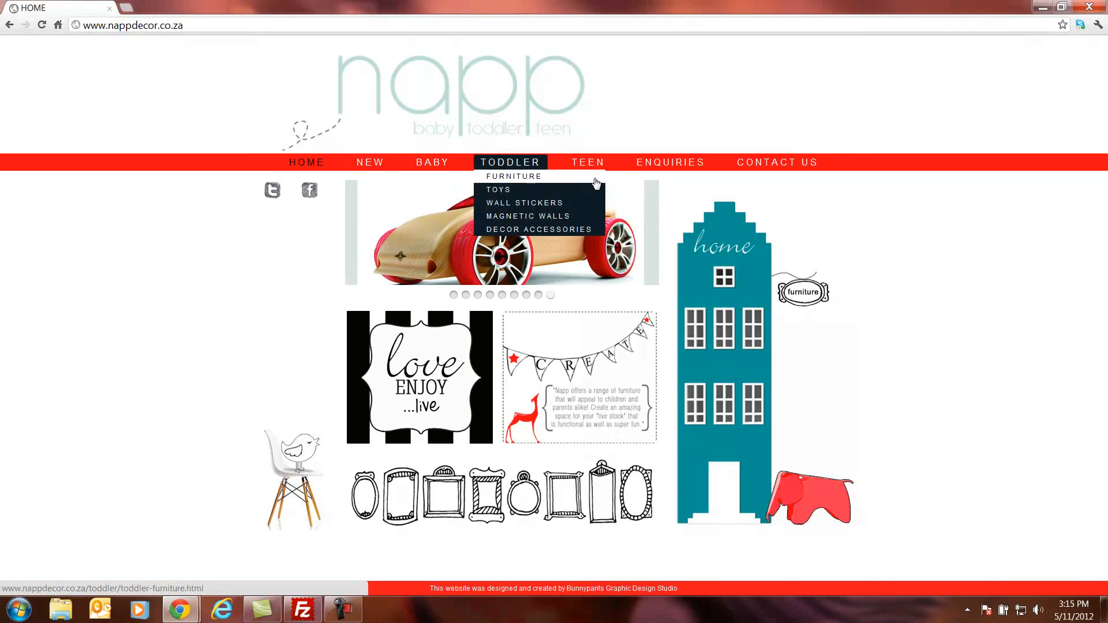
{"action": "mouse_move", "coordinate": [777, 162]}
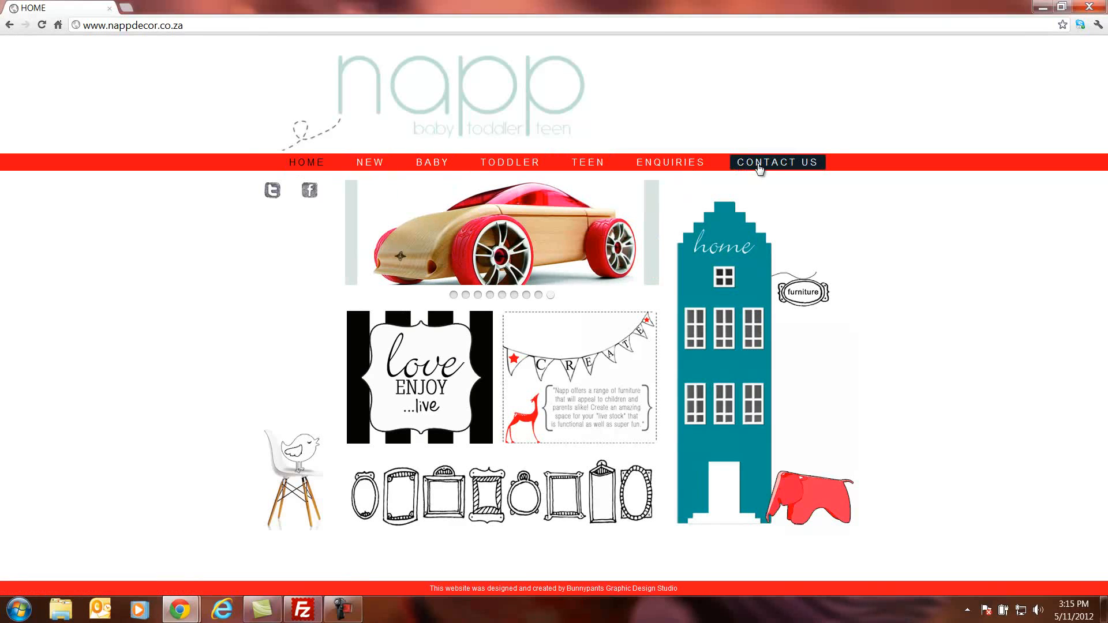
- Visit the online enquiry page, then the Contact Us page with address and phones
{"action": "left_click", "coordinate": [669, 162]}
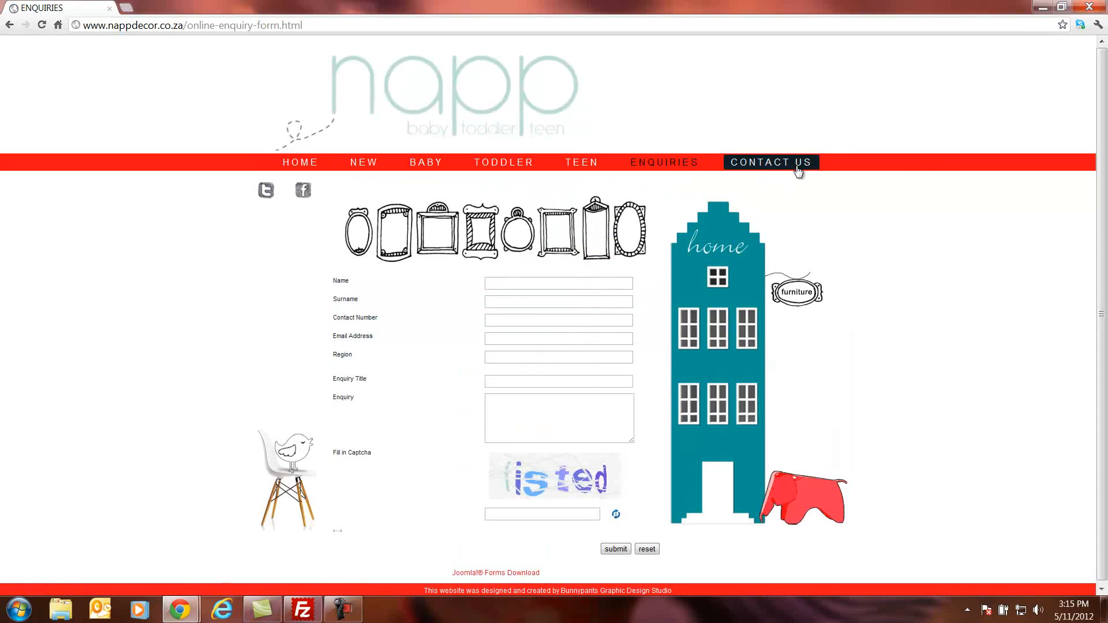
{"action": "left_click", "coordinate": [769, 162]}
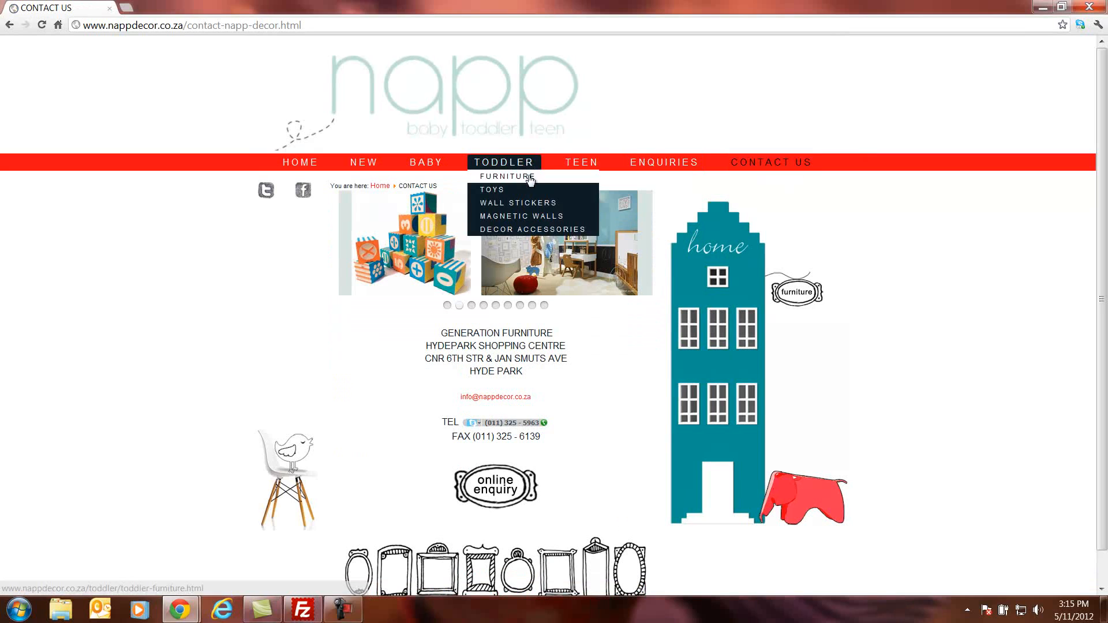
{"action": "mouse_move", "coordinate": [425, 161]}
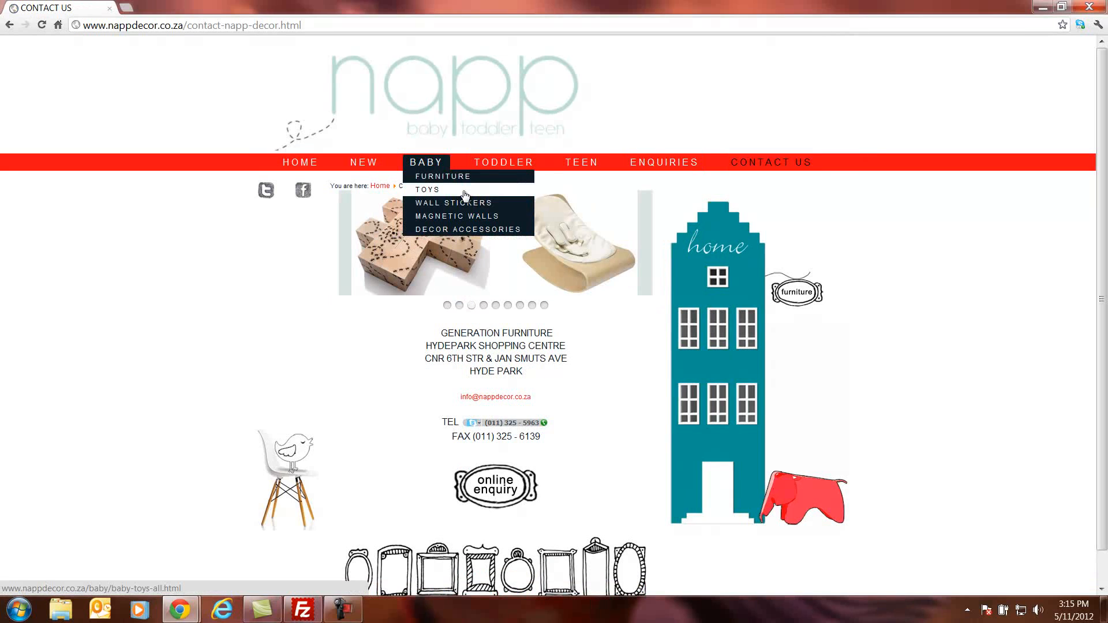
{"action": "mouse_move", "coordinate": [484, 232]}
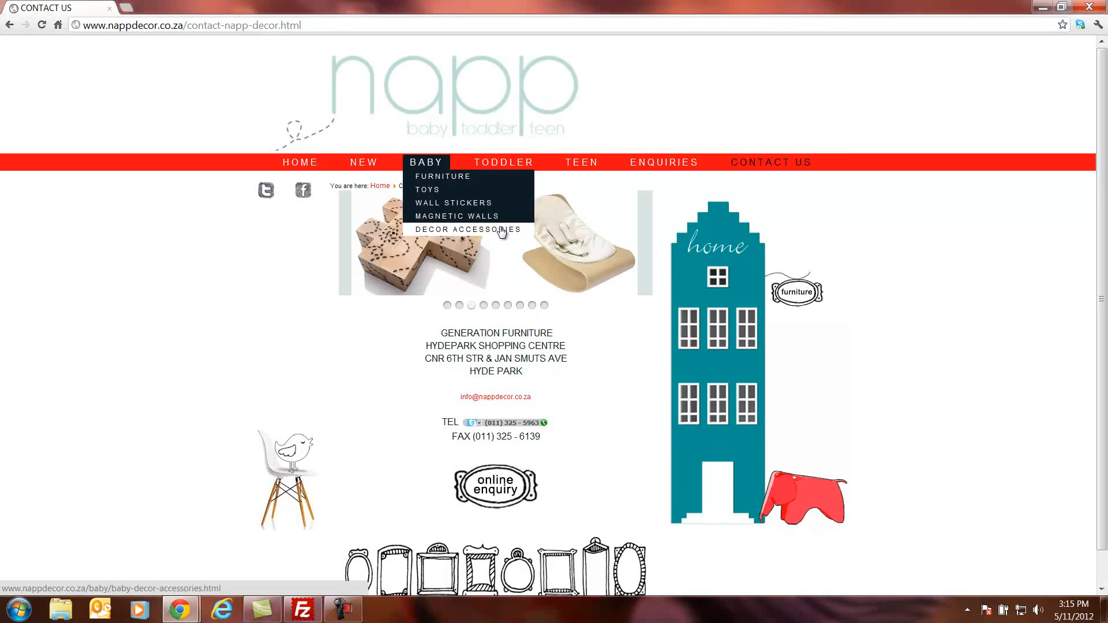
{"action": "mouse_move", "coordinate": [503, 162]}
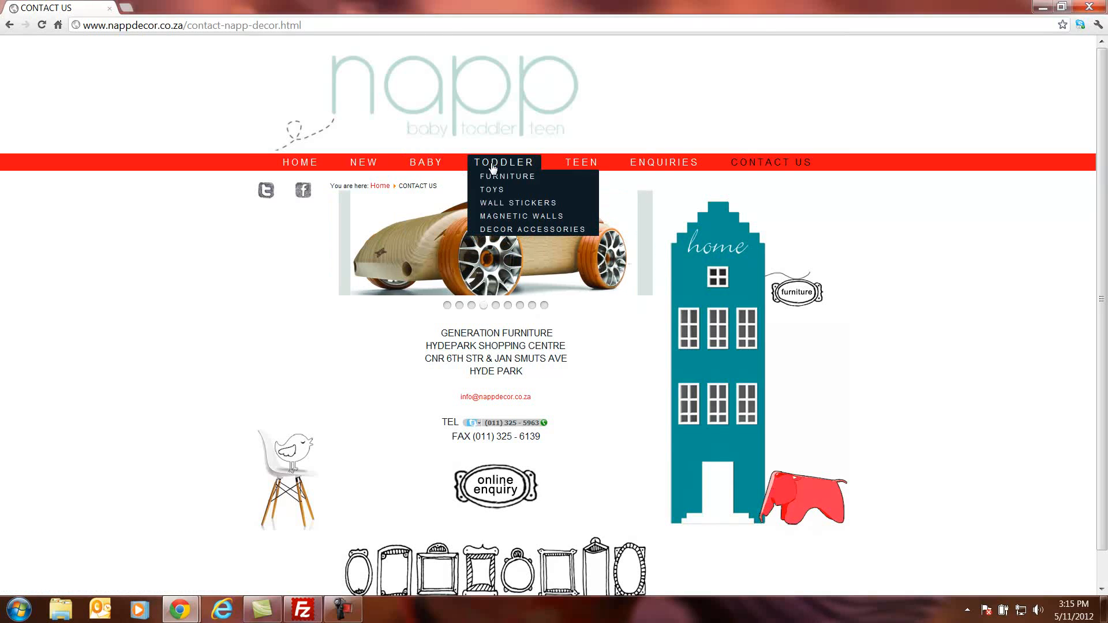
{"action": "mouse_move", "coordinate": [582, 161]}
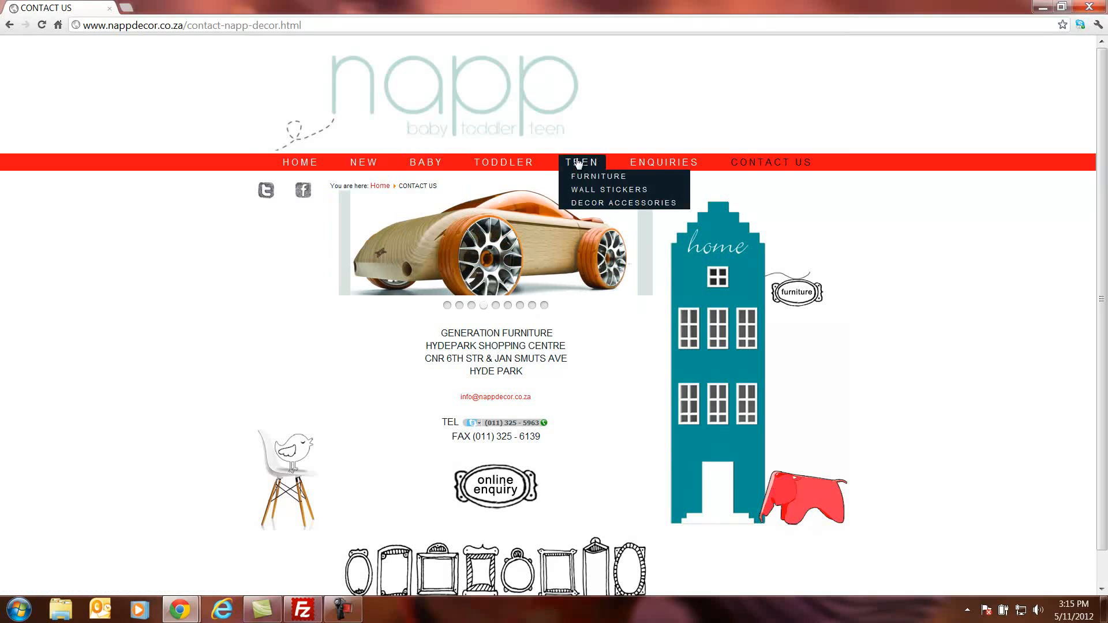
{"action": "mouse_move", "coordinate": [425, 162]}
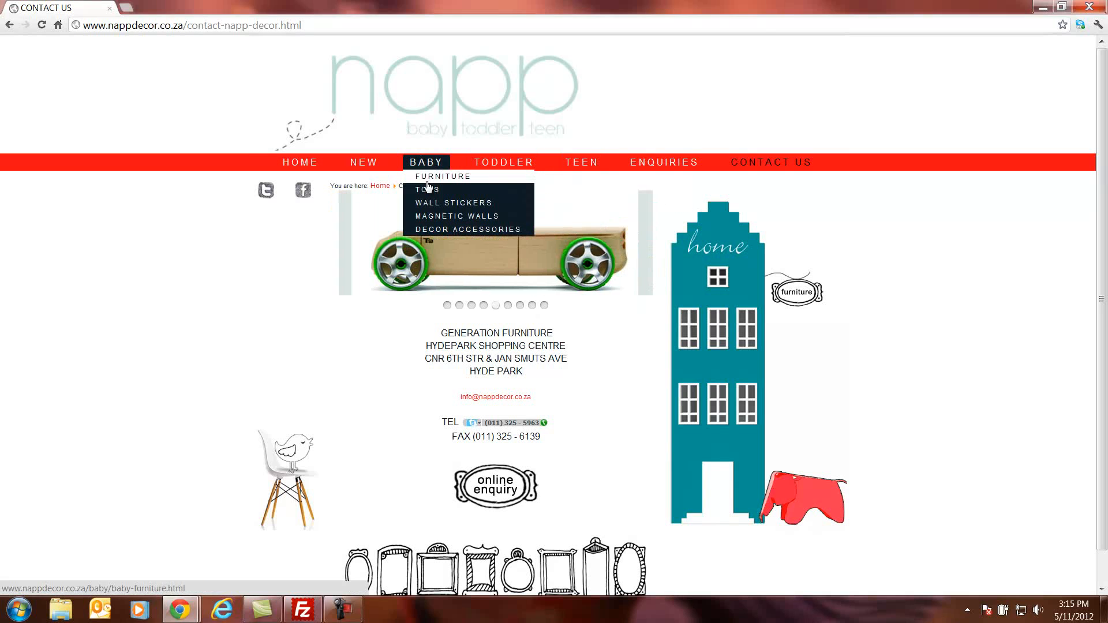
- Open BABY > FURNITURE to show the empty Baby Furniture category page
{"action": "left_click", "coordinate": [443, 176]}
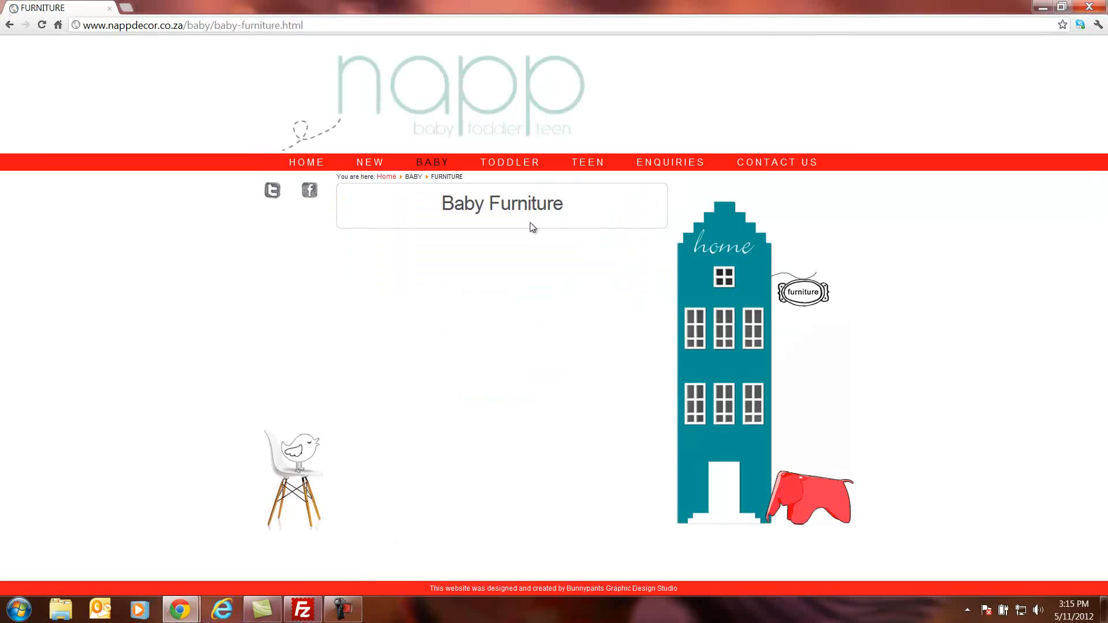
{"action": "mouse_move", "coordinate": [371, 343]}
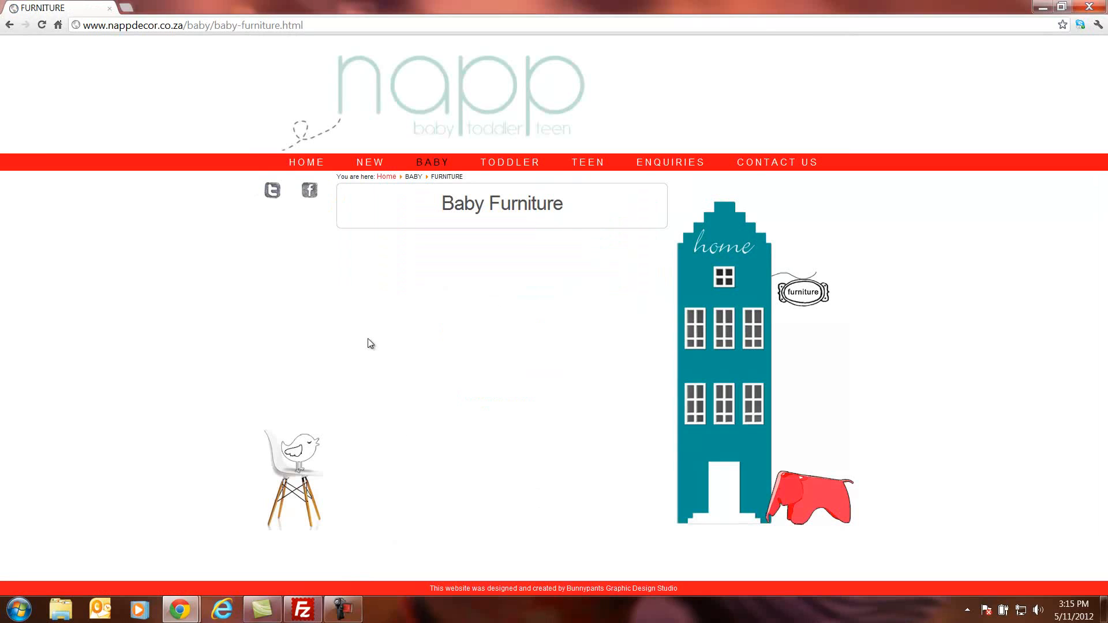
{"action": "mouse_move", "coordinate": [586, 246]}
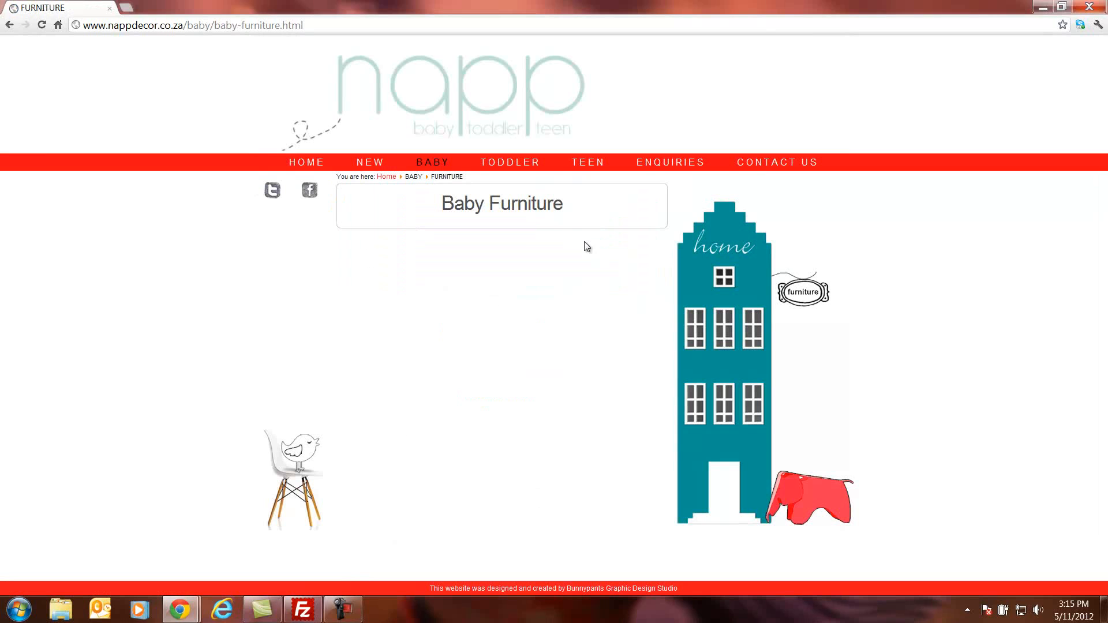
{"action": "mouse_move", "coordinate": [428, 334]}
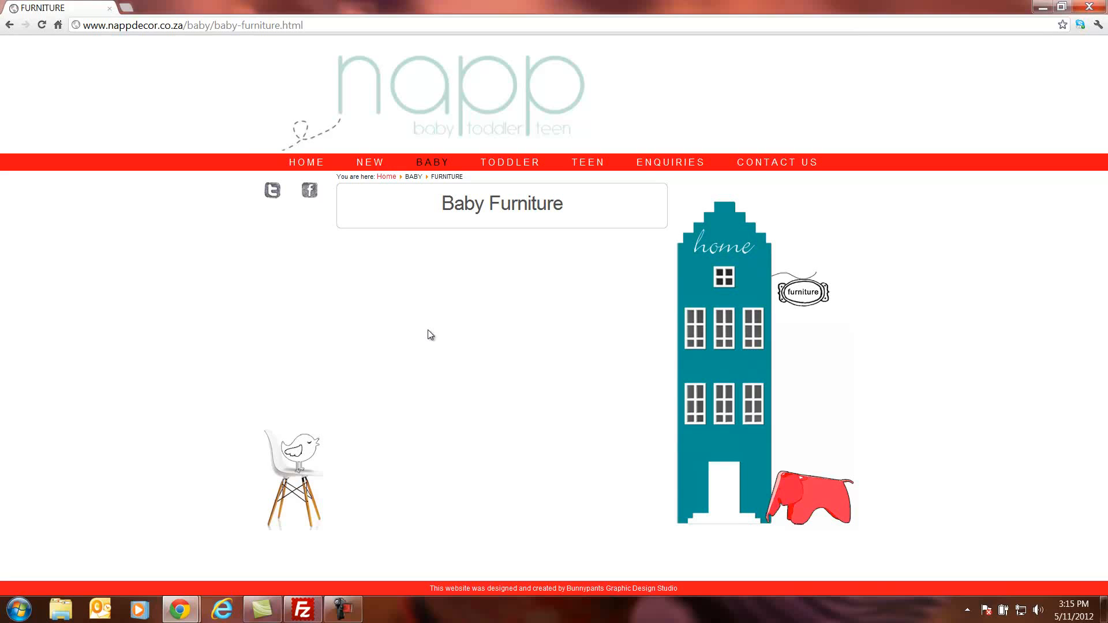
{"action": "mouse_move", "coordinate": [455, 273]}
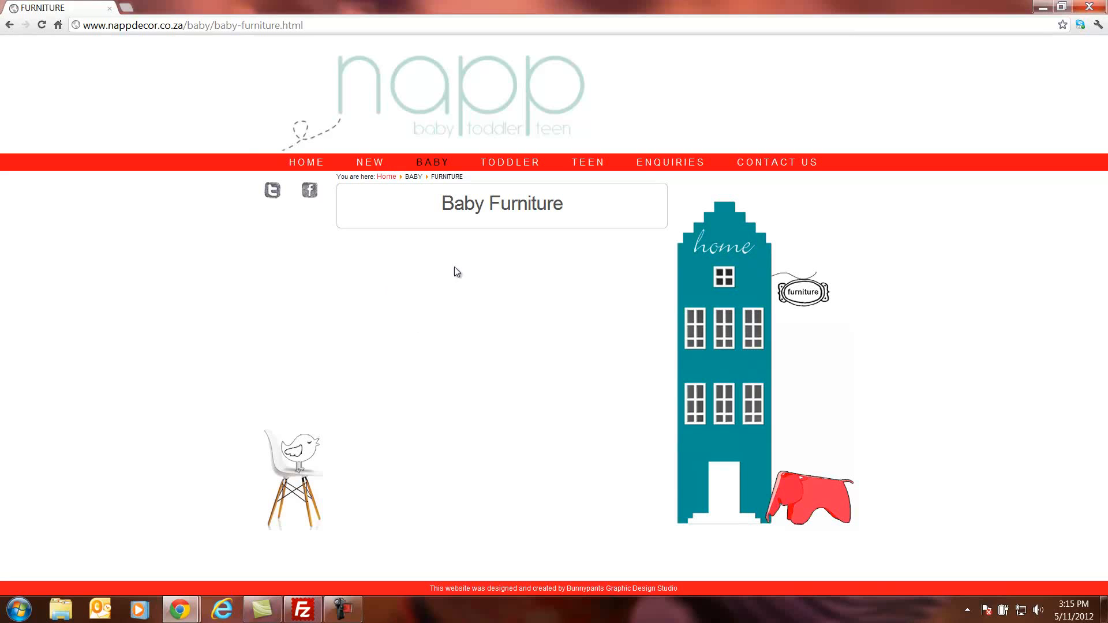
{"action": "mouse_move", "coordinate": [498, 396]}
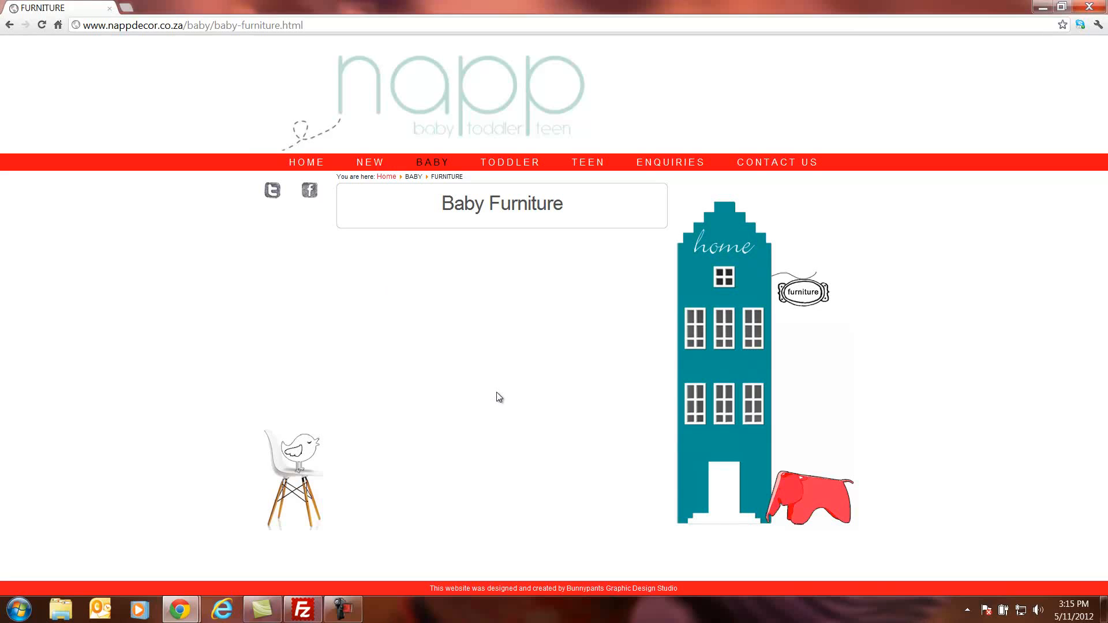
{"action": "mouse_move", "coordinate": [460, 397]}
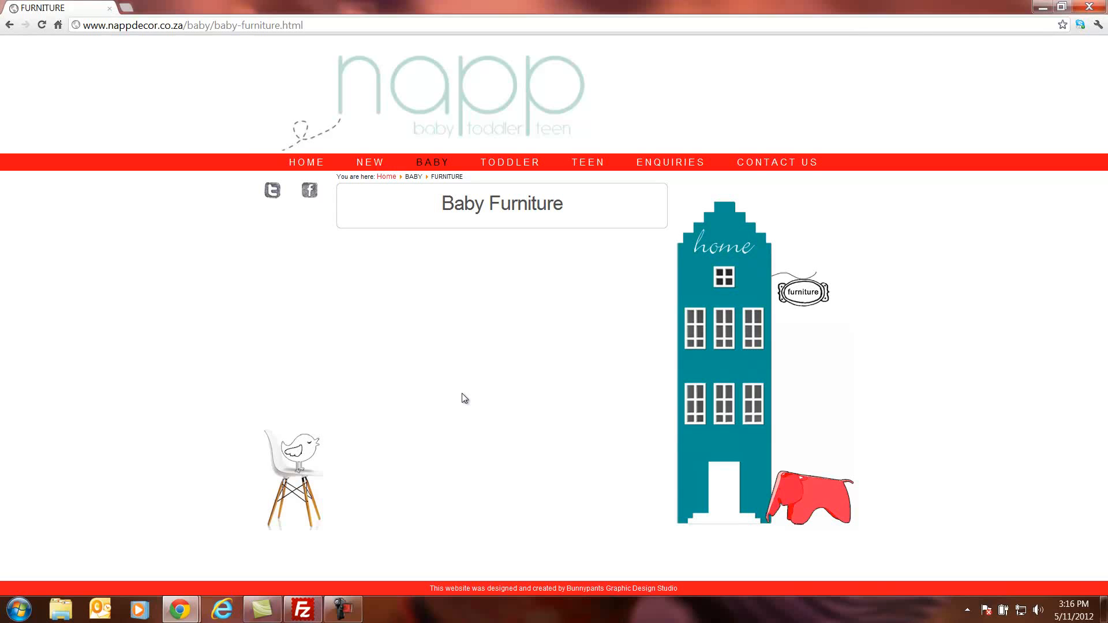
{"action": "mouse_move", "coordinate": [175, 85]}
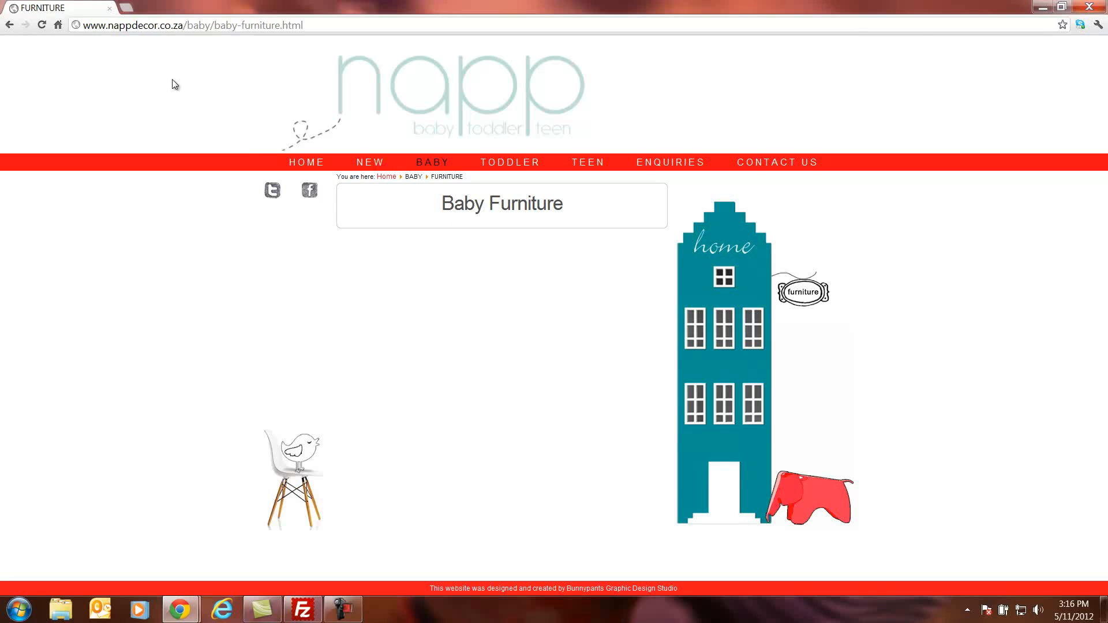
- Open a second tab and copy the Napp Decor site address from the first tab
{"action": "left_click", "coordinate": [134, 7]}
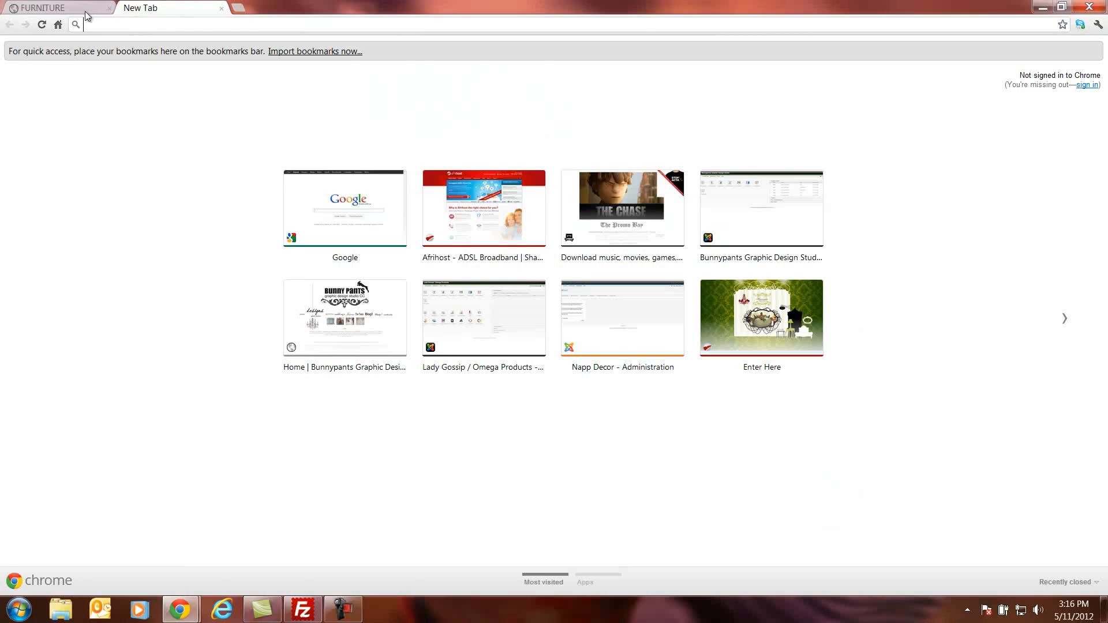
{"action": "left_click", "coordinate": [56, 7]}
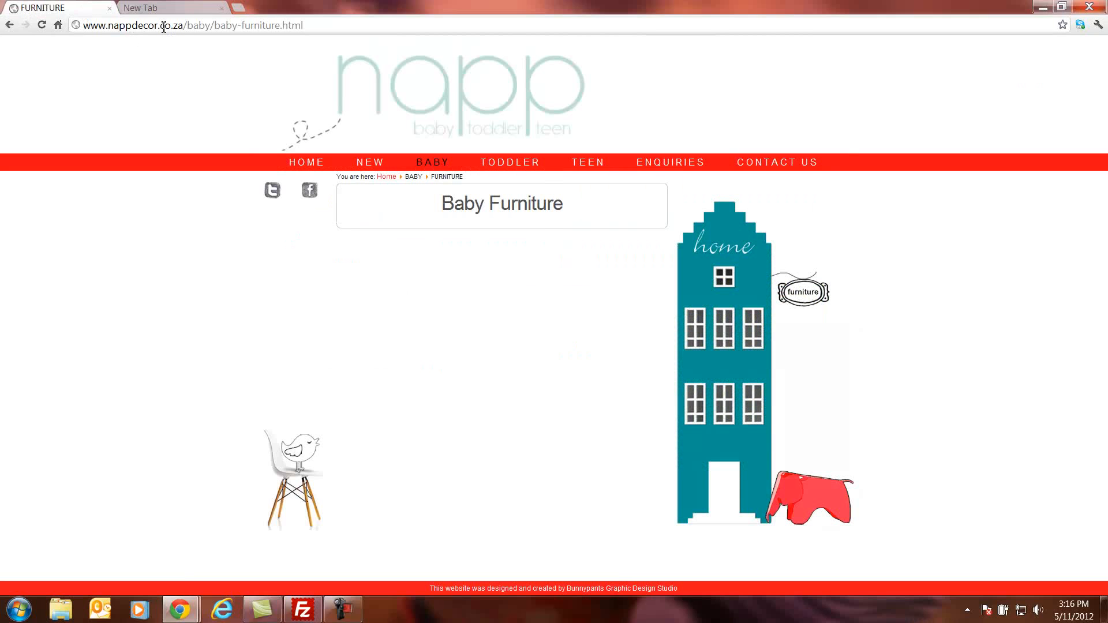
{"action": "left_click", "coordinate": [187, 25]}
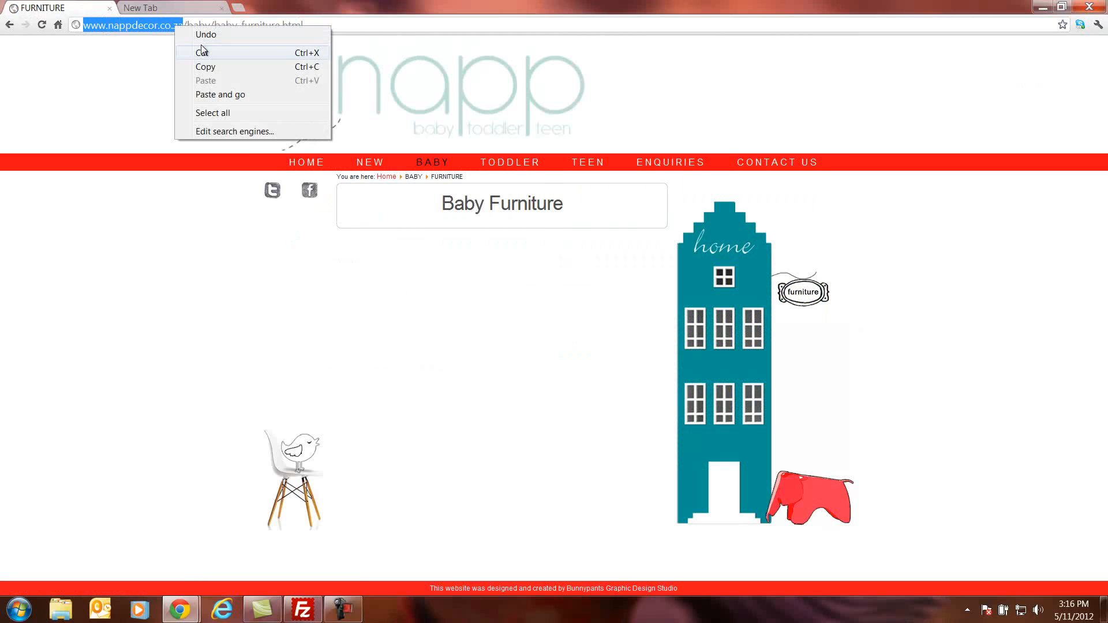
{"action": "left_click", "coordinate": [170, 7]}
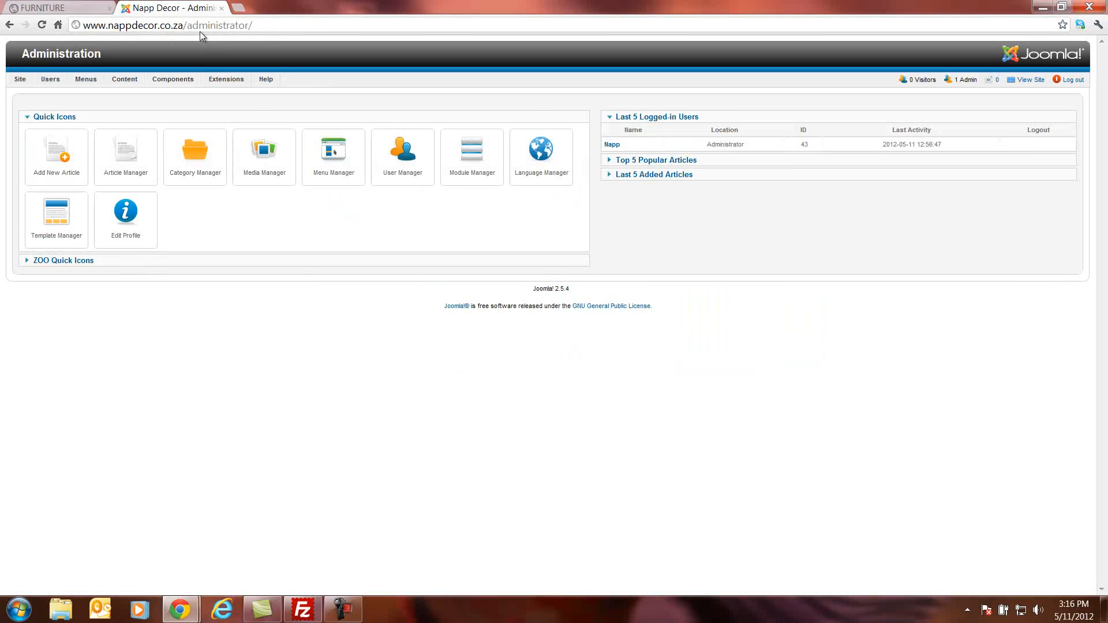
{"action": "mouse_move", "coordinate": [403, 236]}
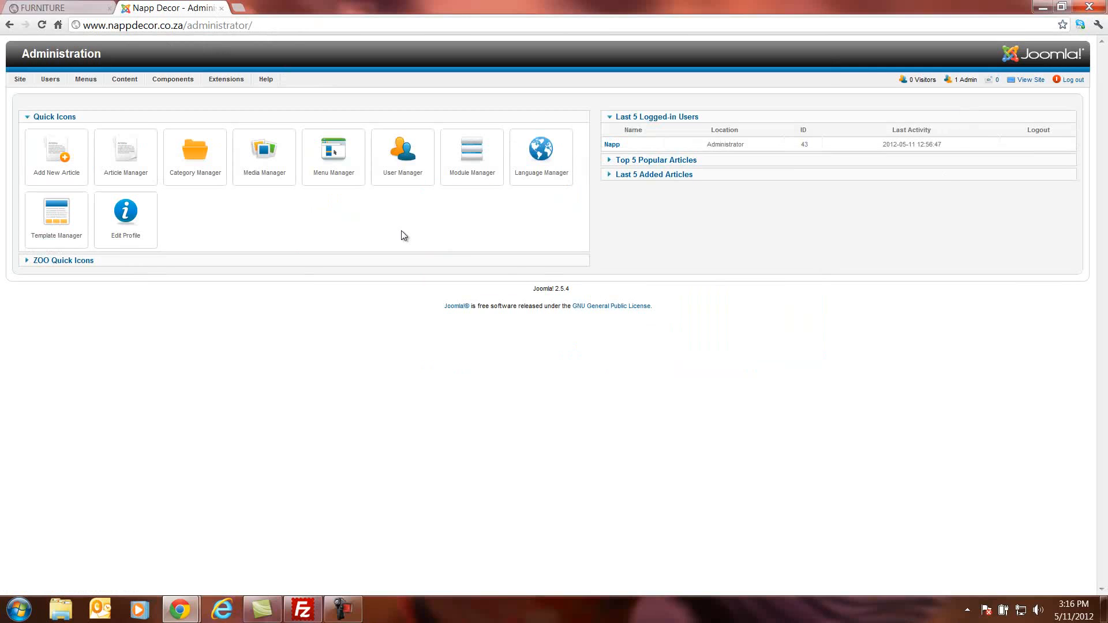
{"action": "mouse_move", "coordinate": [1073, 79]}
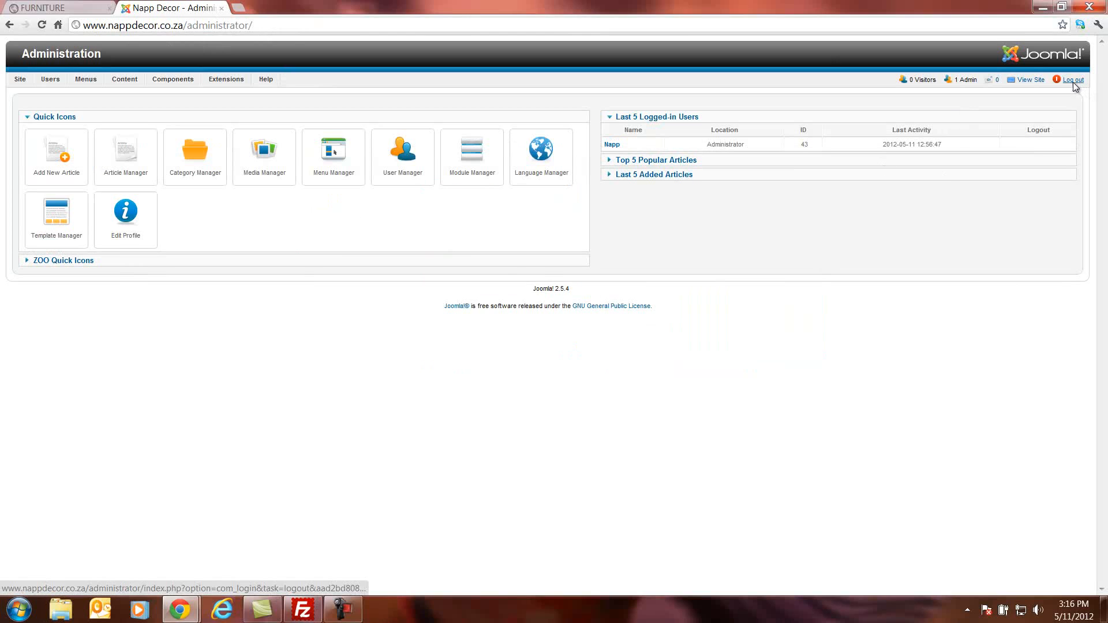
- Log in to the Joomla administrator as user 'napp' with its password
{"action": "left_click", "coordinate": [1073, 79]}
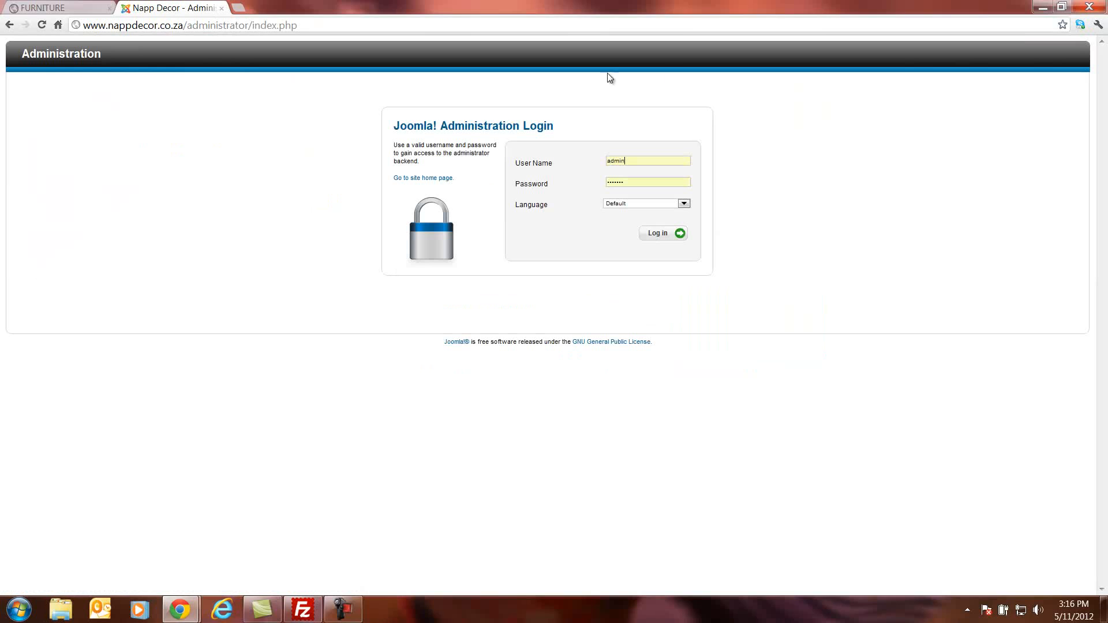
{"action": "mouse_move", "coordinate": [245, 167]}
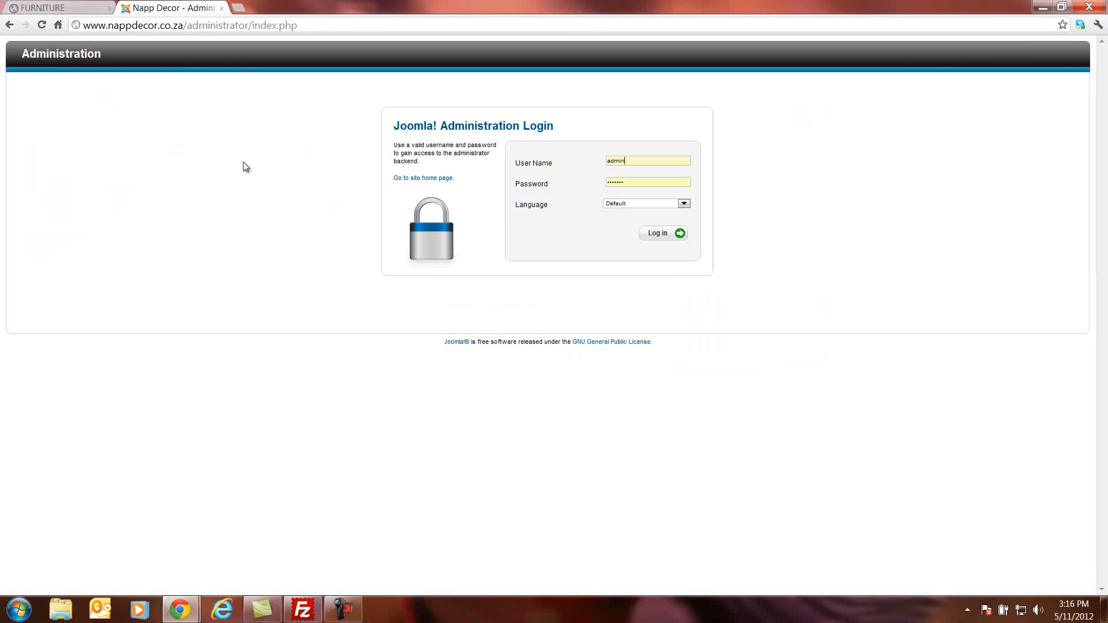
{"action": "mouse_move", "coordinate": [280, 167]}
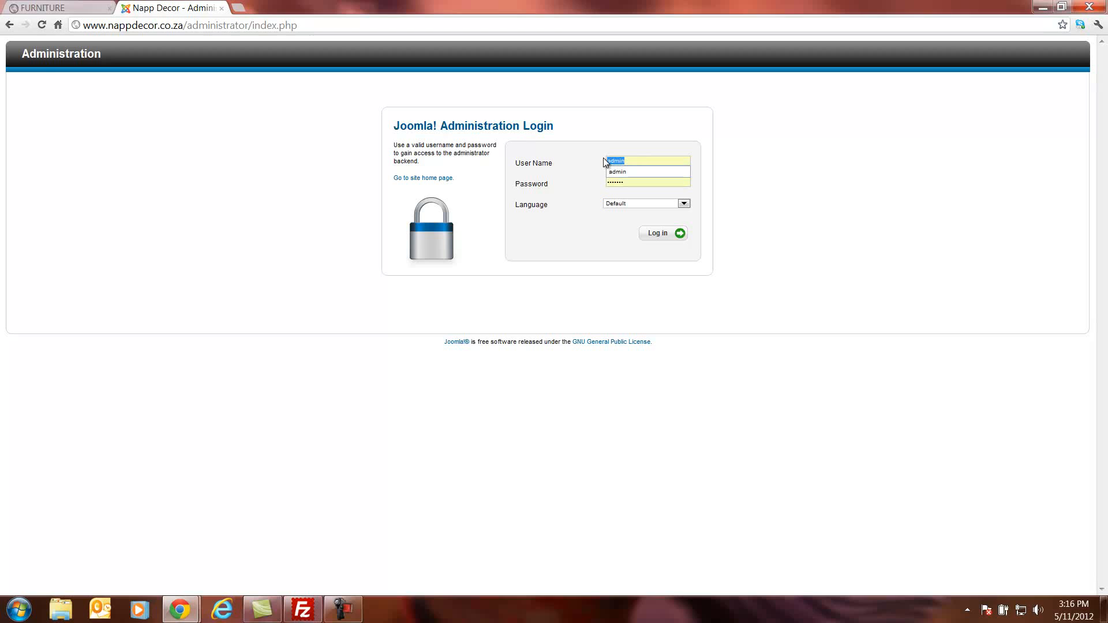
{"action": "type", "text": "napp"}
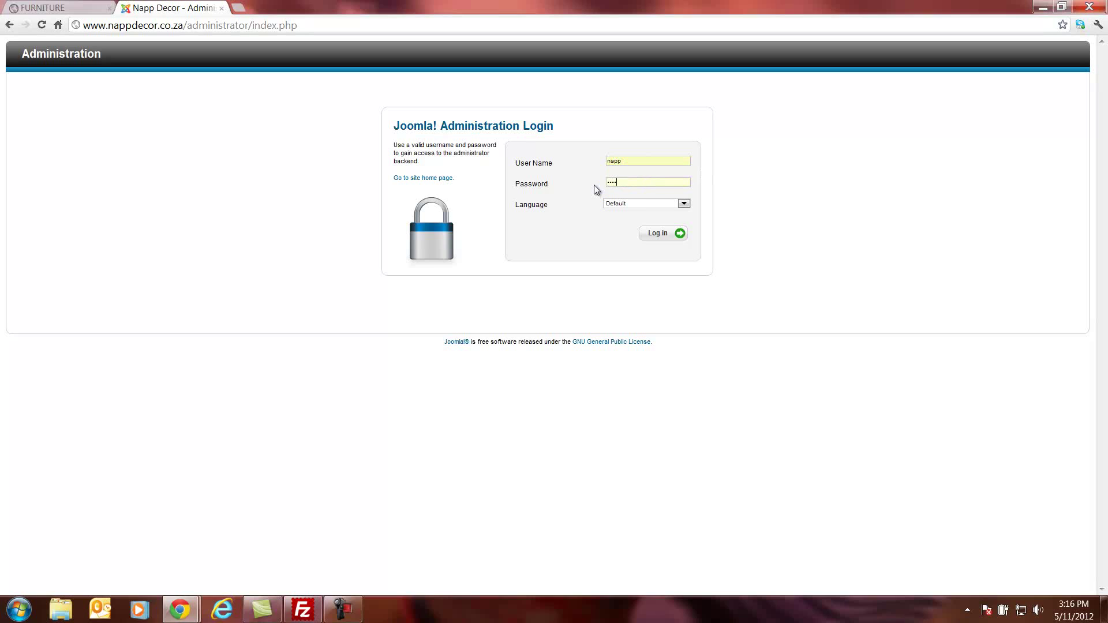
{"action": "type", "text": "password"}
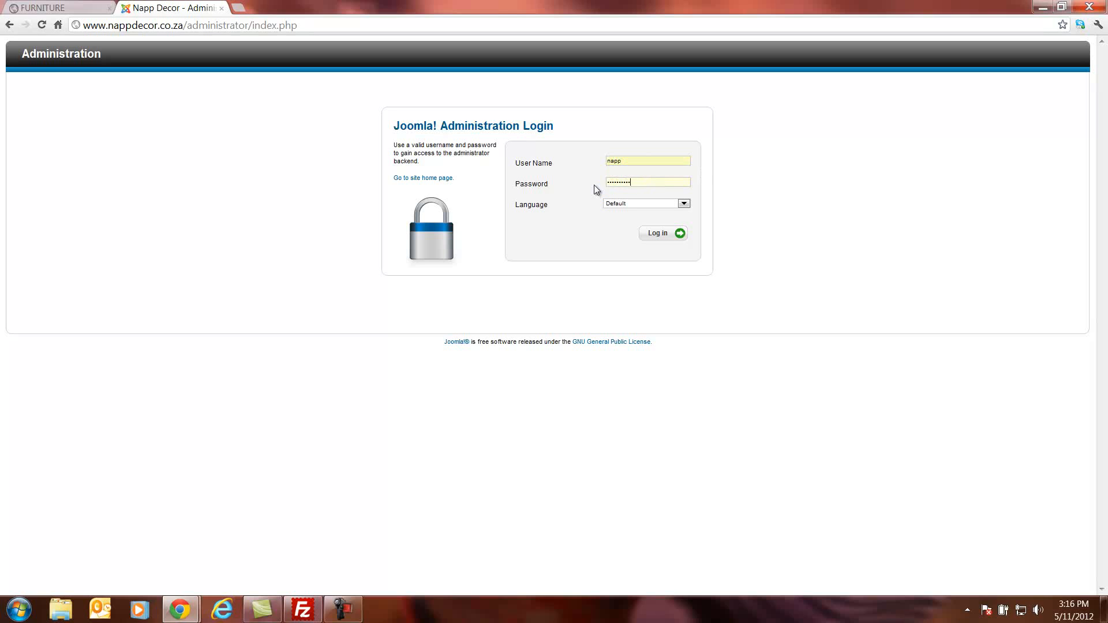
{"action": "left_click", "coordinate": [661, 233]}
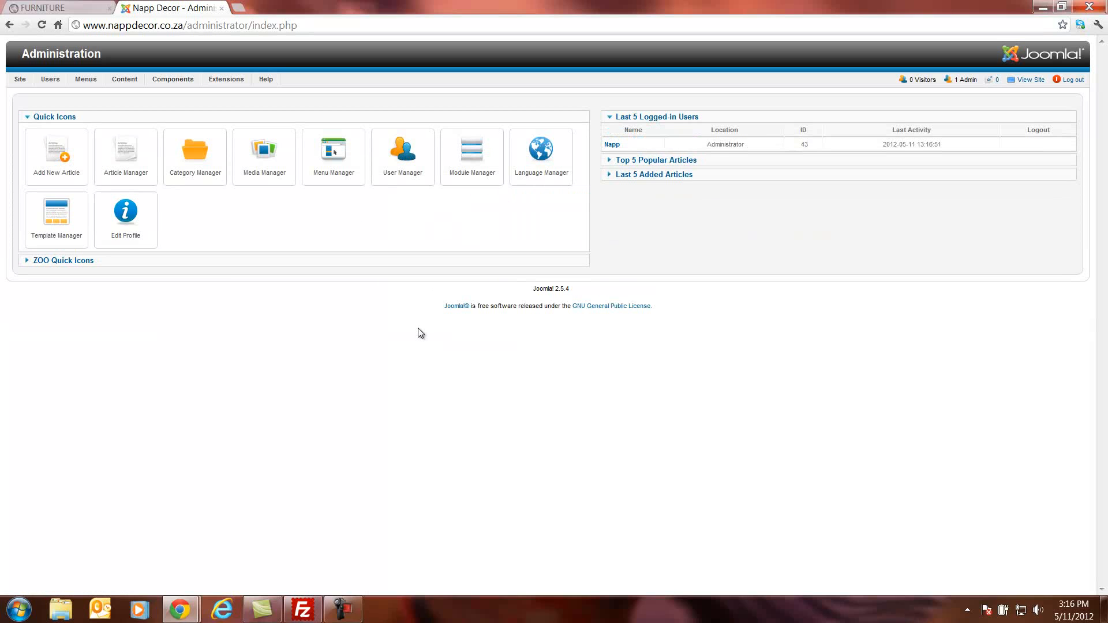
{"action": "mouse_move", "coordinate": [490, 414]}
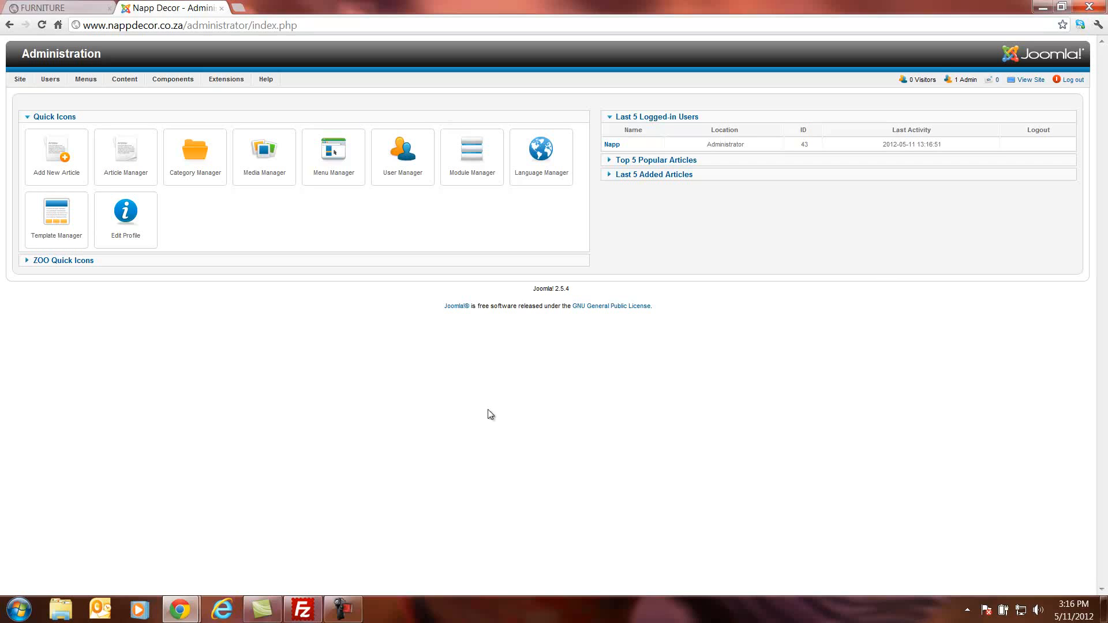
{"action": "left_click", "coordinate": [56, 7]}
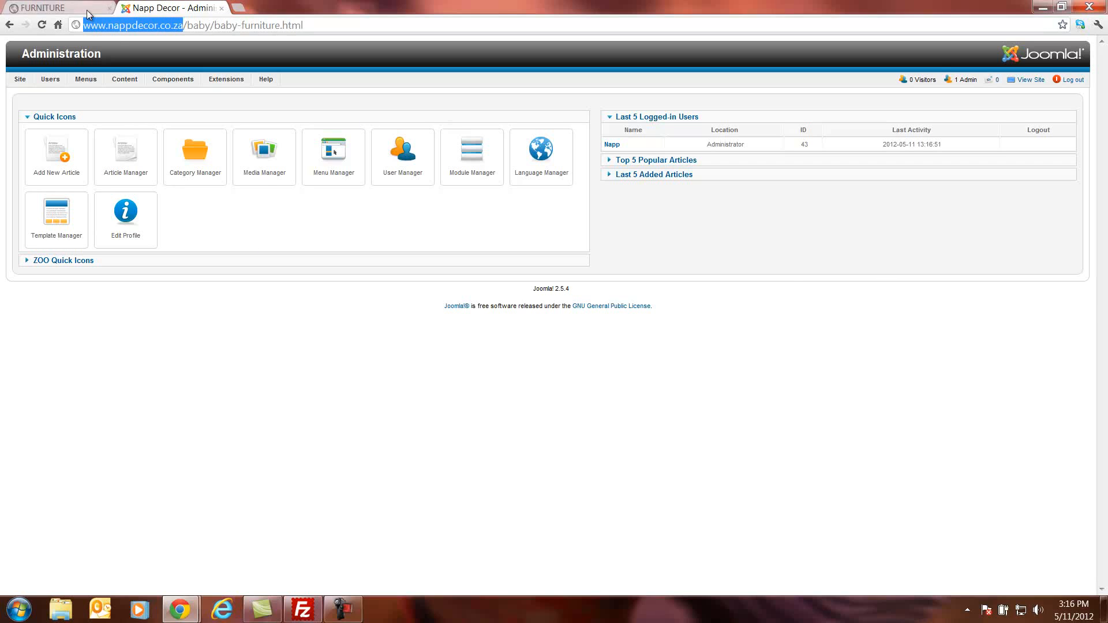
{"action": "left_click", "coordinate": [49, 7]}
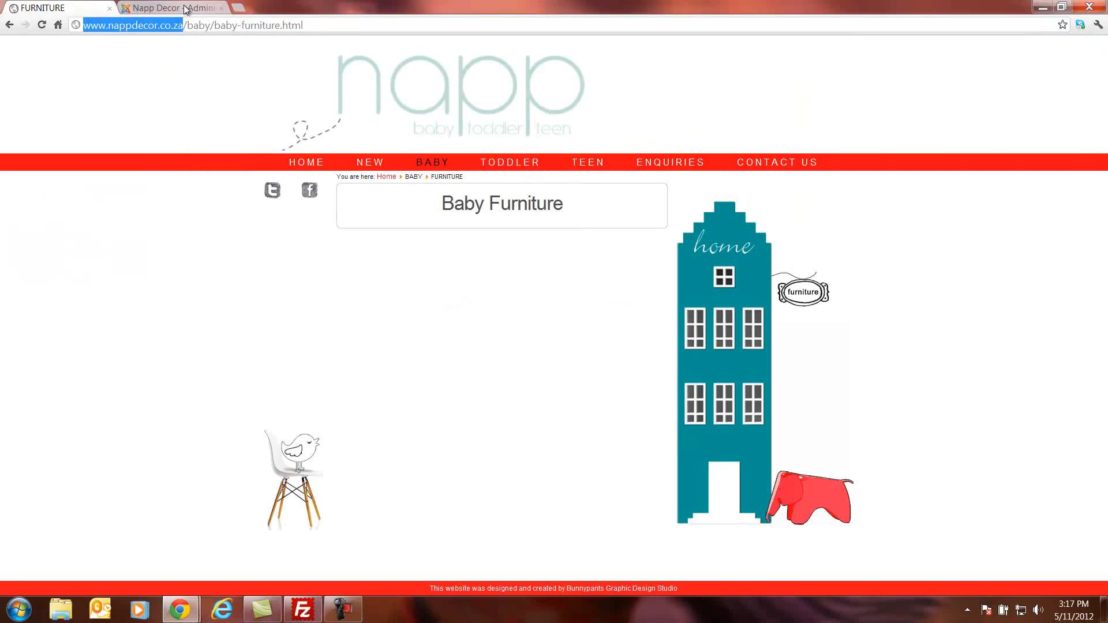
{"action": "left_click", "coordinate": [170, 7]}
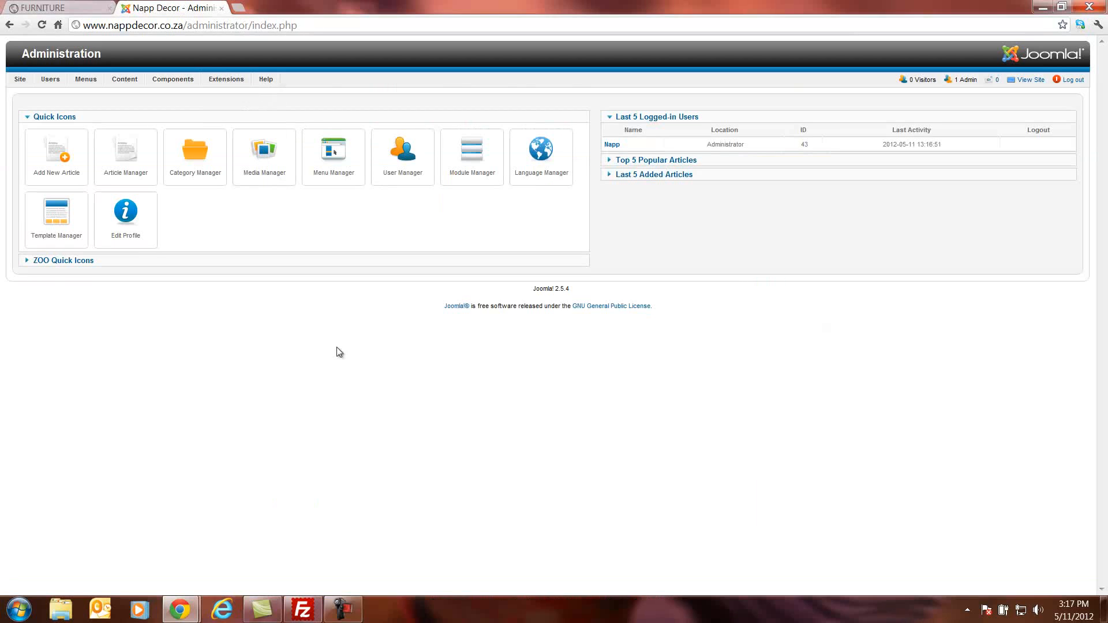
{"action": "mouse_move", "coordinate": [333, 340]}
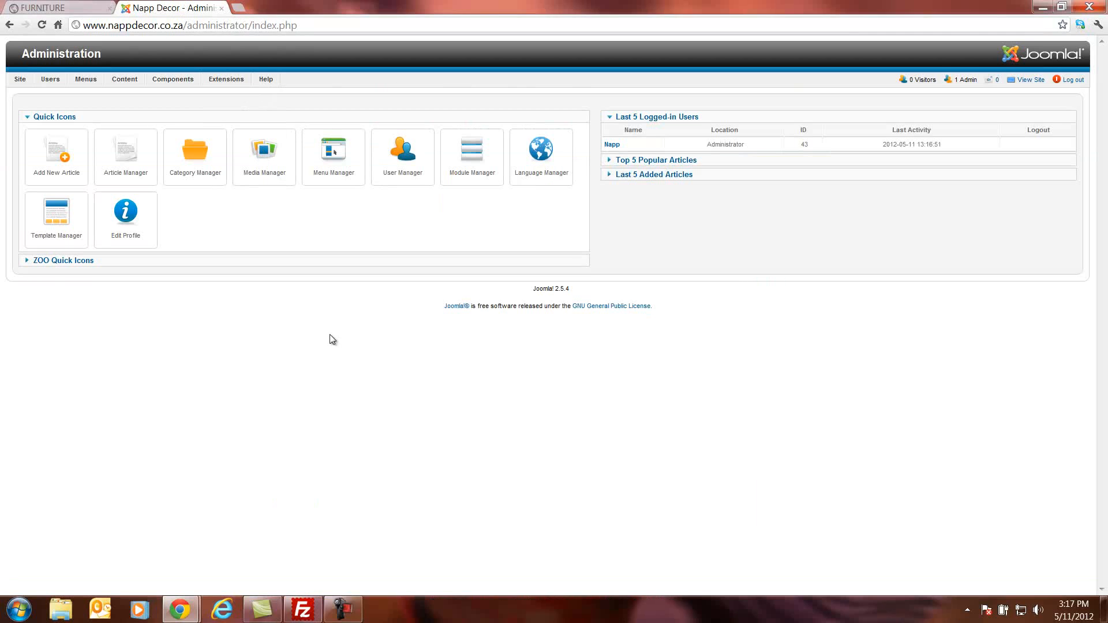
{"action": "mouse_move", "coordinate": [229, 333]}
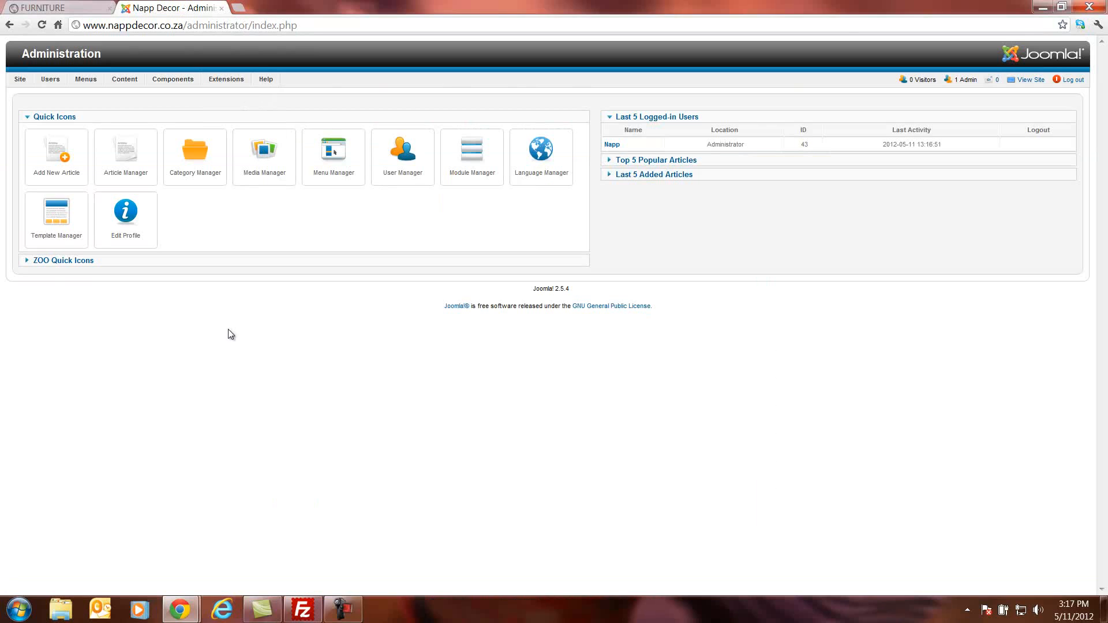
{"action": "mouse_move", "coordinate": [272, 254]}
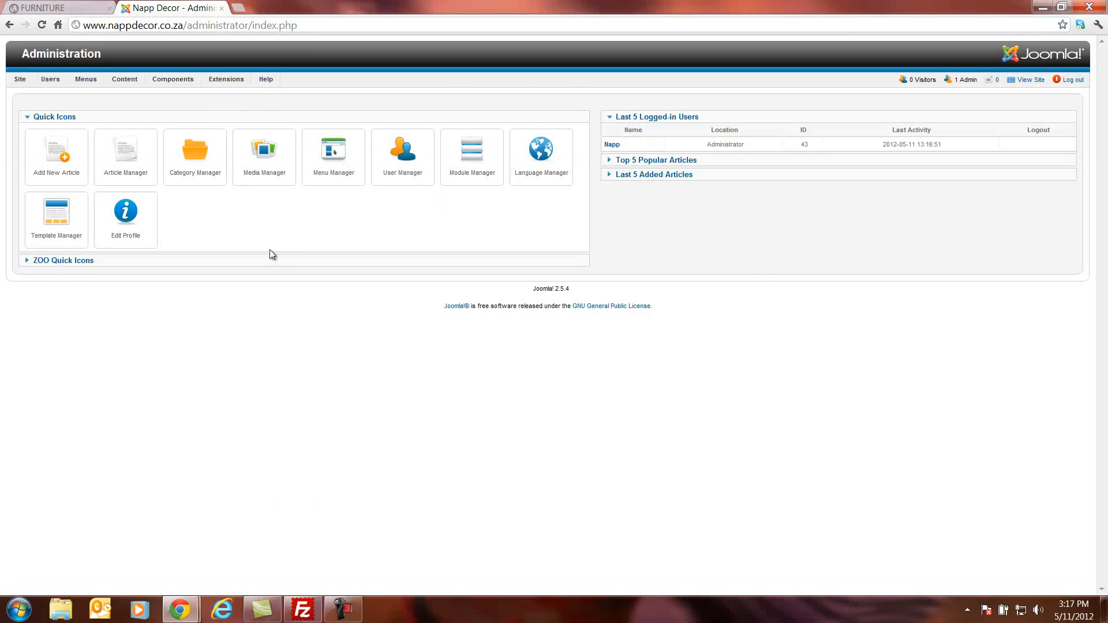
{"action": "mouse_move", "coordinate": [264, 141]}
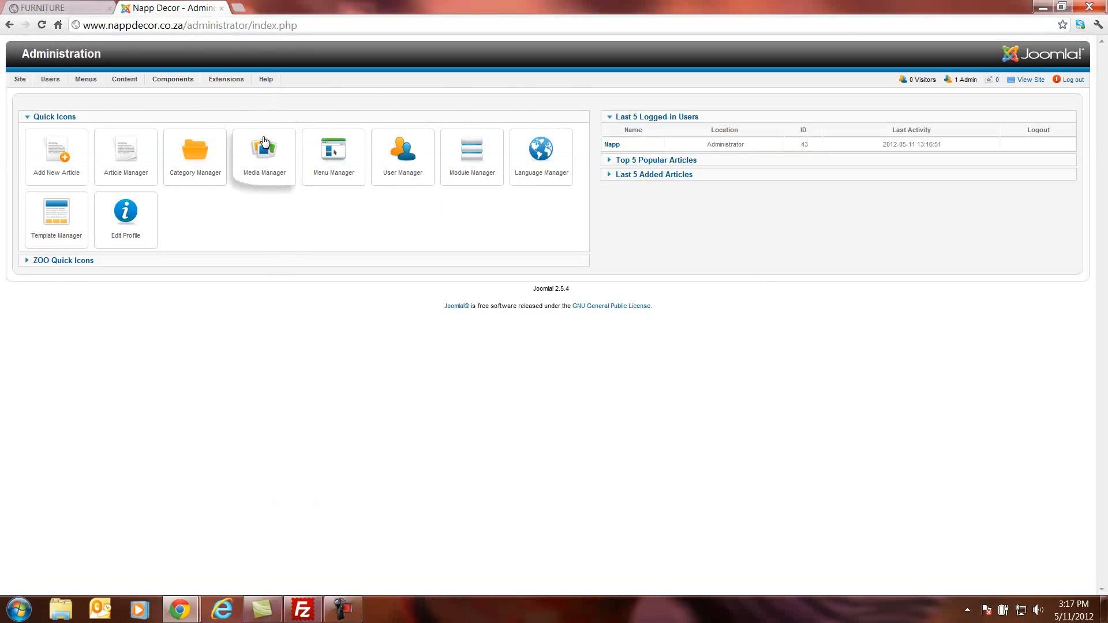
{"action": "mouse_move", "coordinate": [67, 264]}
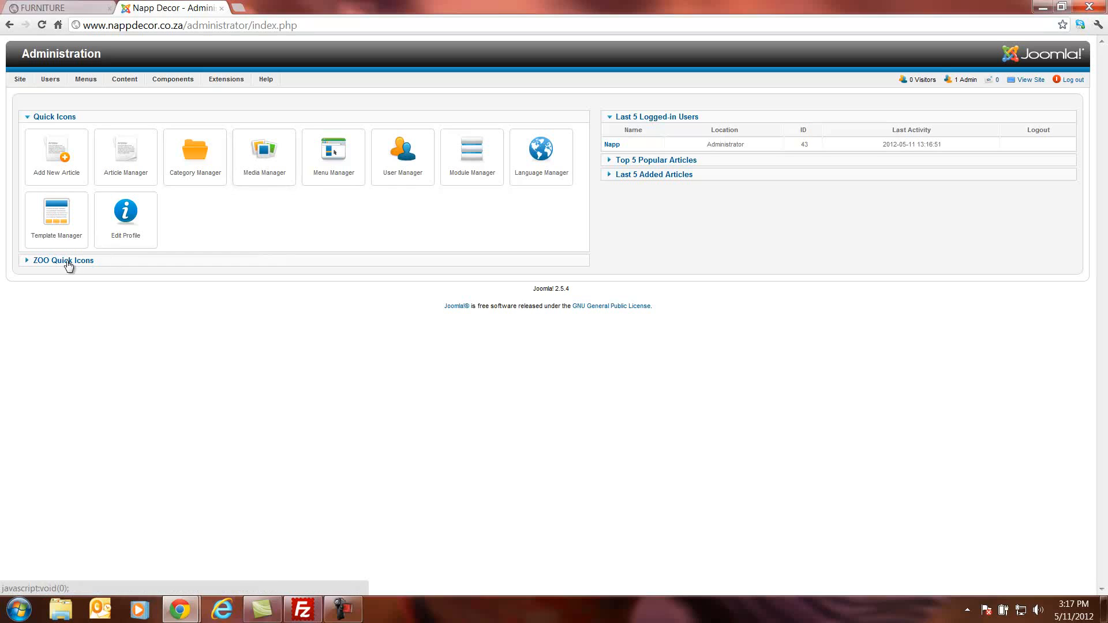
{"action": "left_click", "coordinate": [64, 260]}
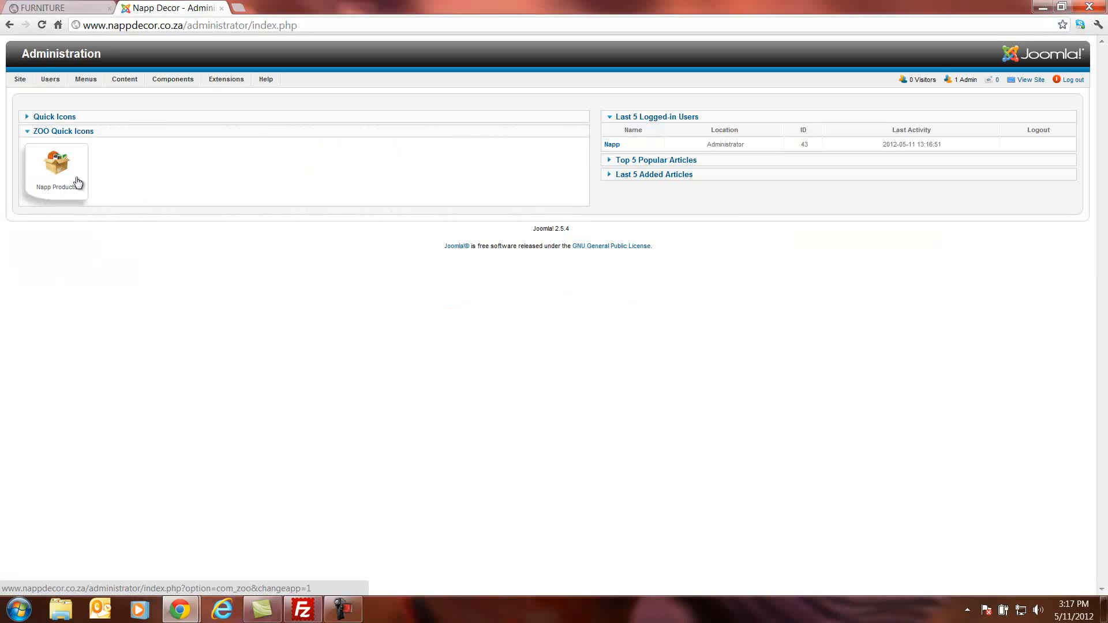
{"action": "mouse_move", "coordinate": [44, 195]}
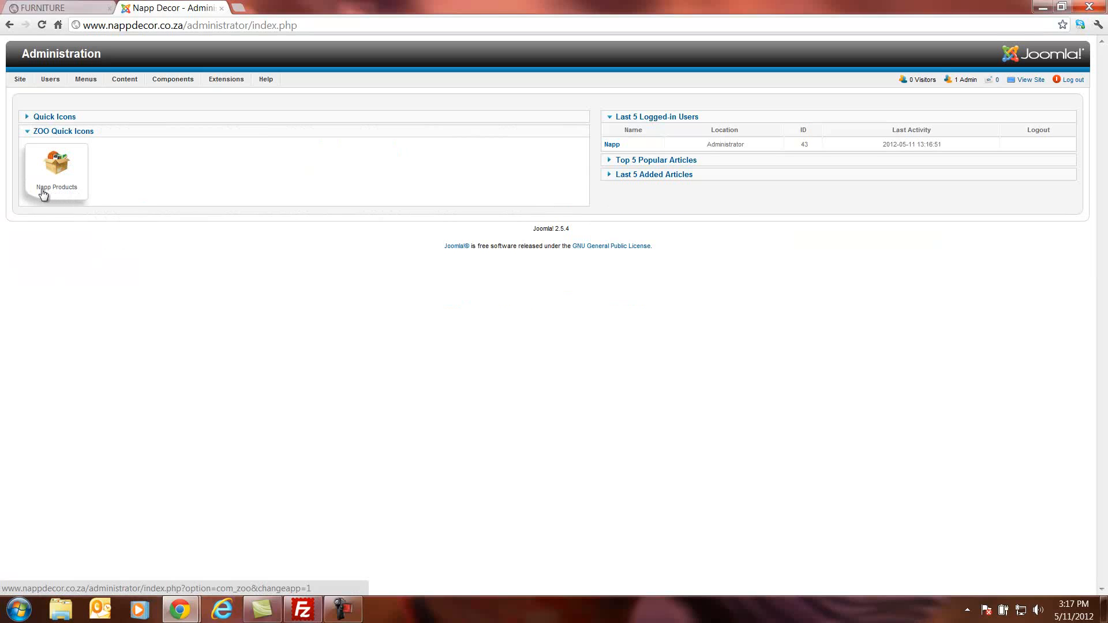
{"action": "mouse_move", "coordinate": [81, 181]}
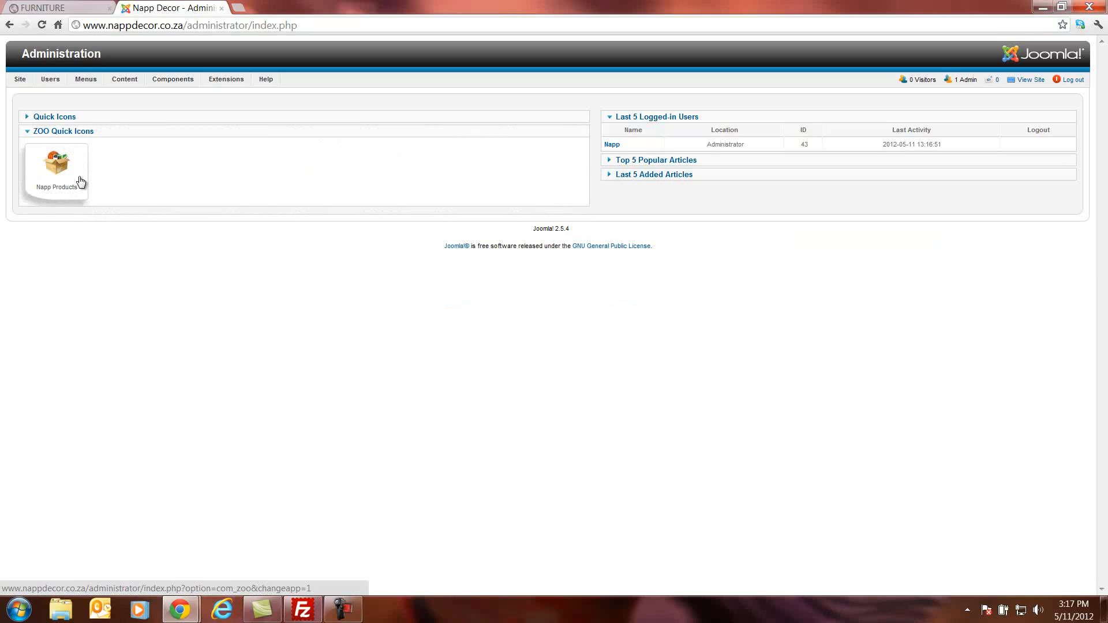
{"action": "mouse_move", "coordinate": [70, 187]}
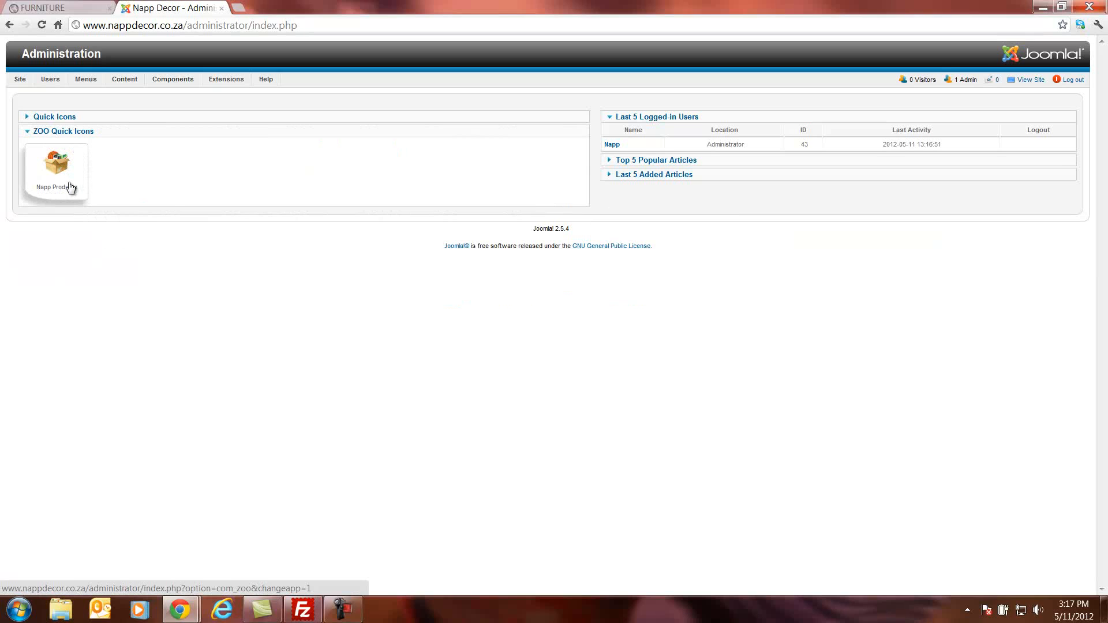
{"action": "mouse_move", "coordinate": [101, 154]}
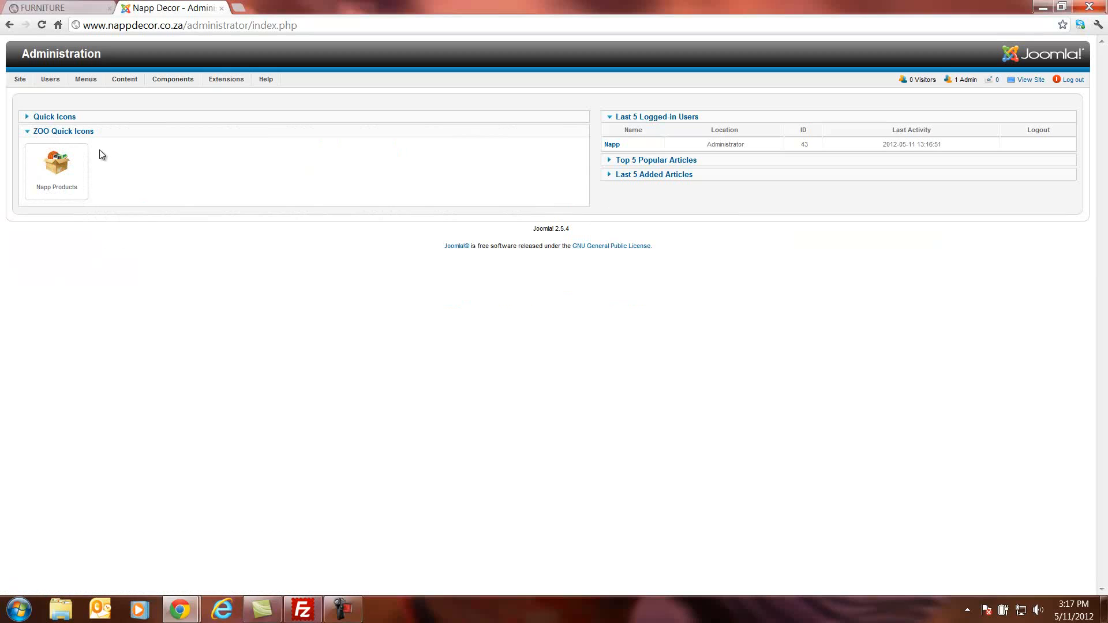
{"action": "mouse_move", "coordinate": [112, 182]}
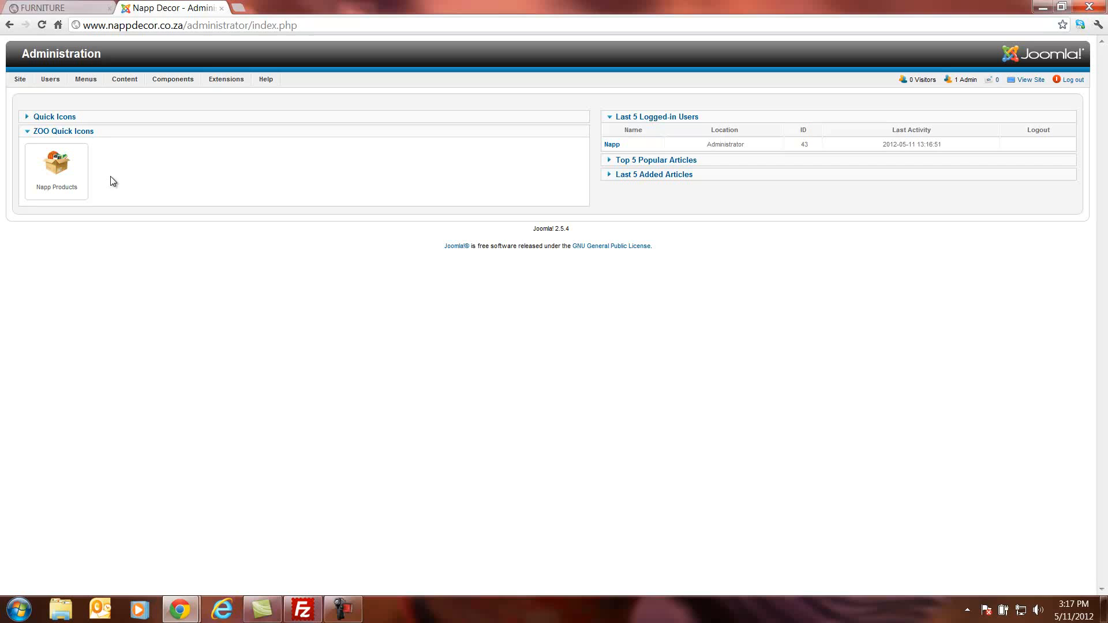
{"action": "left_click", "coordinate": [20, 78]}
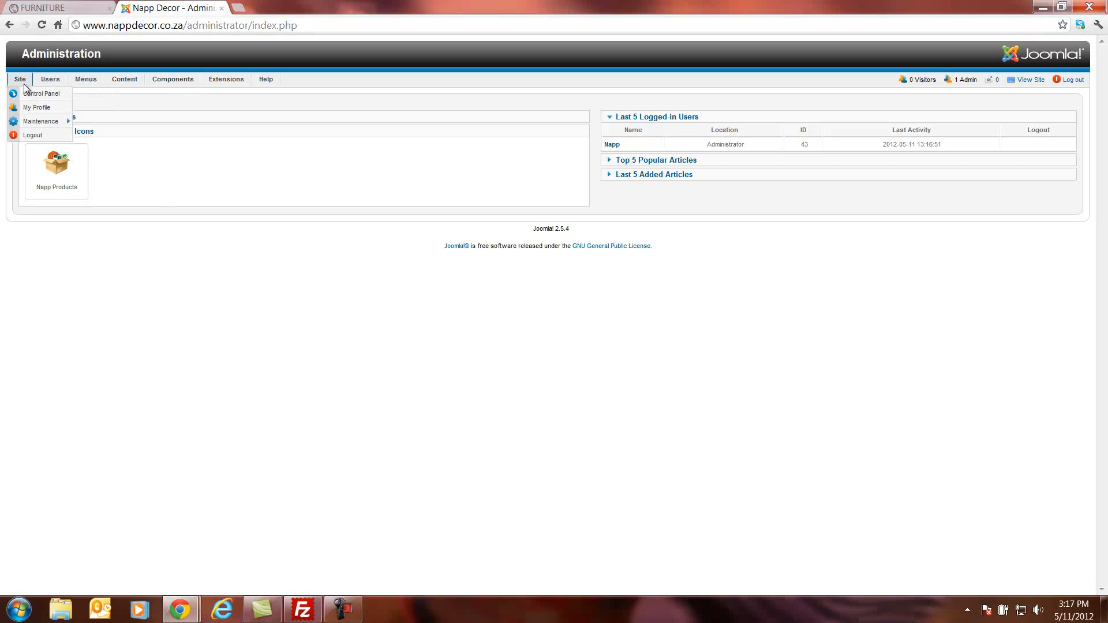
{"action": "left_click", "coordinate": [41, 93]}
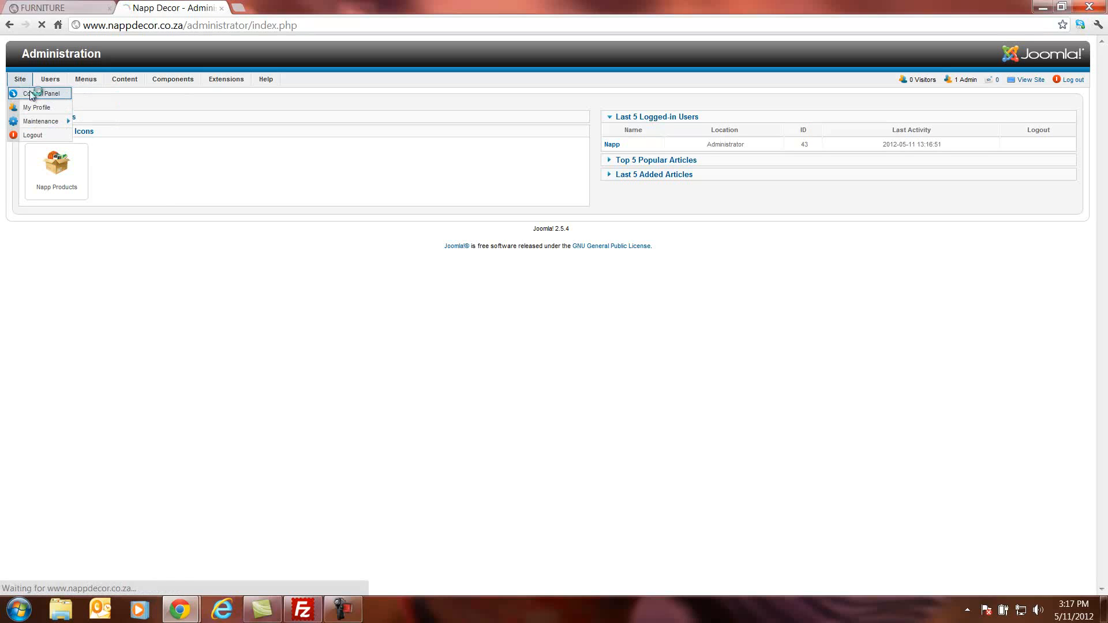
{"action": "left_click", "coordinate": [44, 93]}
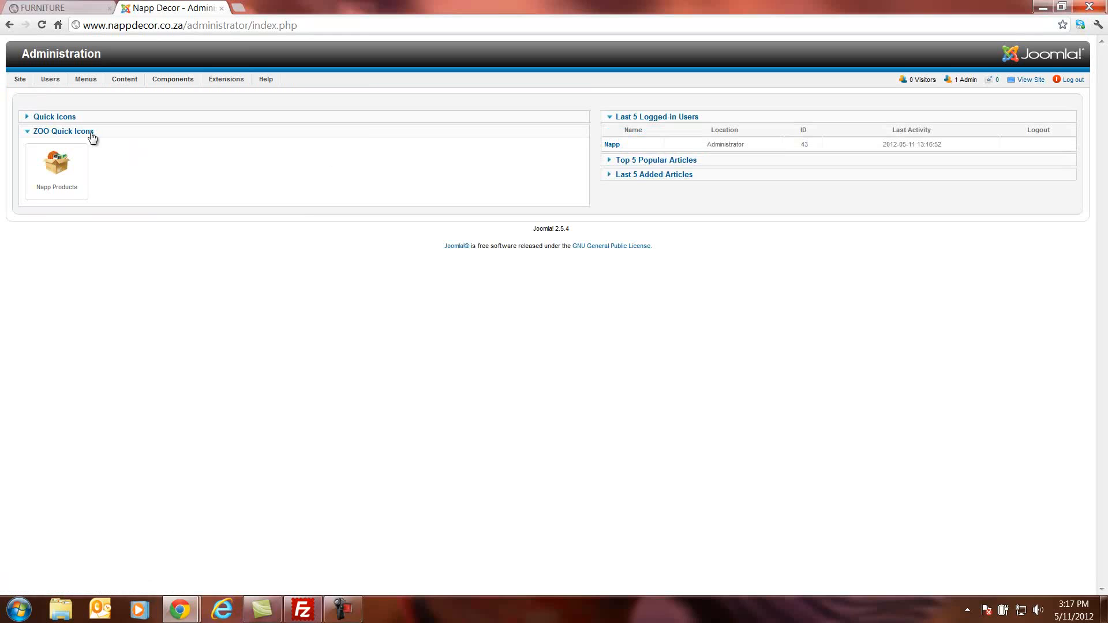
{"action": "left_click", "coordinate": [54, 117]}
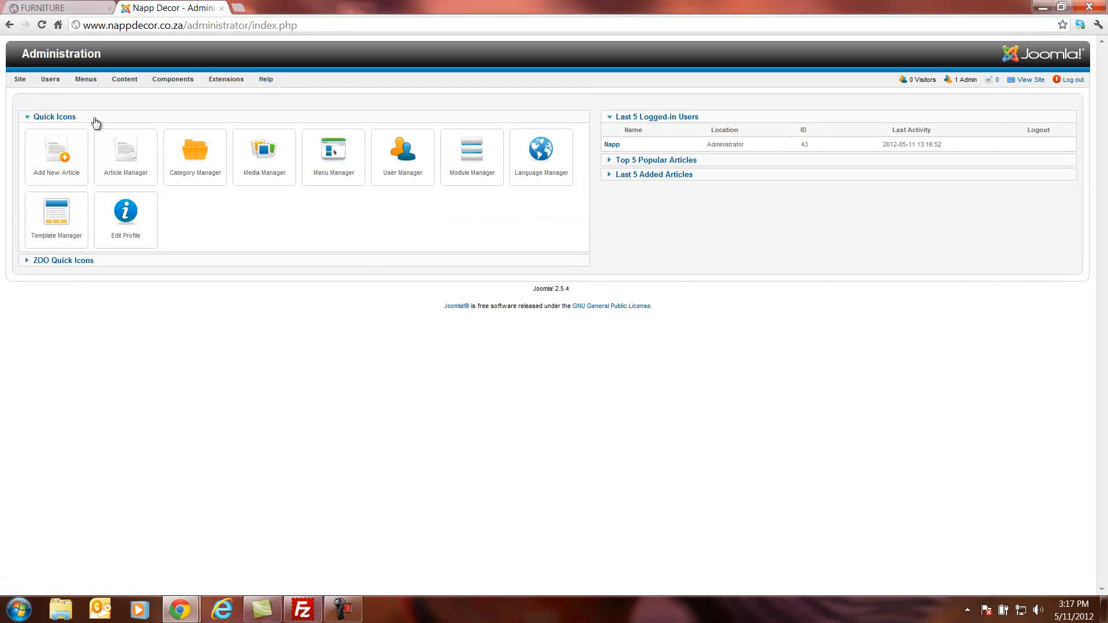
{"action": "mouse_move", "coordinate": [270, 249]}
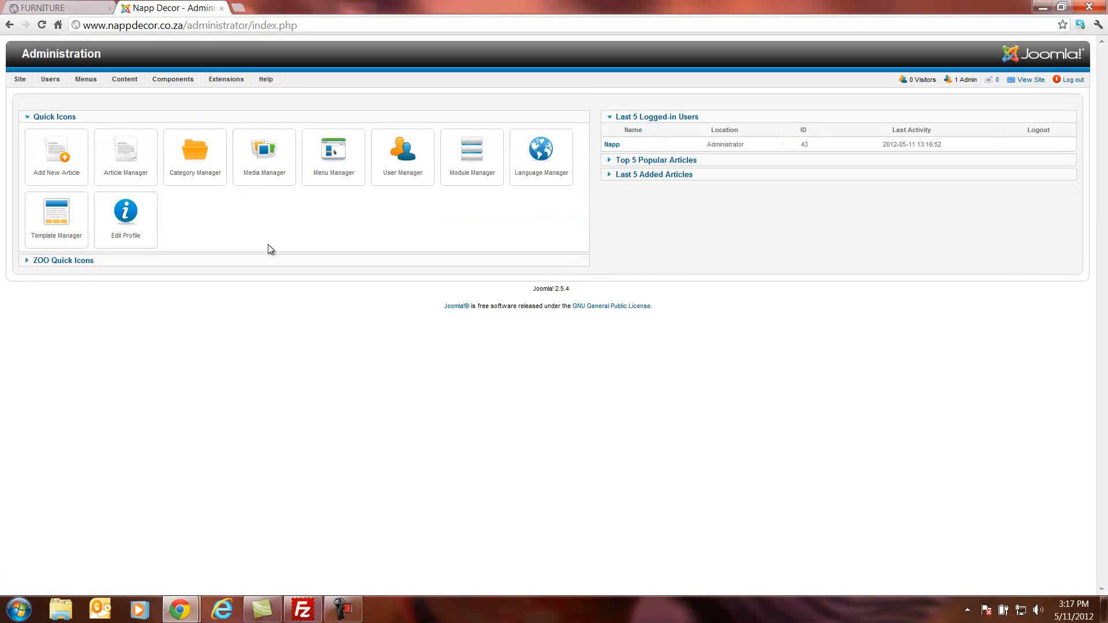
{"action": "mouse_move", "coordinate": [266, 247]}
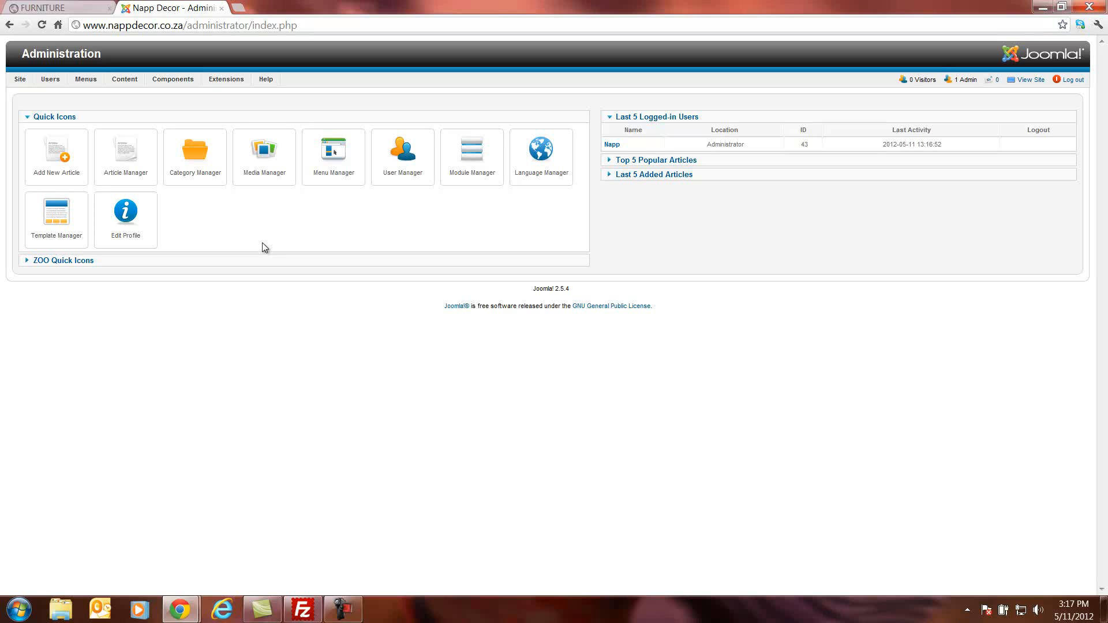
{"action": "mouse_move", "coordinate": [263, 147]}
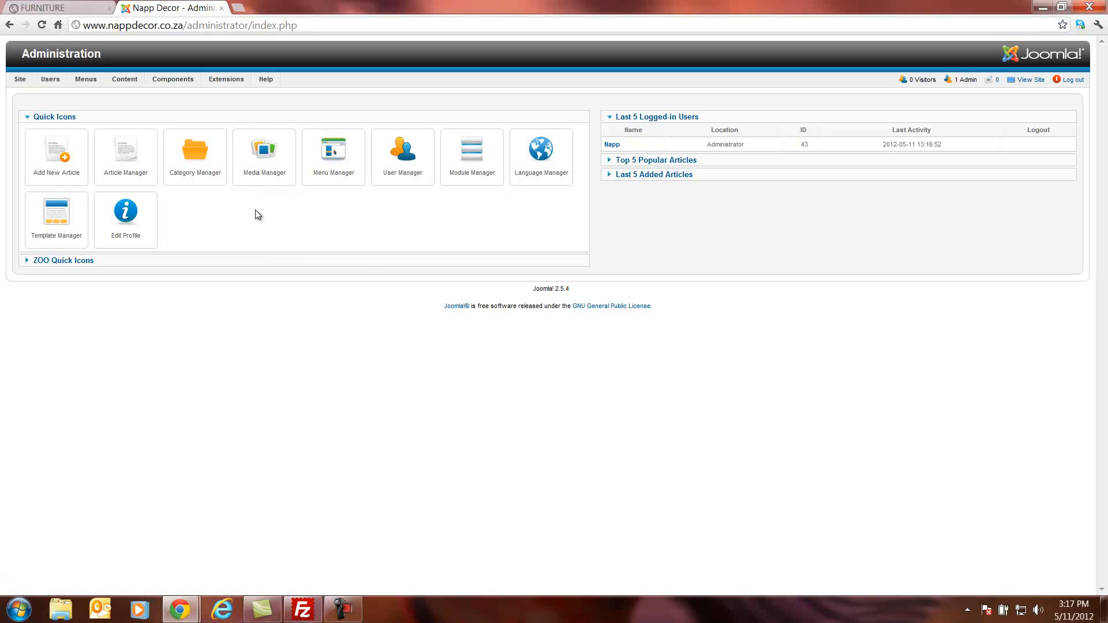
{"action": "mouse_move", "coordinate": [268, 172]}
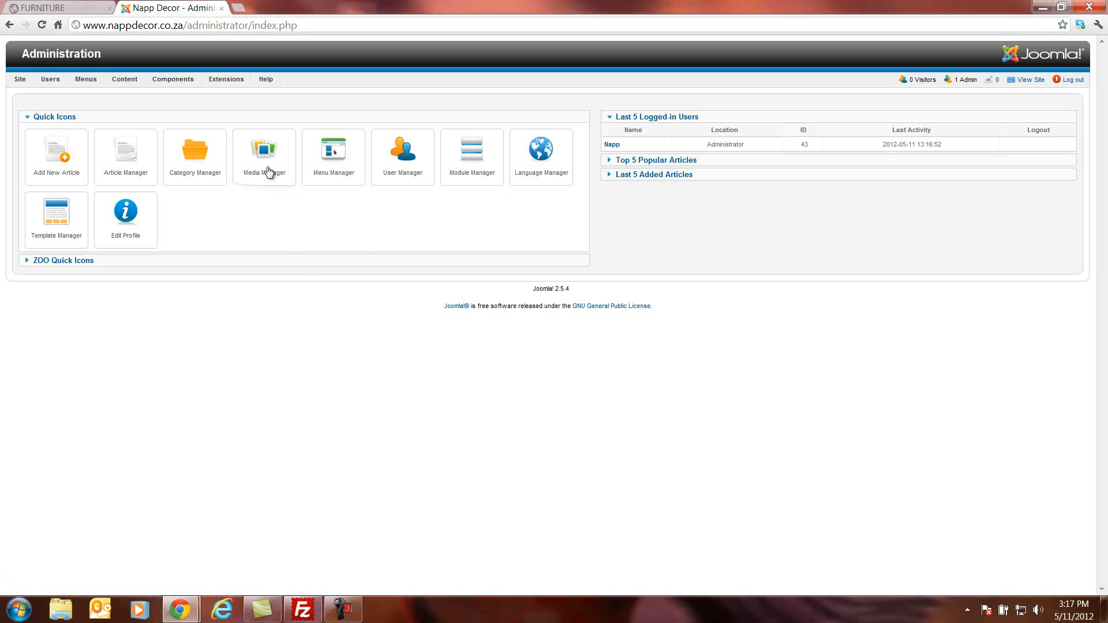
- Open the Media Manager from the control panel quick icons
{"action": "left_click", "coordinate": [263, 150]}
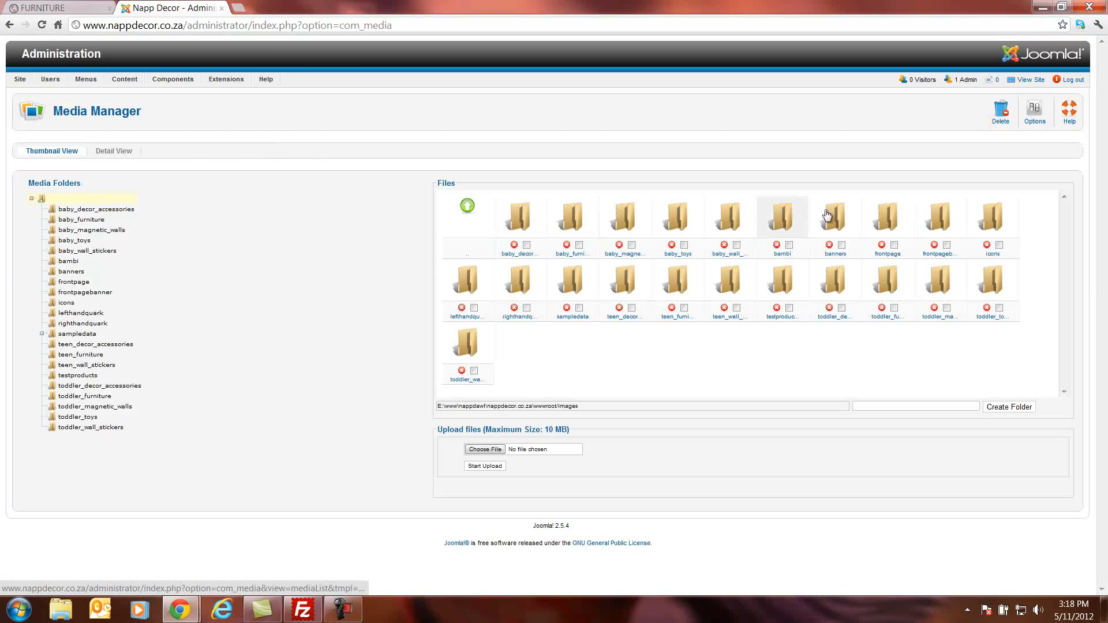
{"action": "mouse_move", "coordinate": [671, 368]}
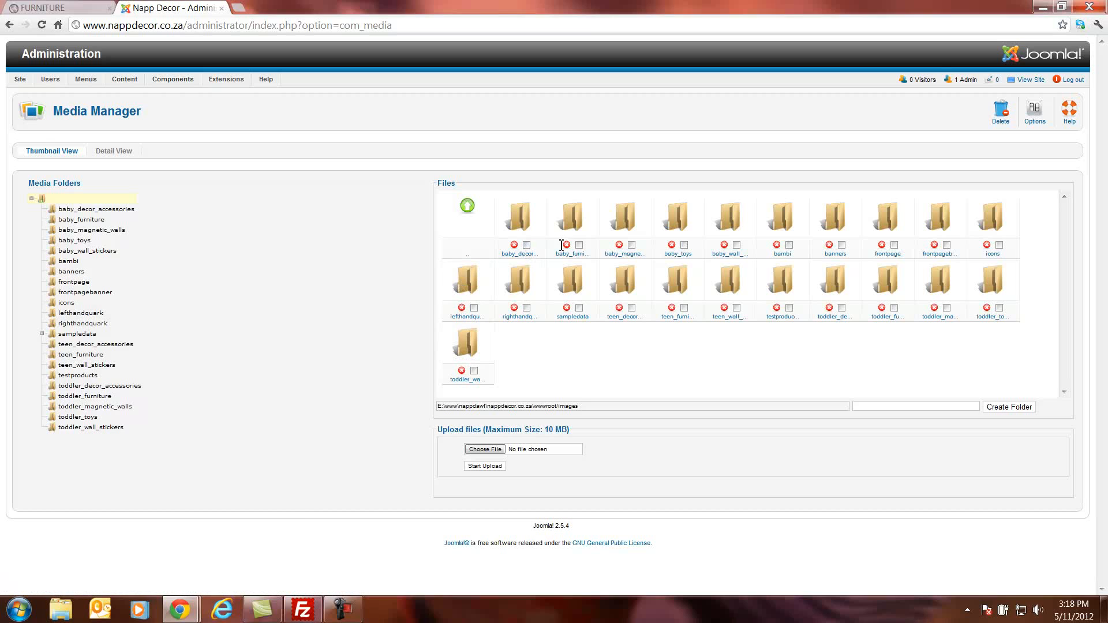
{"action": "mouse_move", "coordinate": [624, 215]}
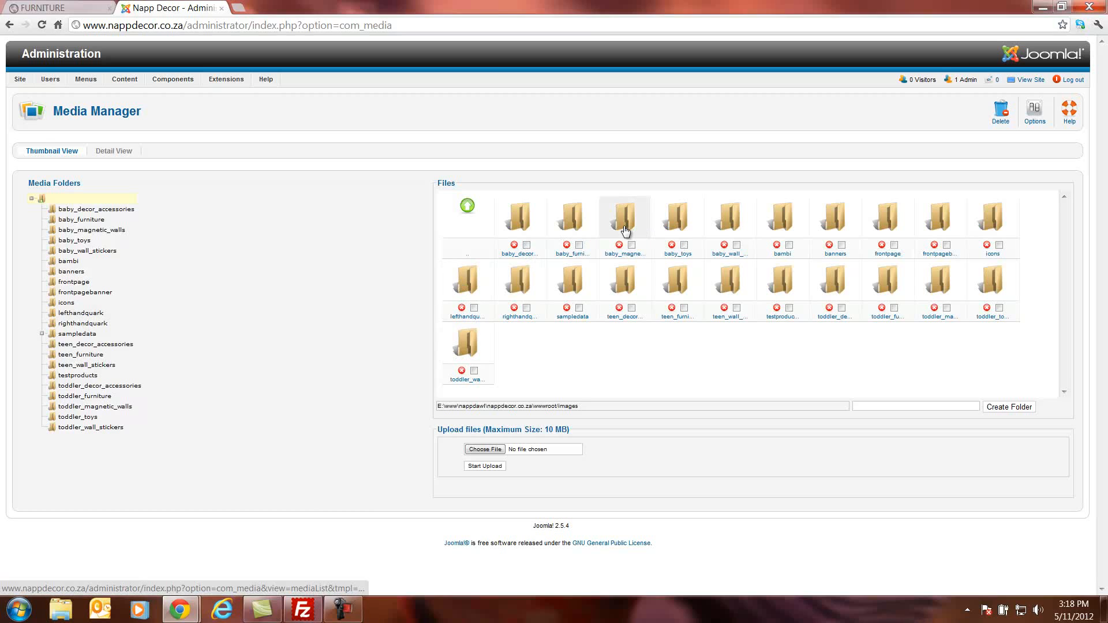
{"action": "mouse_move", "coordinate": [632, 361]}
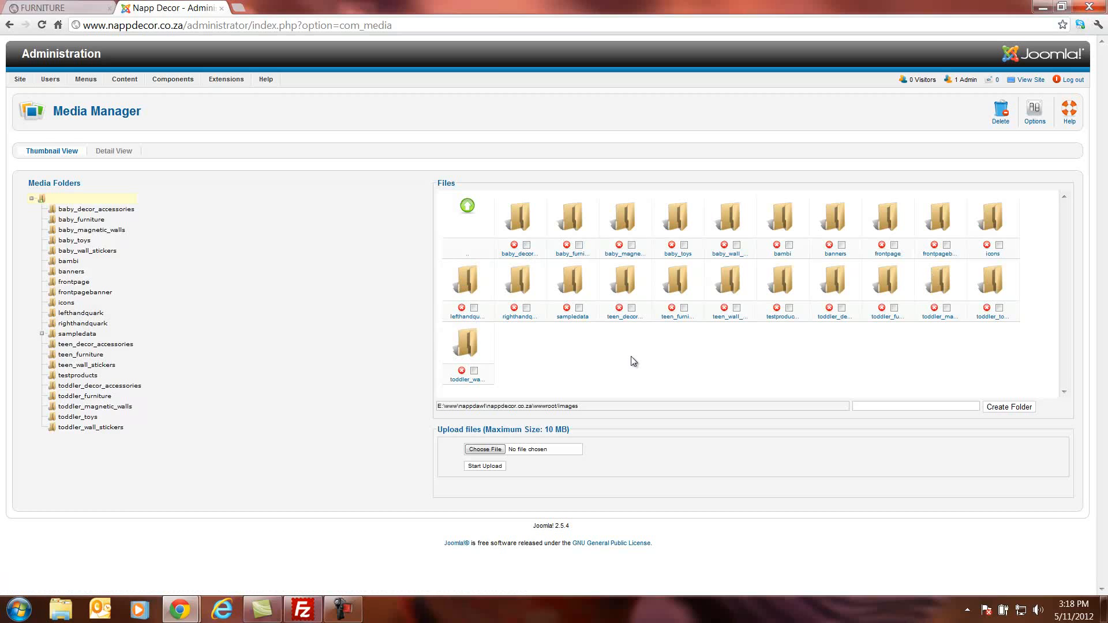
{"action": "mouse_move", "coordinate": [607, 356]}
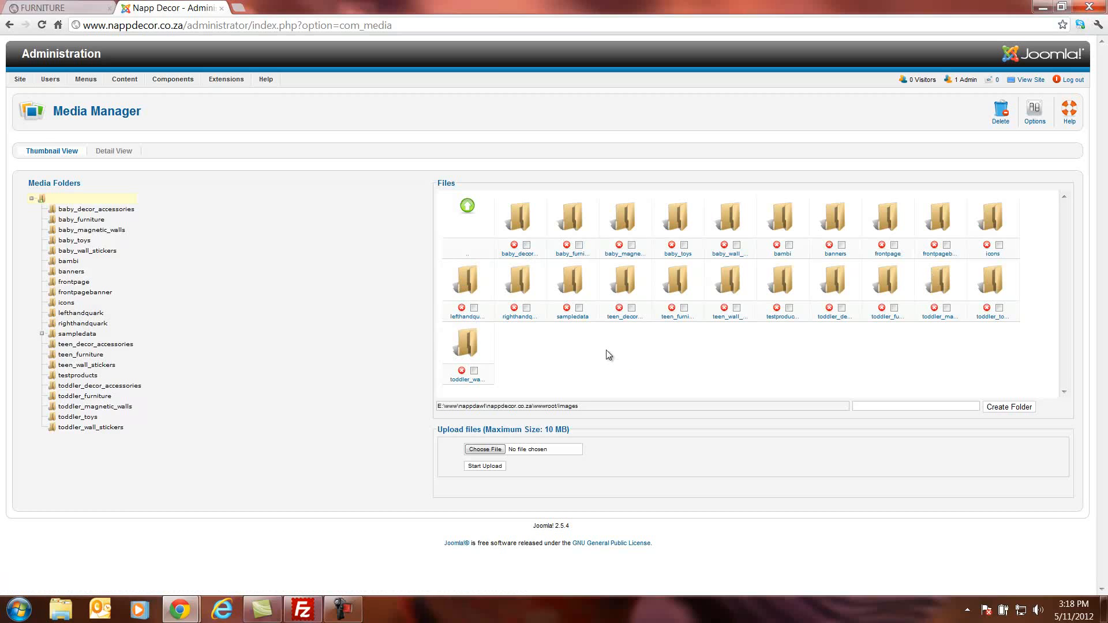
{"action": "mouse_move", "coordinate": [535, 340]}
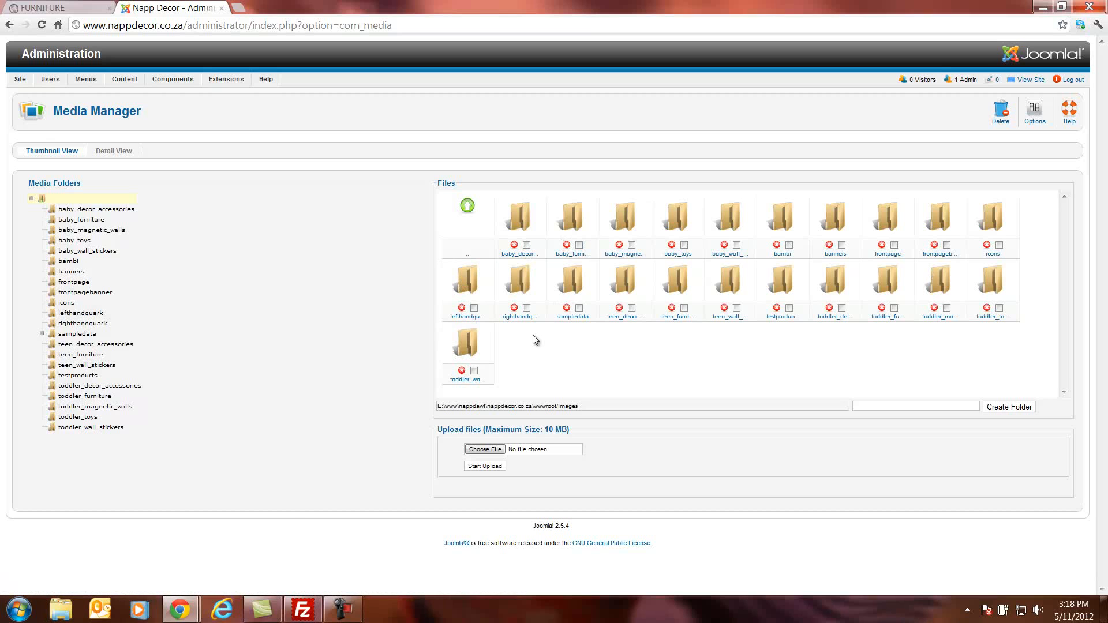
{"action": "mouse_move", "coordinate": [519, 216]}
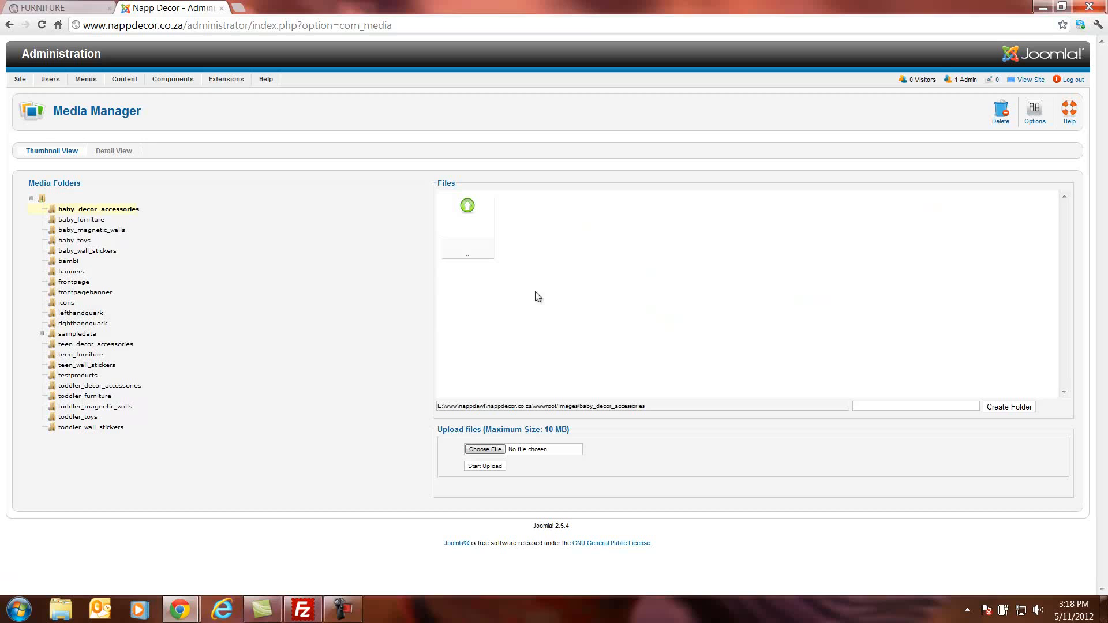
{"action": "mouse_move", "coordinate": [650, 226]}
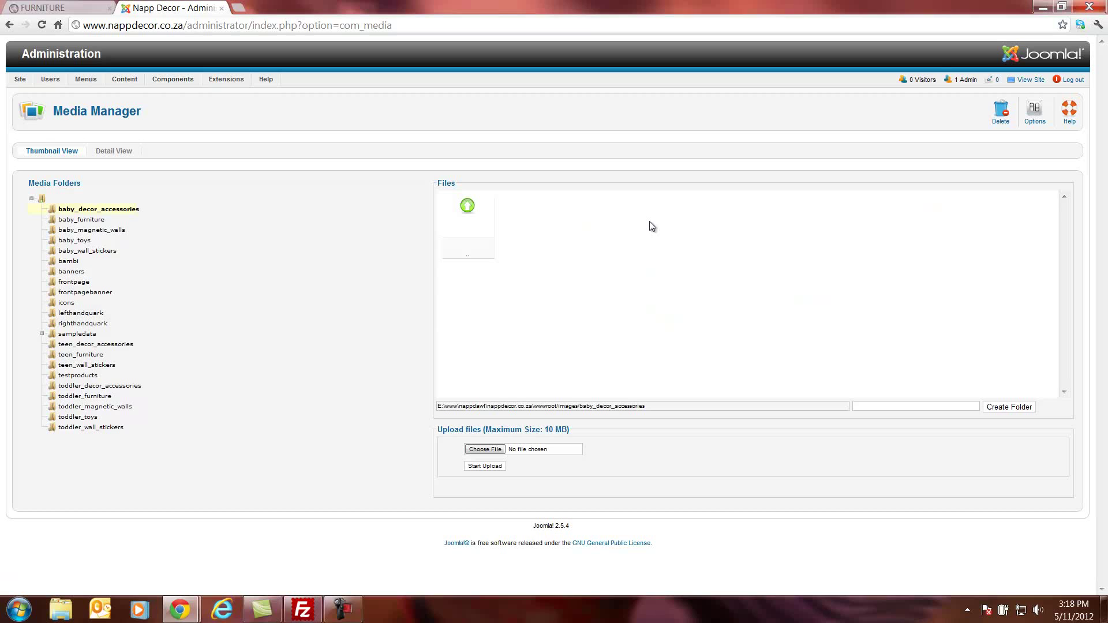
{"action": "mouse_move", "coordinate": [676, 227]}
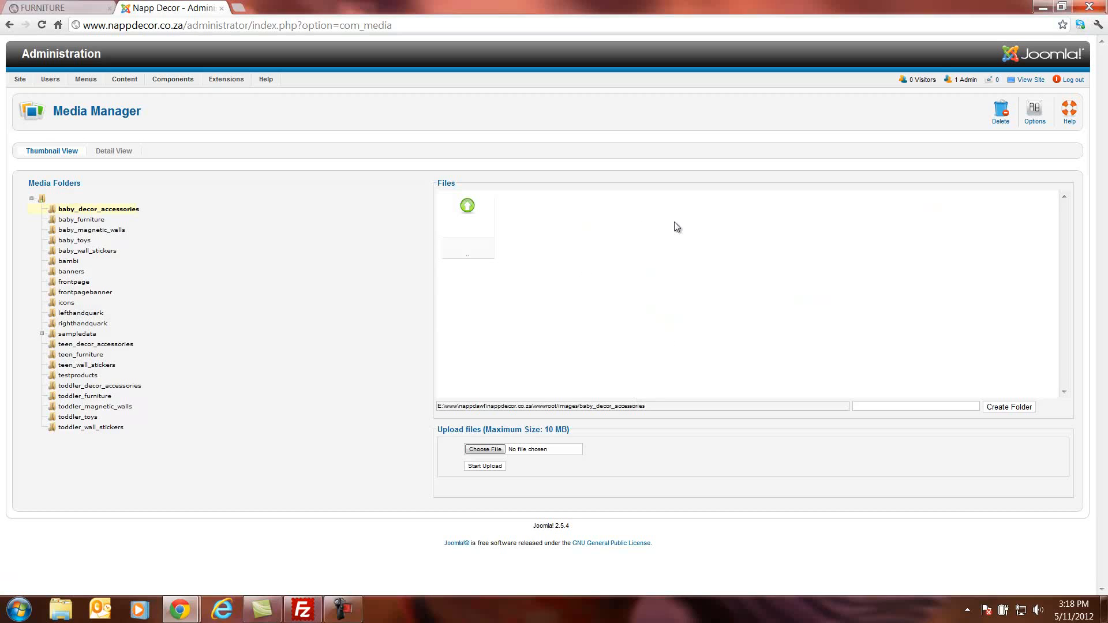
{"action": "mouse_move", "coordinate": [659, 274]}
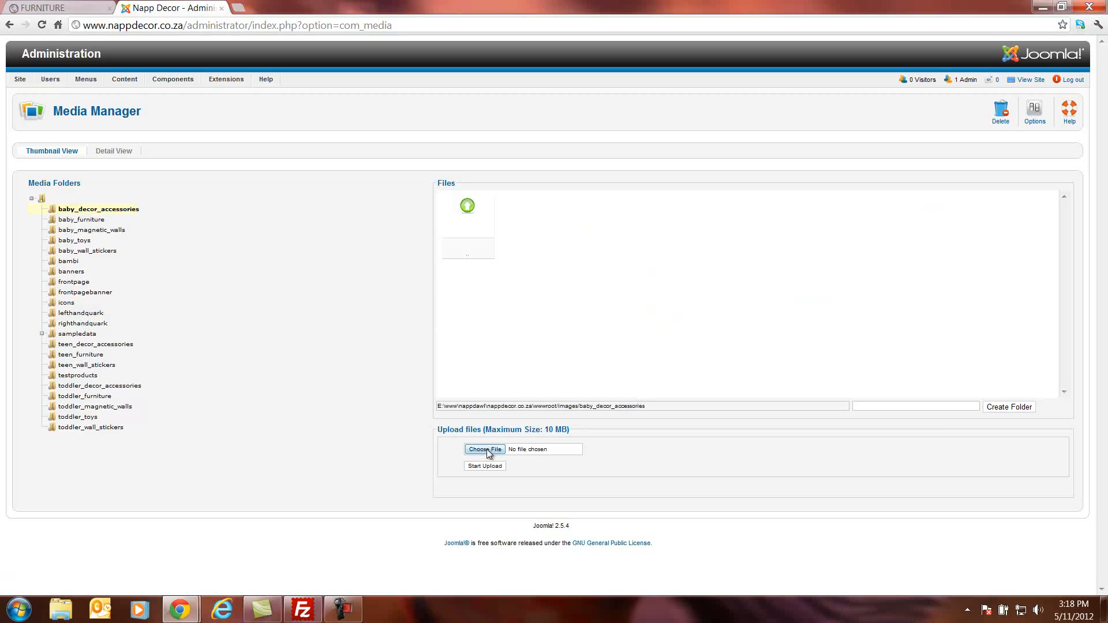
- Bring up the Choose File picker under Upload files
{"action": "left_click", "coordinate": [484, 450]}
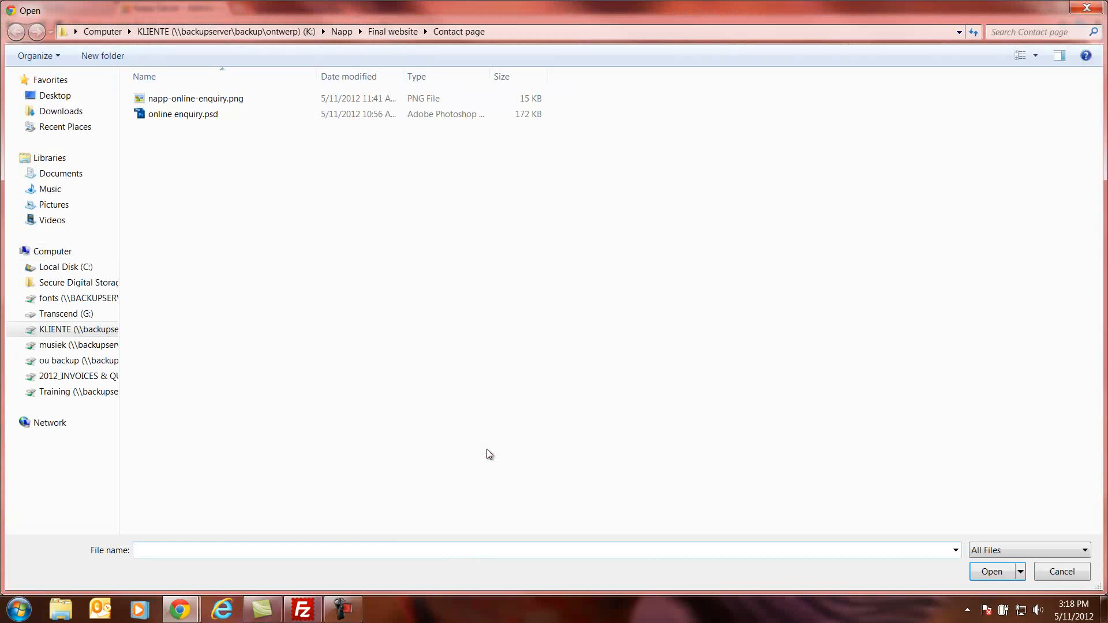
{"action": "mouse_move", "coordinate": [393, 31]}
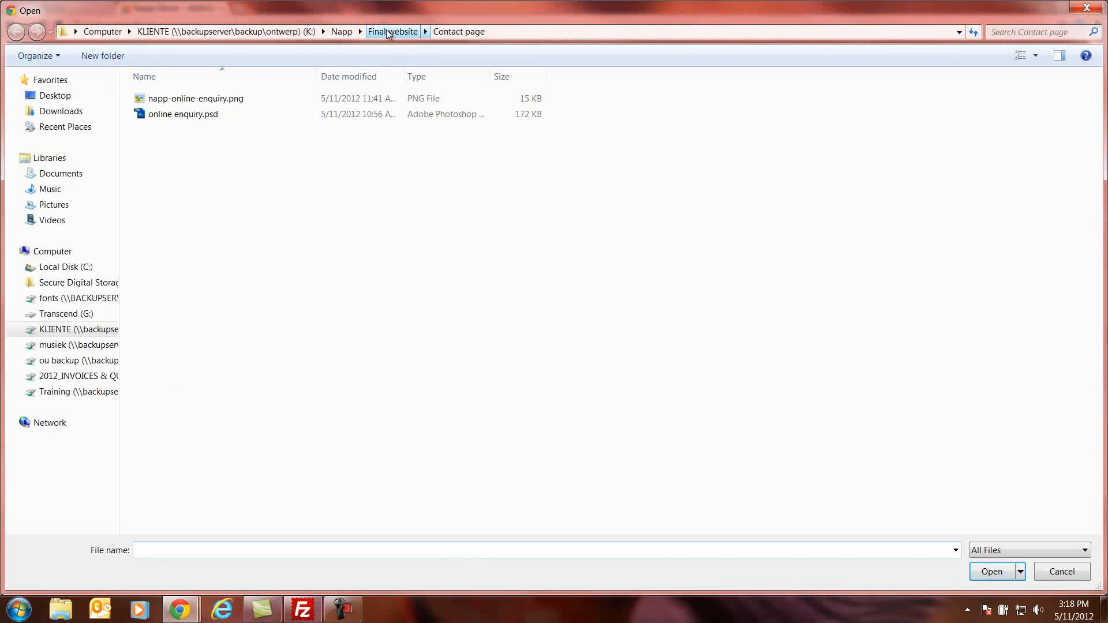
- Browse into the Teen Chairs folder and choose WP3.jpg for upload
{"action": "left_click", "coordinate": [393, 31]}
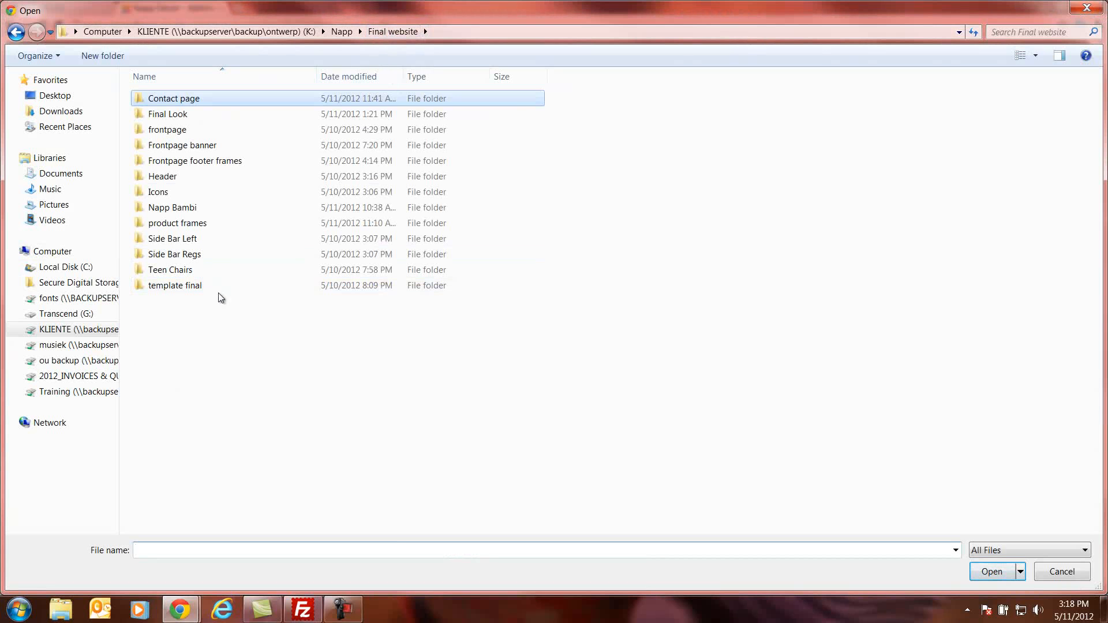
{"action": "mouse_move", "coordinate": [167, 114]}
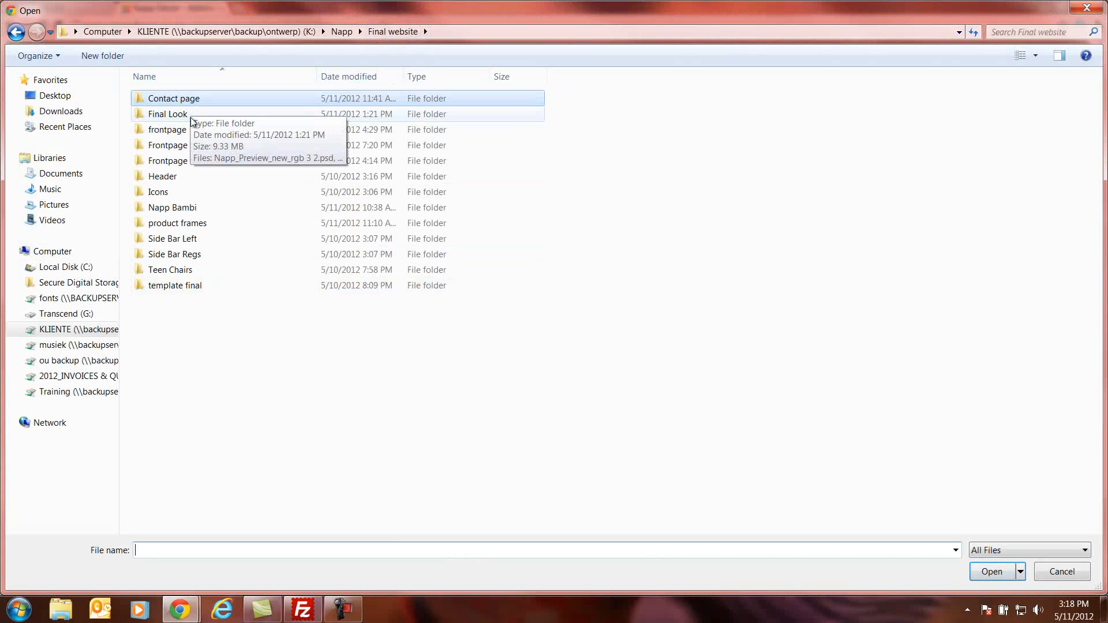
{"action": "mouse_move", "coordinate": [172, 299]}
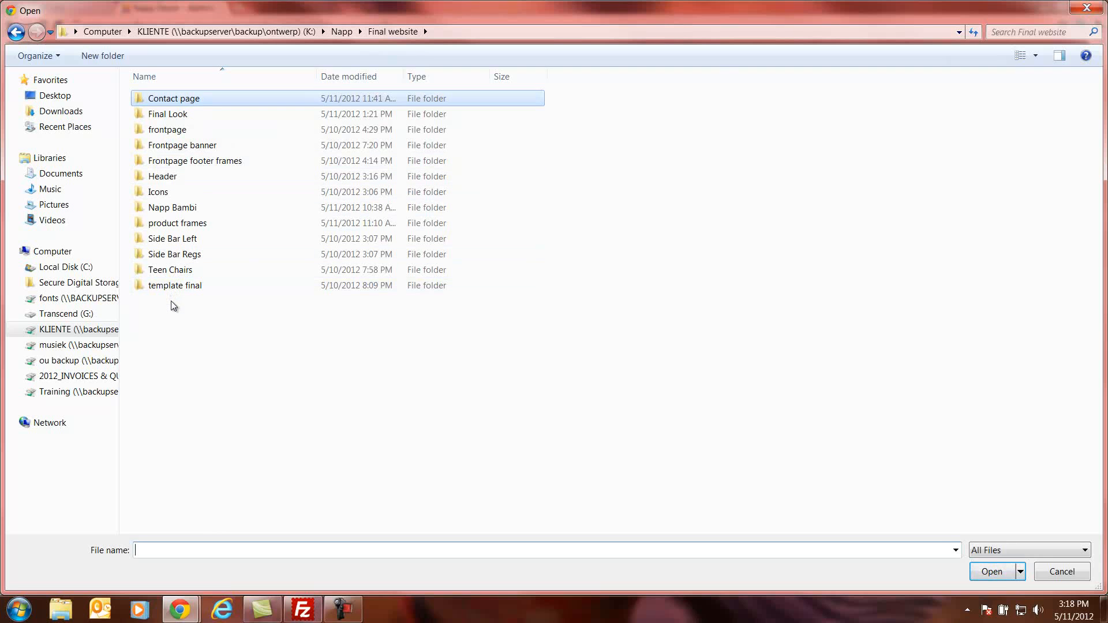
{"action": "mouse_move", "coordinate": [168, 113]}
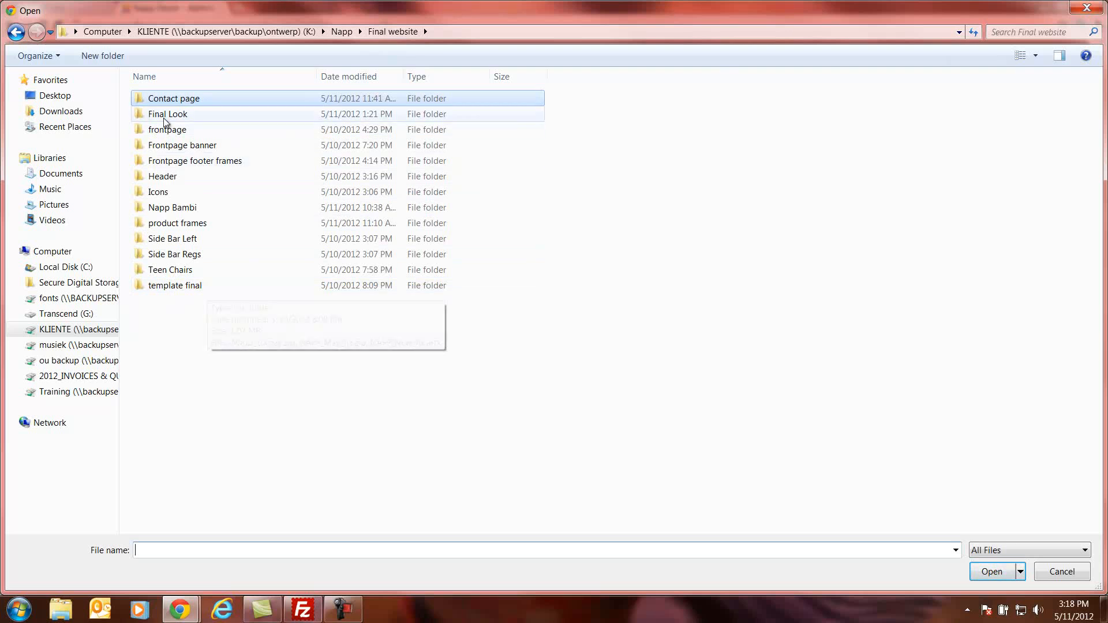
{"action": "left_click", "coordinate": [170, 269]}
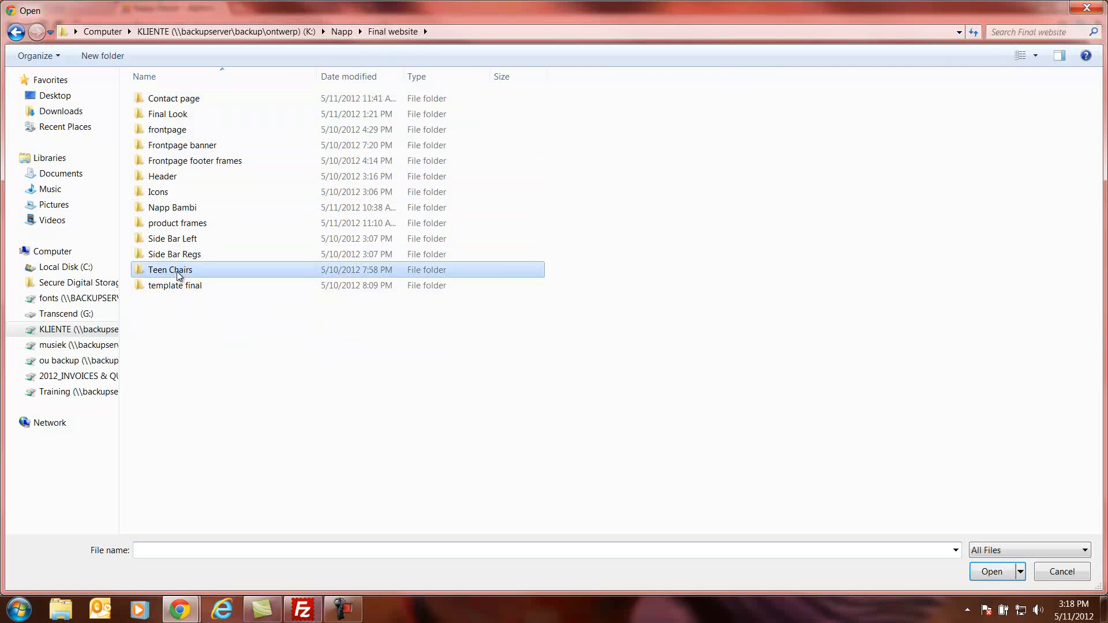
{"action": "double_click", "coordinate": [169, 270]}
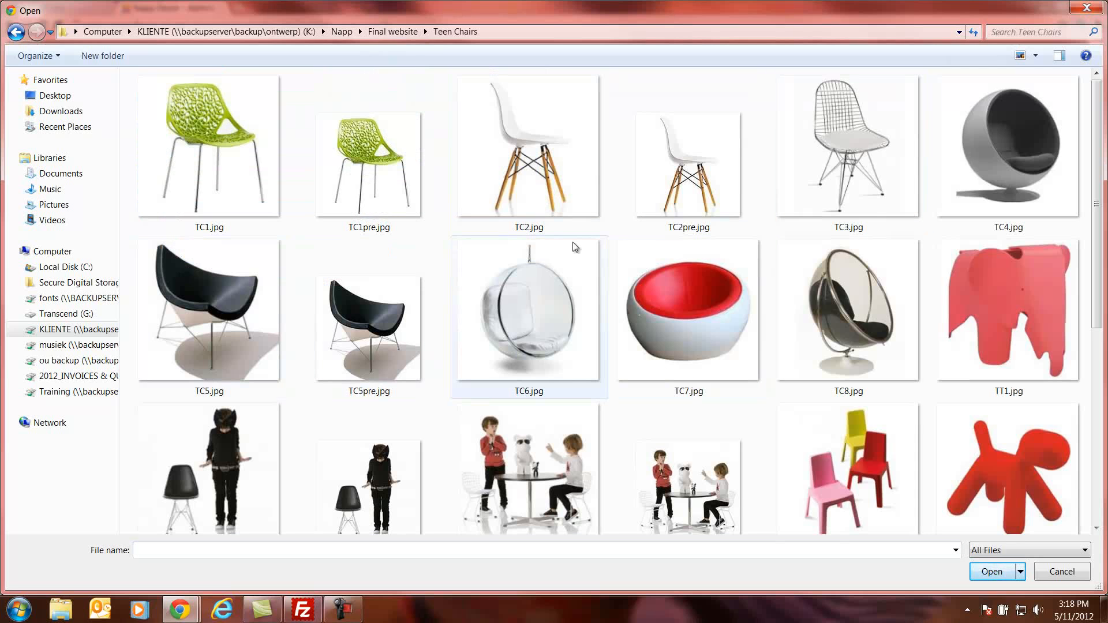
{"action": "left_click", "coordinate": [1006, 145]}
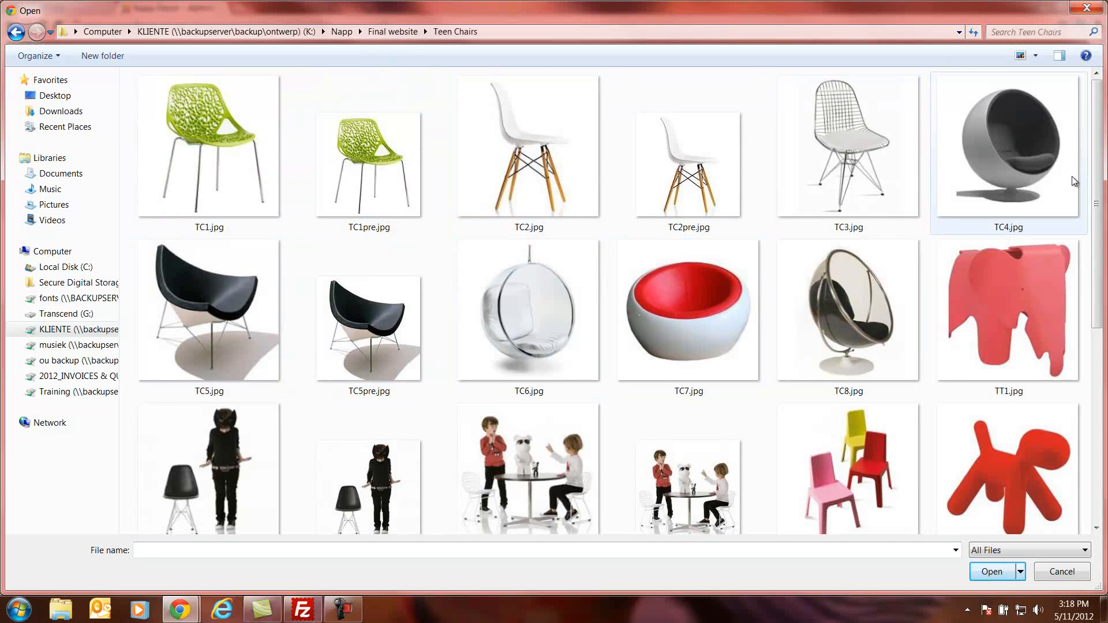
{"action": "scroll", "scroll_direction": "down", "scroll_amount": 3}
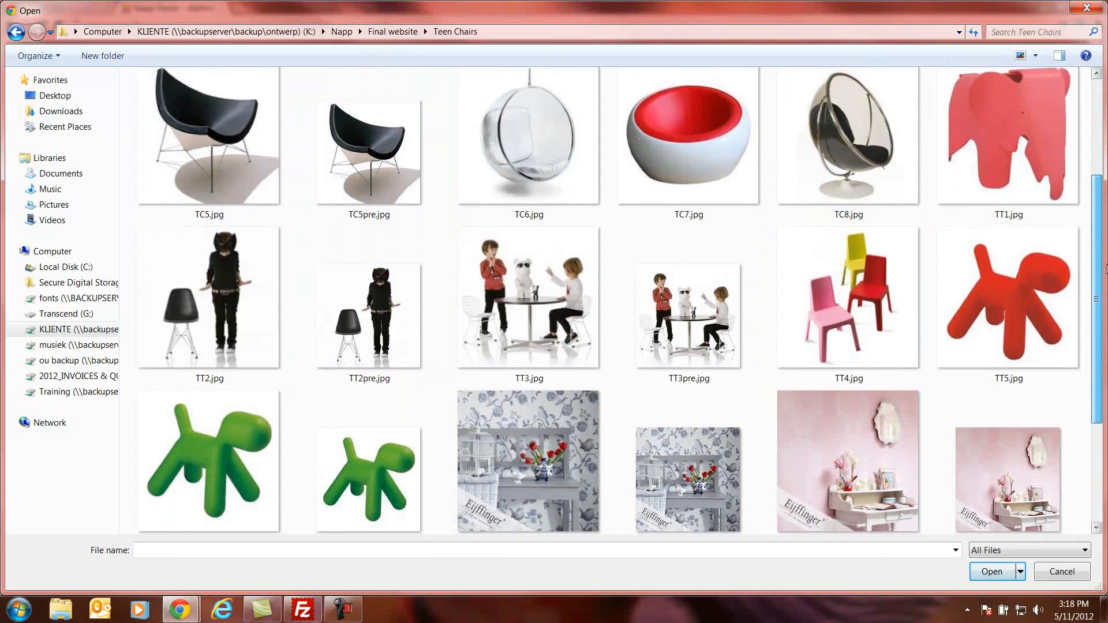
{"action": "scroll", "scroll_direction": "down", "scroll_amount": 3}
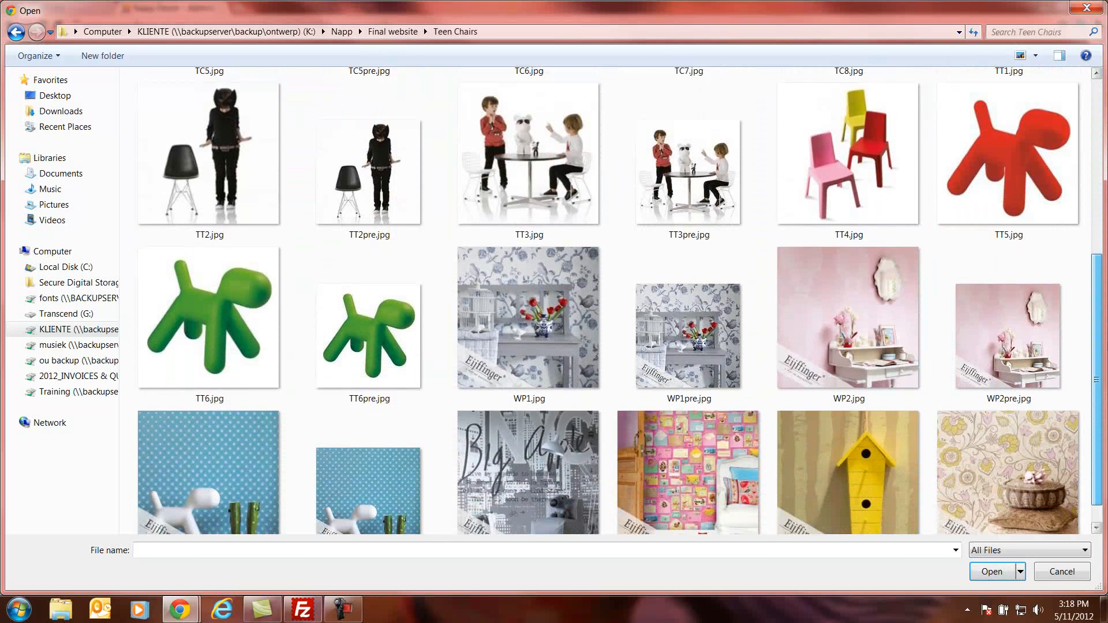
{"action": "scroll", "scroll_direction": "down", "scroll_amount": 3}
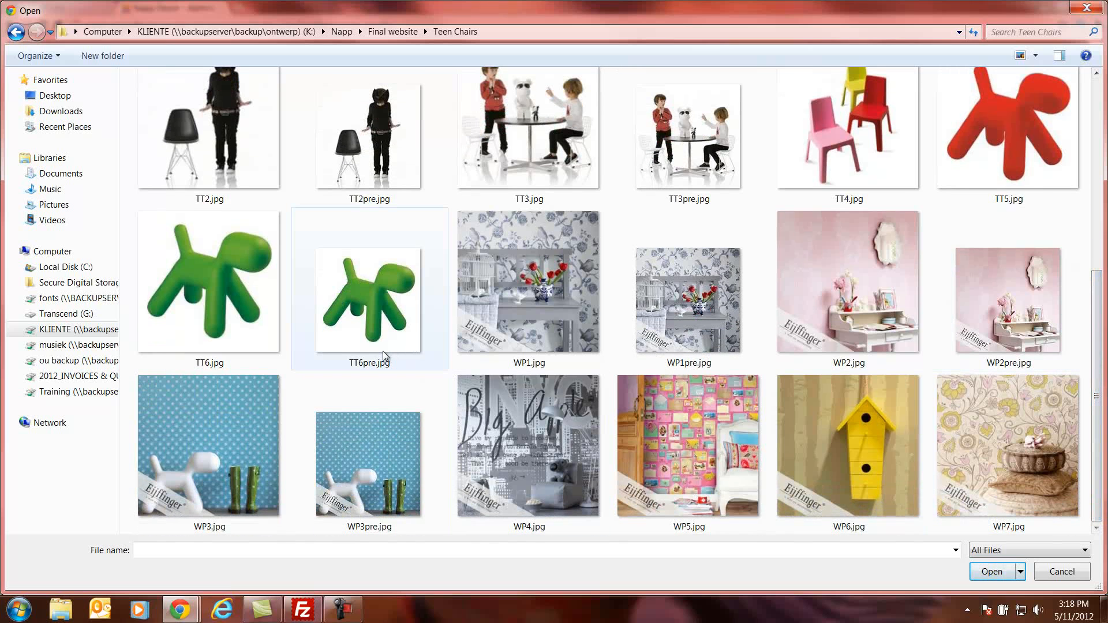
{"action": "scroll", "scroll_direction": "up", "scroll_amount": 3}
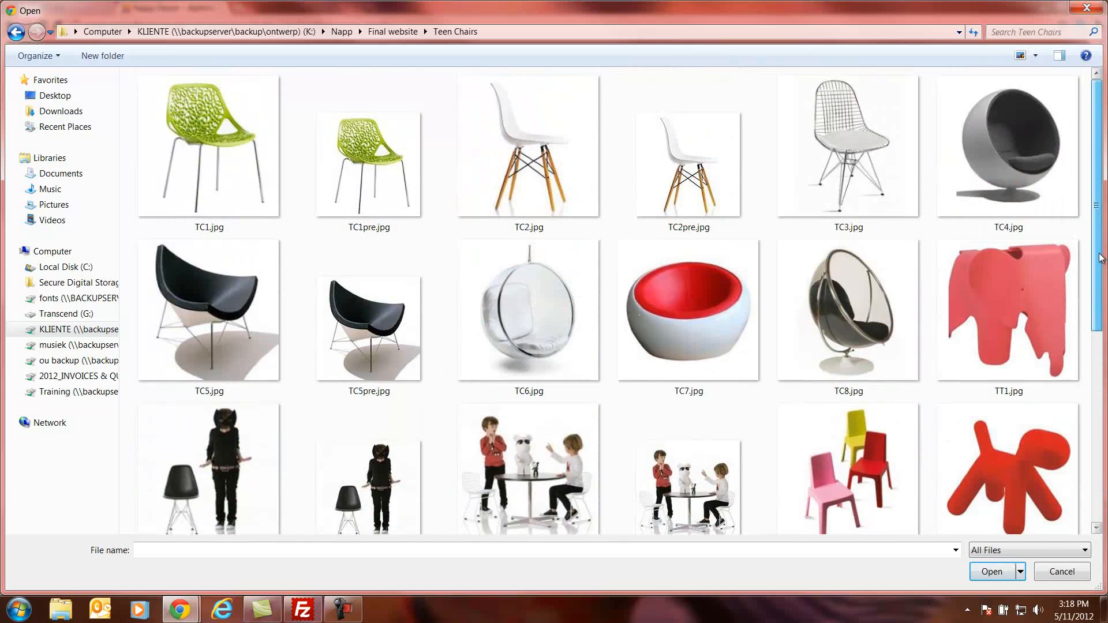
{"action": "left_click", "coordinate": [1006, 310]}
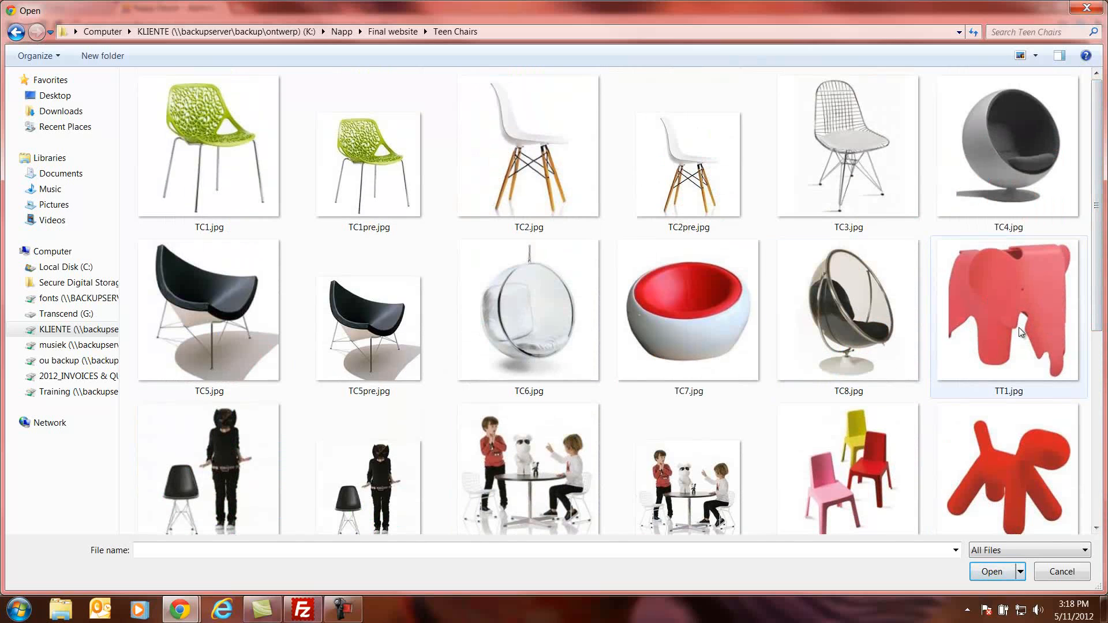
{"action": "scroll", "scroll_direction": "down", "scroll_amount": 3}
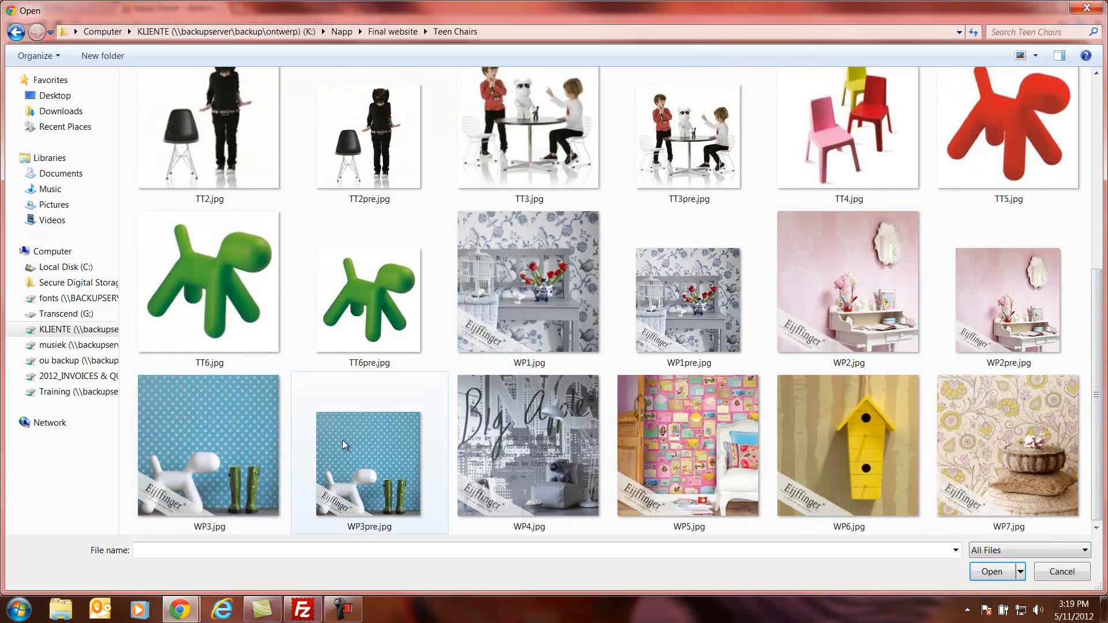
{"action": "mouse_move", "coordinate": [154, 485]}
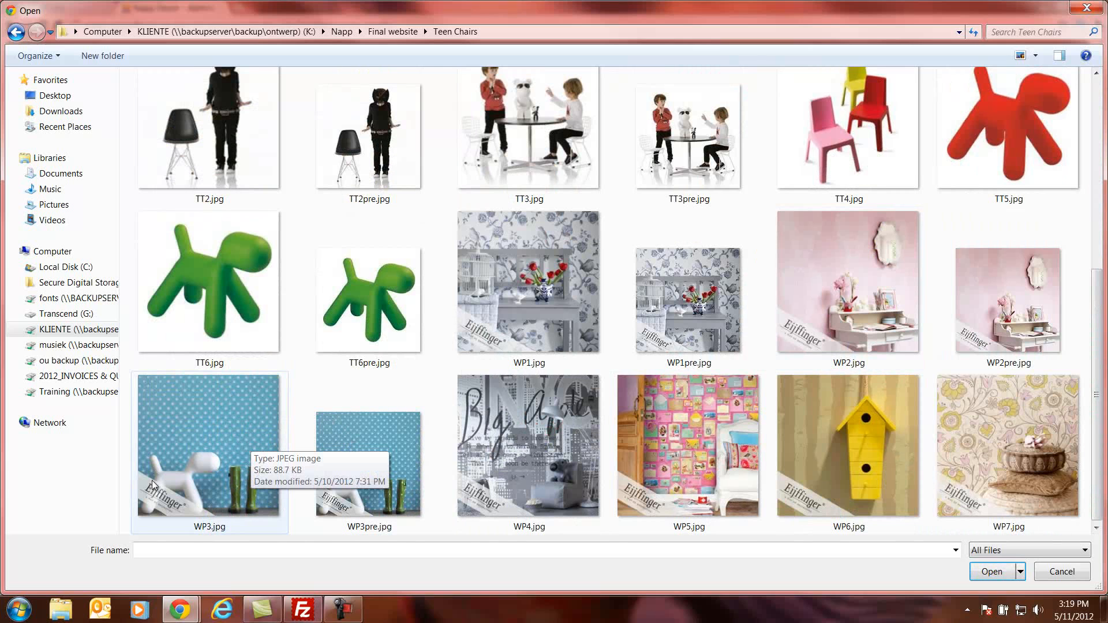
{"action": "mouse_move", "coordinate": [239, 396]}
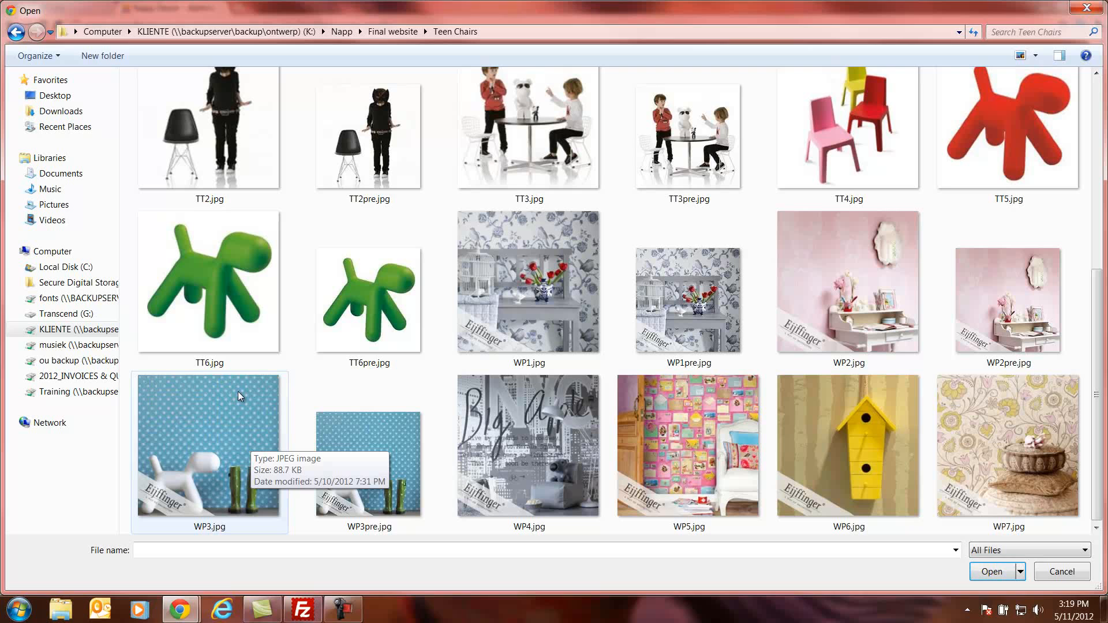
{"action": "mouse_move", "coordinate": [248, 393]}
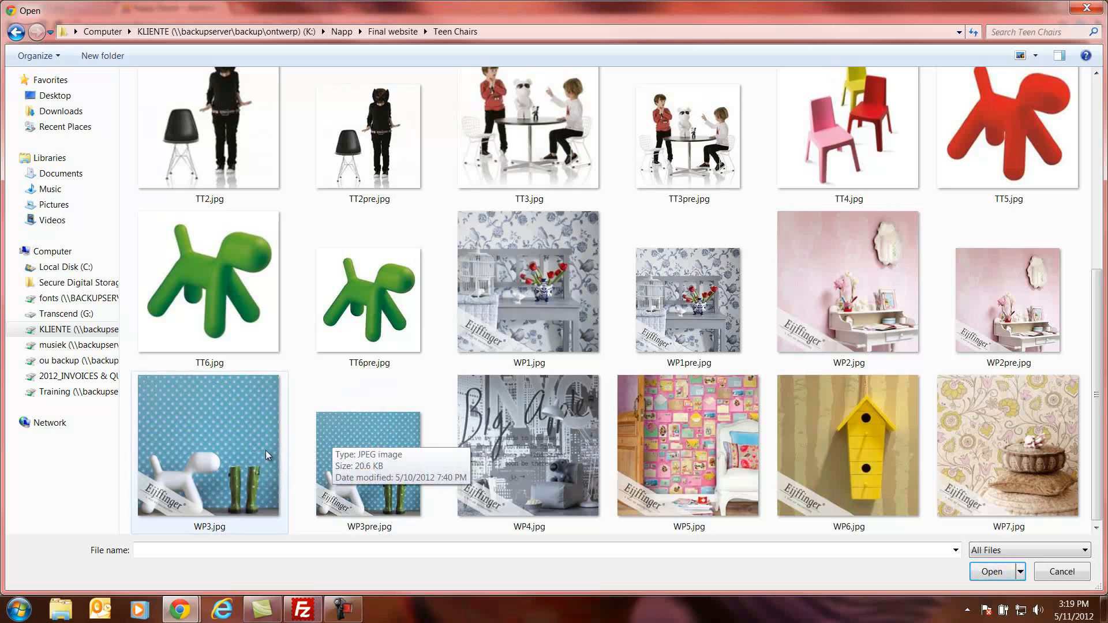
{"action": "left_click", "coordinate": [991, 571]}
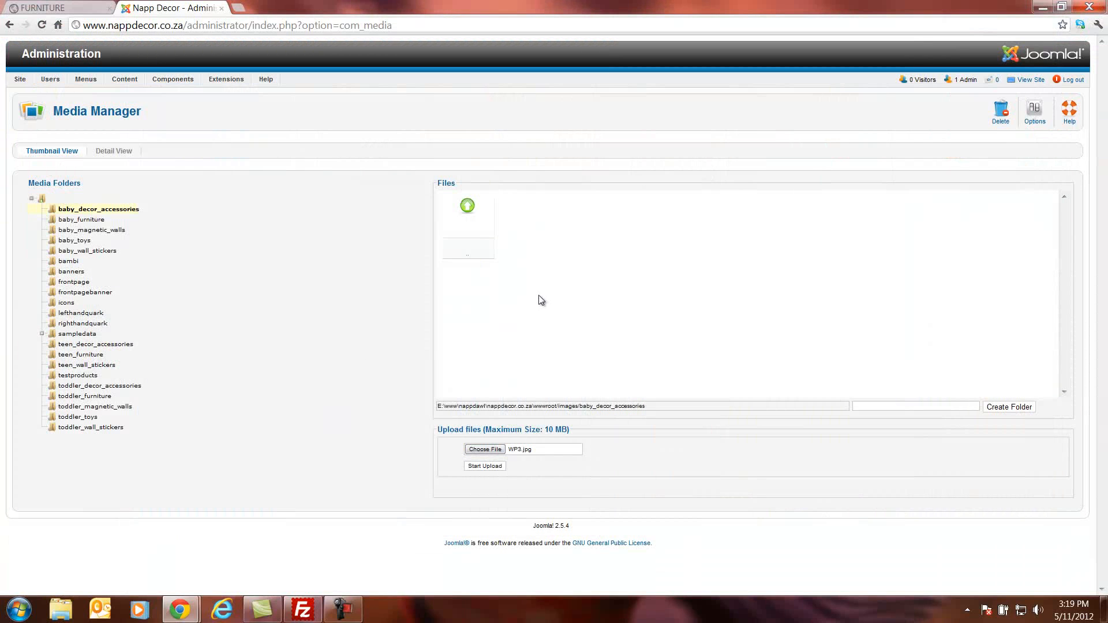
- Upload WP3.jpg, then select and upload the WP3pre.jpg preview image
{"action": "left_click", "coordinate": [485, 466]}
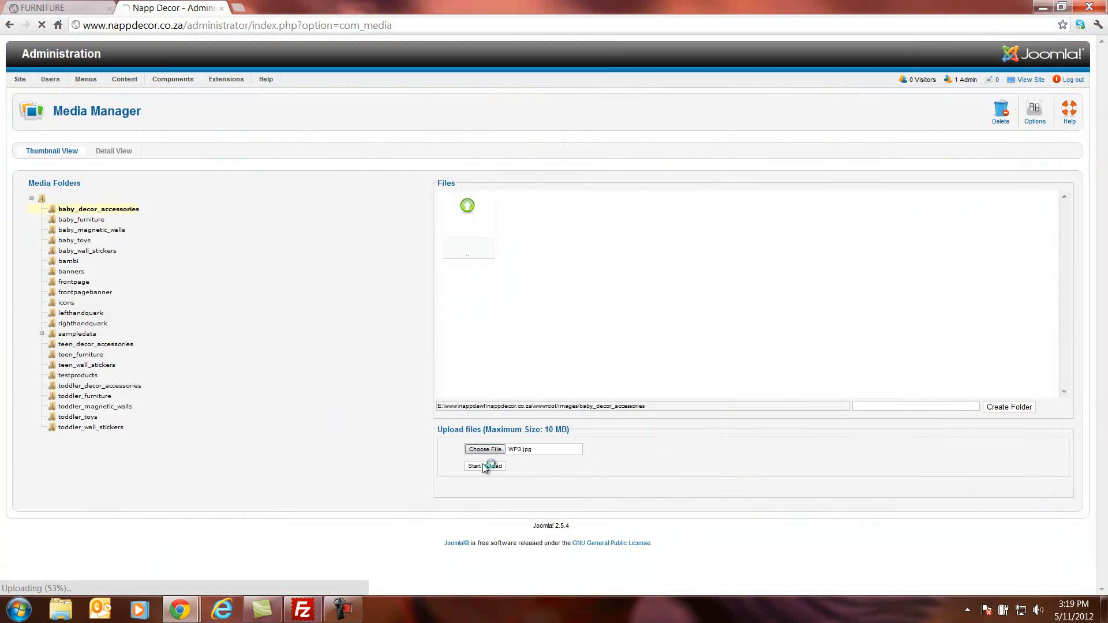
{"action": "left_click", "coordinate": [484, 465]}
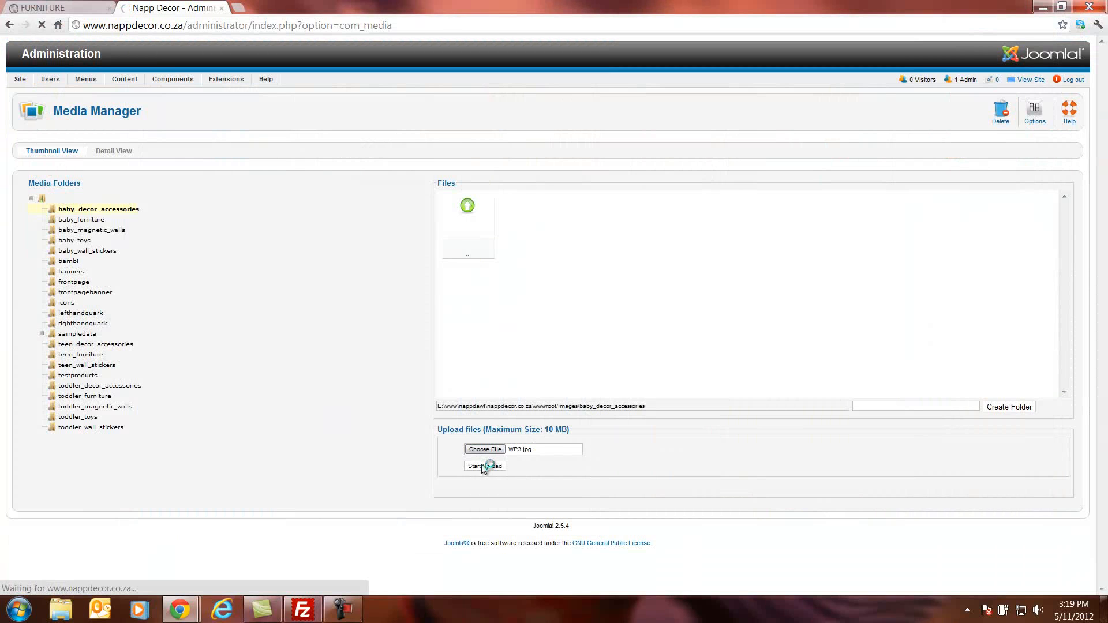
{"action": "left_click", "coordinate": [484, 449]}
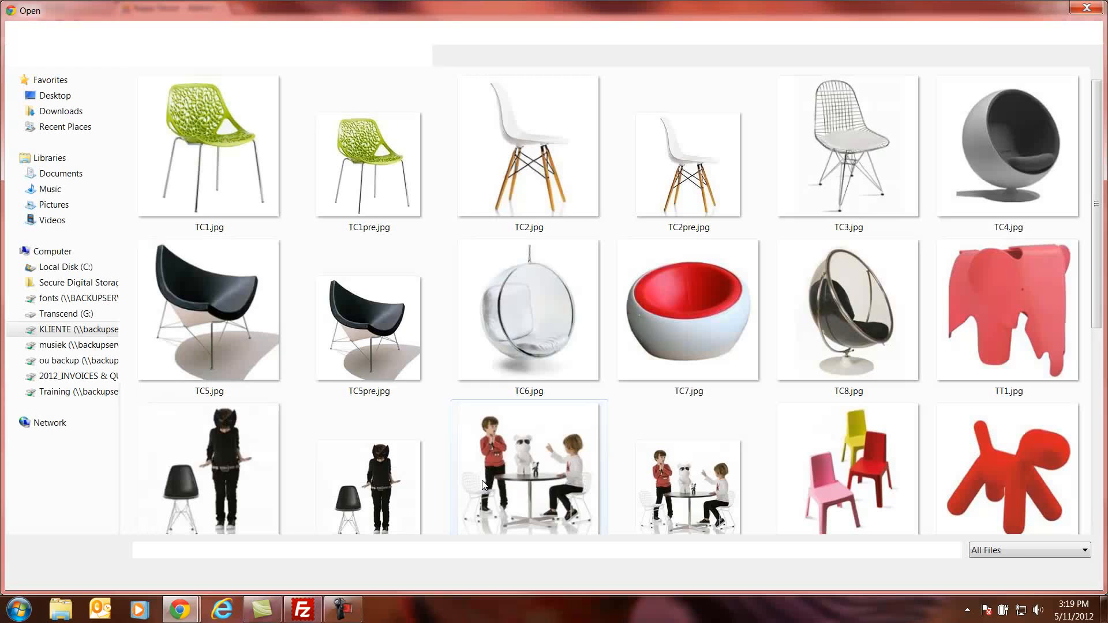
{"action": "left_click", "coordinate": [369, 327]}
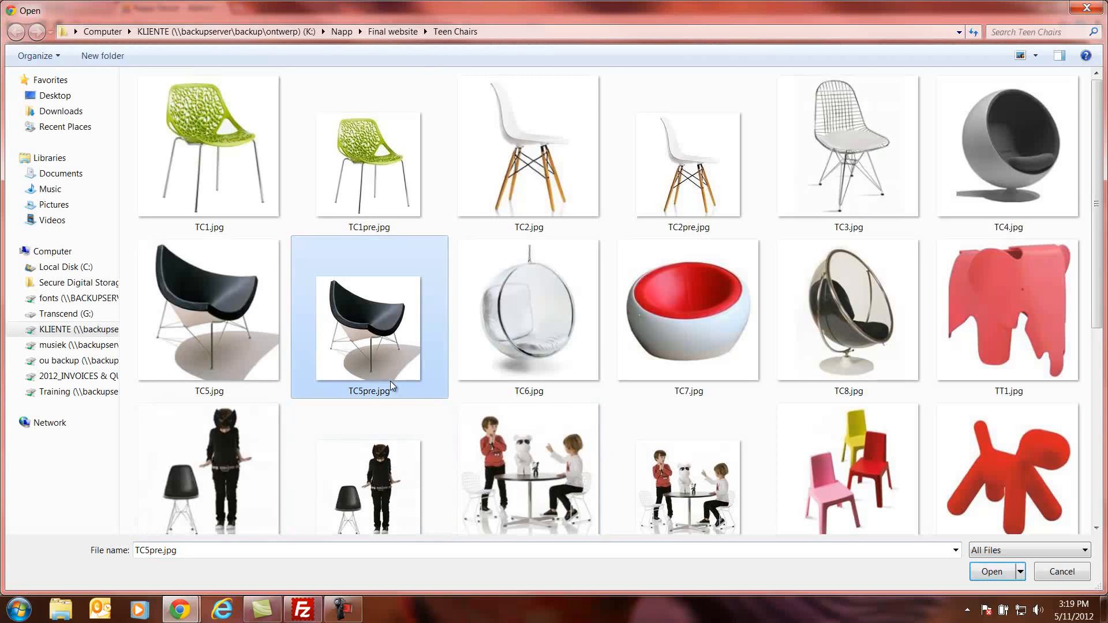
{"action": "scroll", "scroll_direction": "down", "scroll_amount": 3}
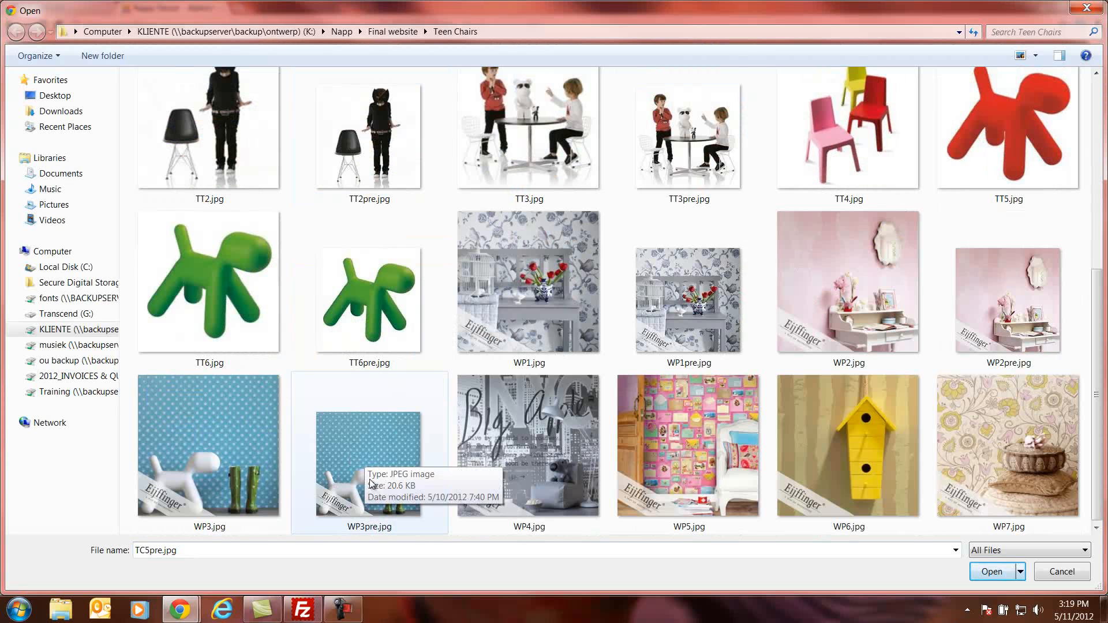
{"action": "left_click", "coordinate": [368, 446]}
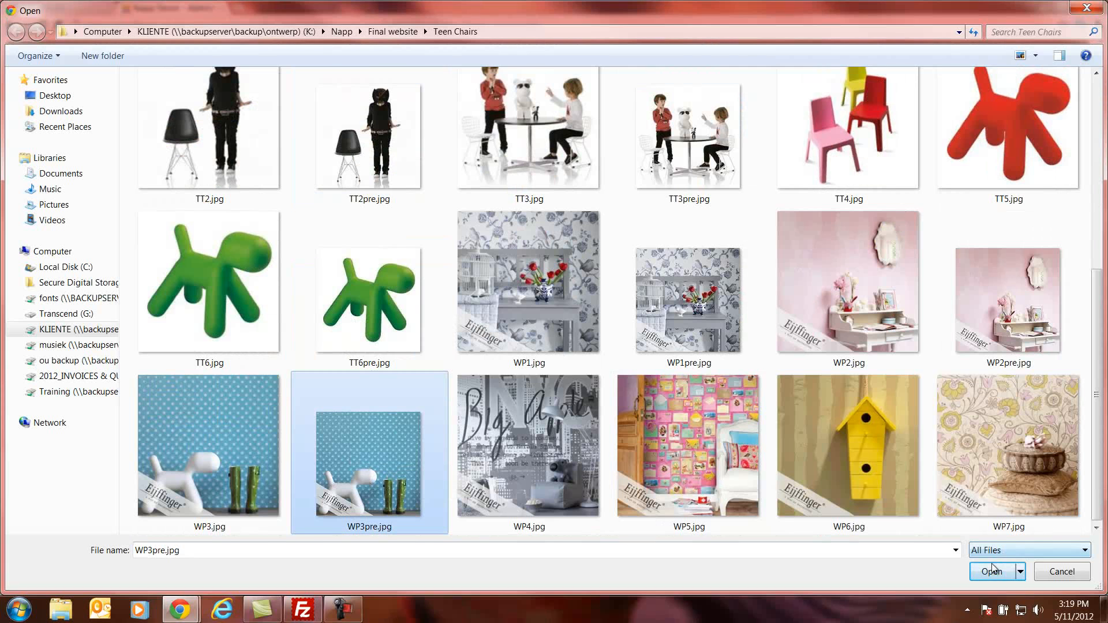
{"action": "left_click", "coordinate": [992, 571]}
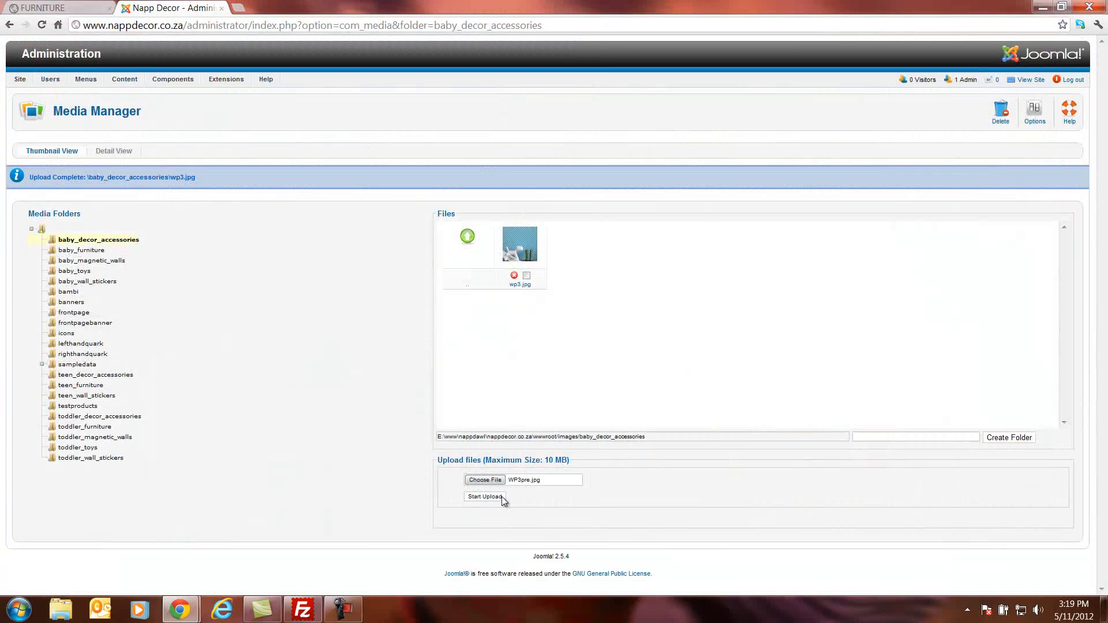
{"action": "left_click", "coordinate": [485, 496]}
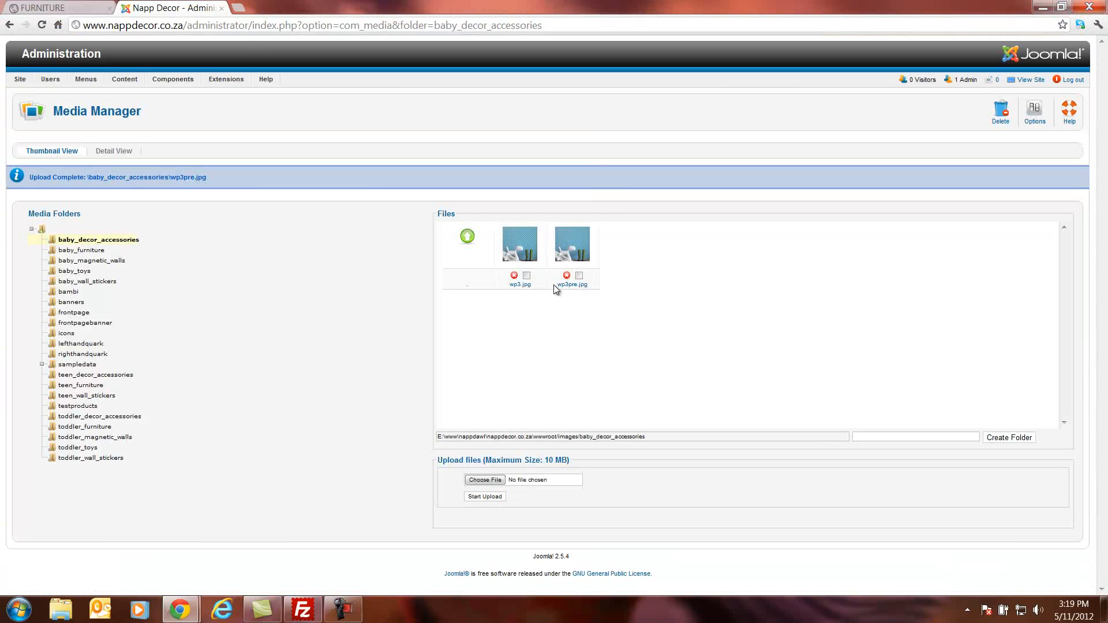
{"action": "mouse_move", "coordinate": [520, 243]}
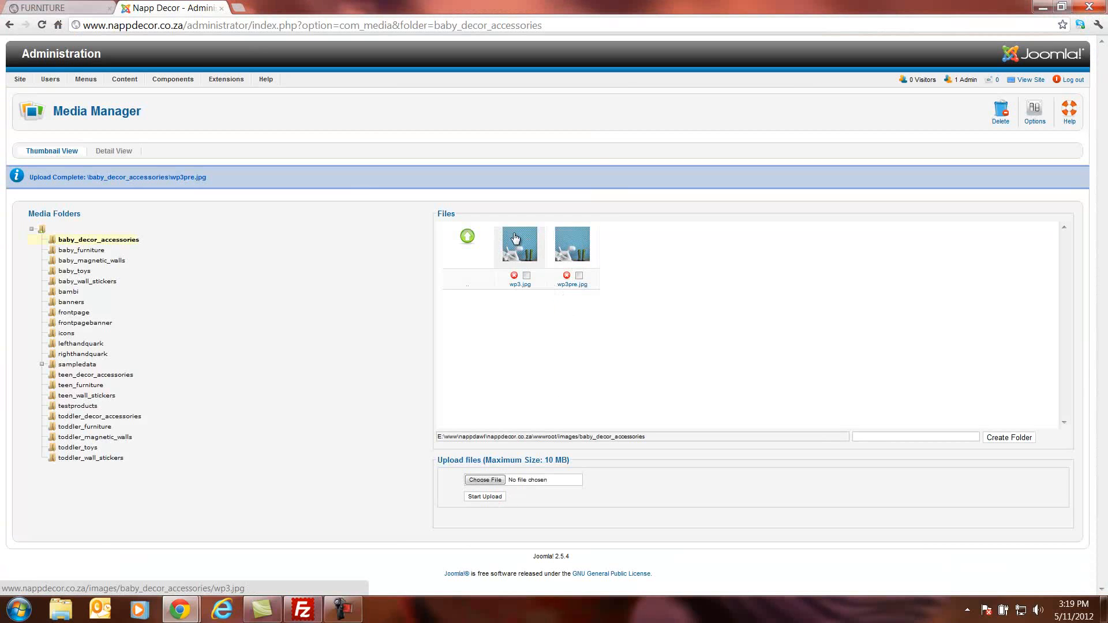
{"action": "mouse_move", "coordinate": [529, 252]}
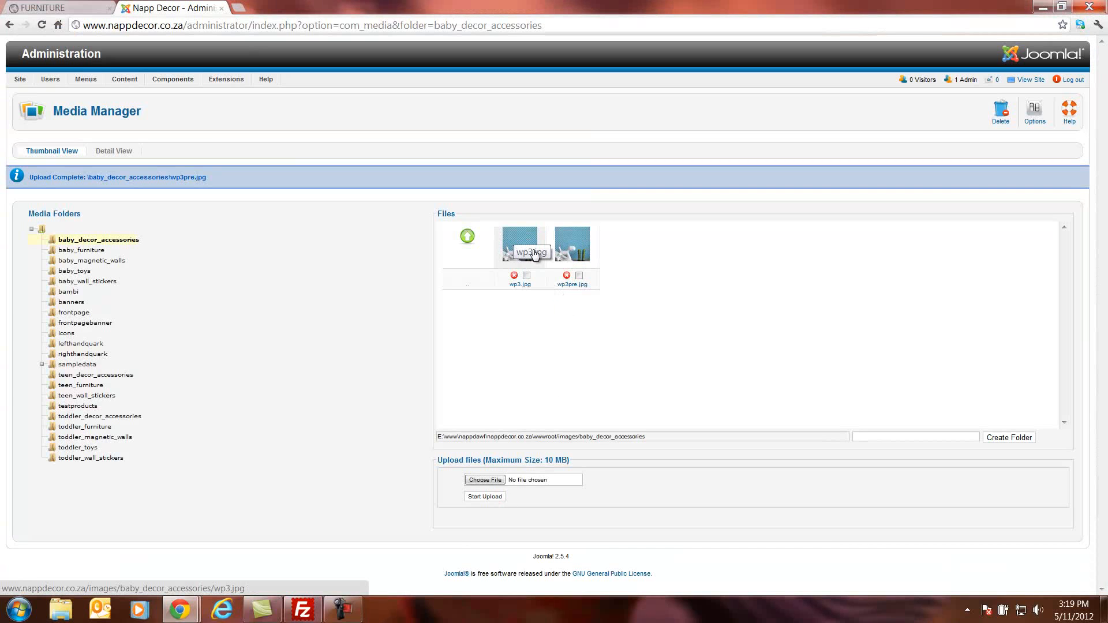
{"action": "mouse_move", "coordinate": [438, 321]}
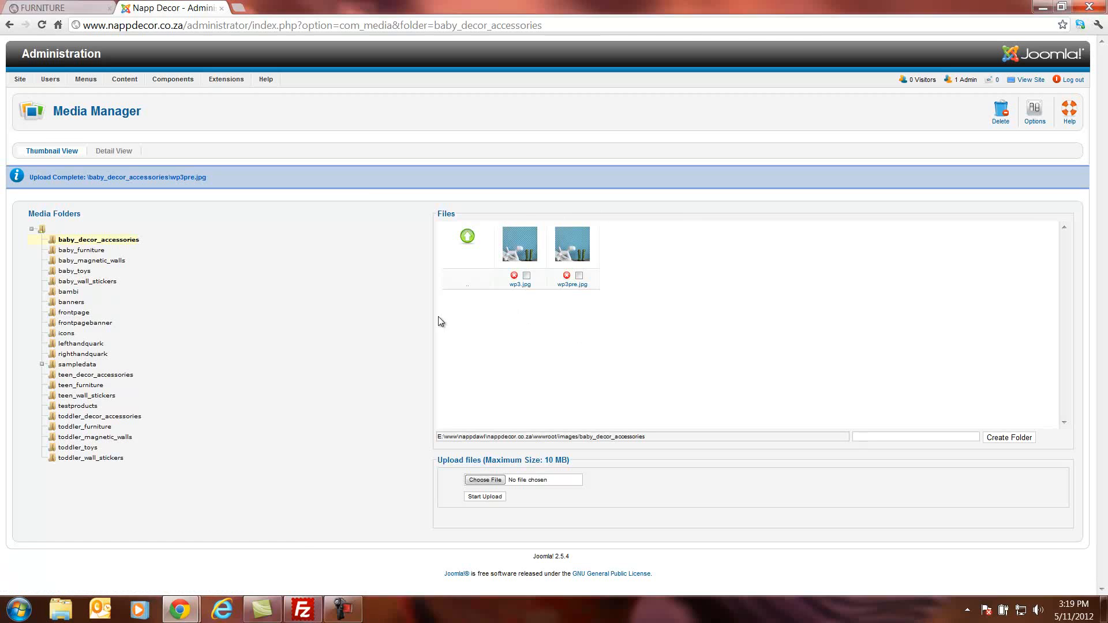
- Browse the Content and Site administrator menus
{"action": "left_click", "coordinate": [124, 79]}
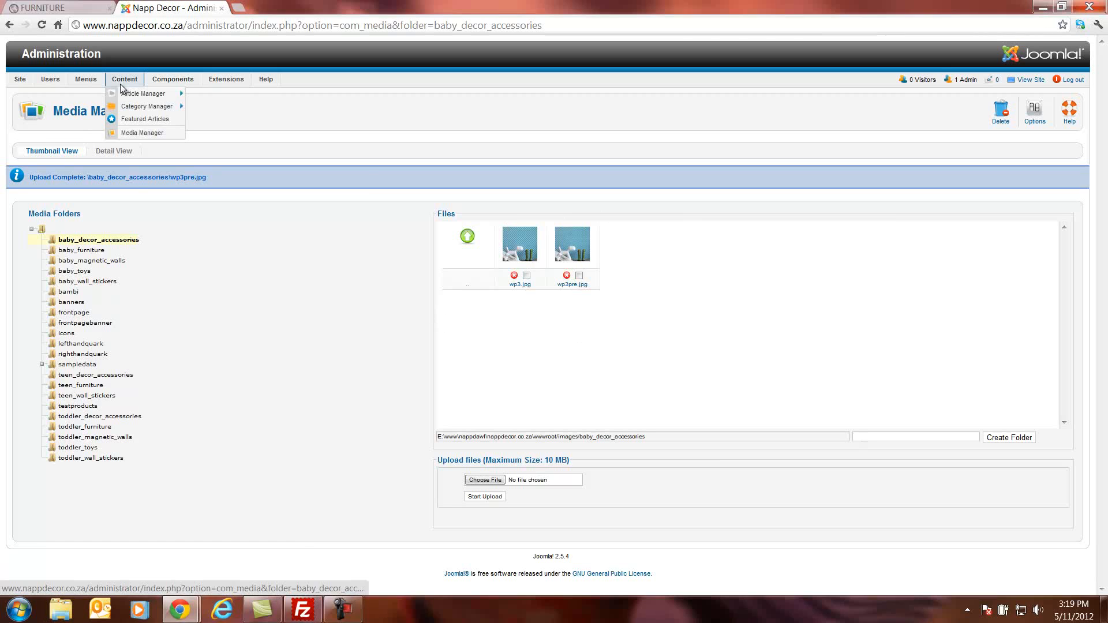
{"action": "left_click", "coordinate": [20, 79]}
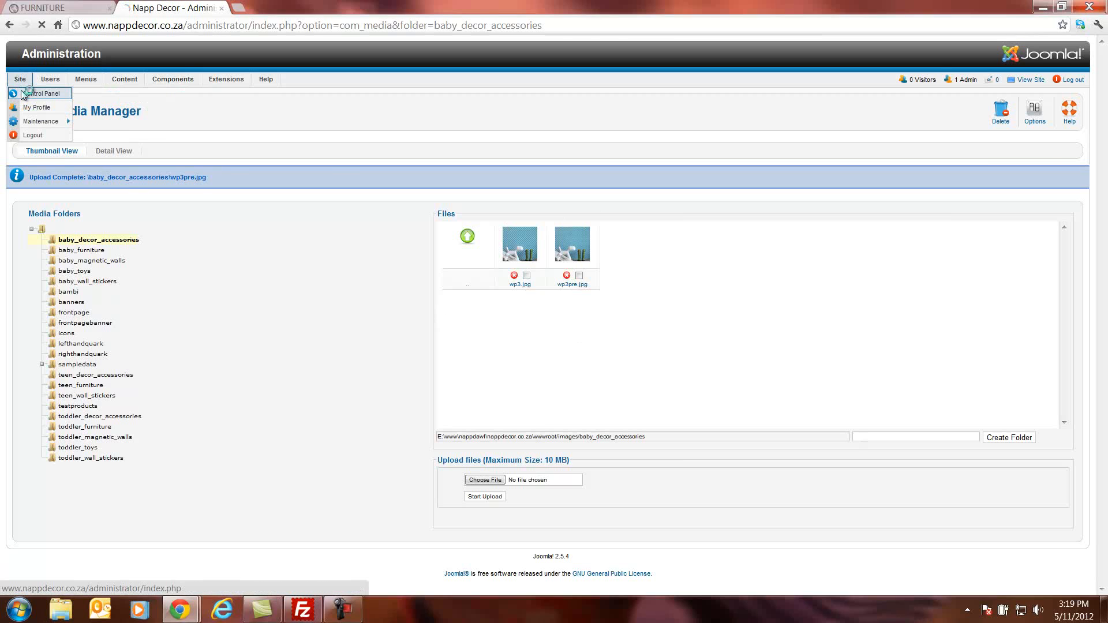
- Choose Site > Control Panel to return to the dashboard
{"action": "left_click", "coordinate": [43, 93]}
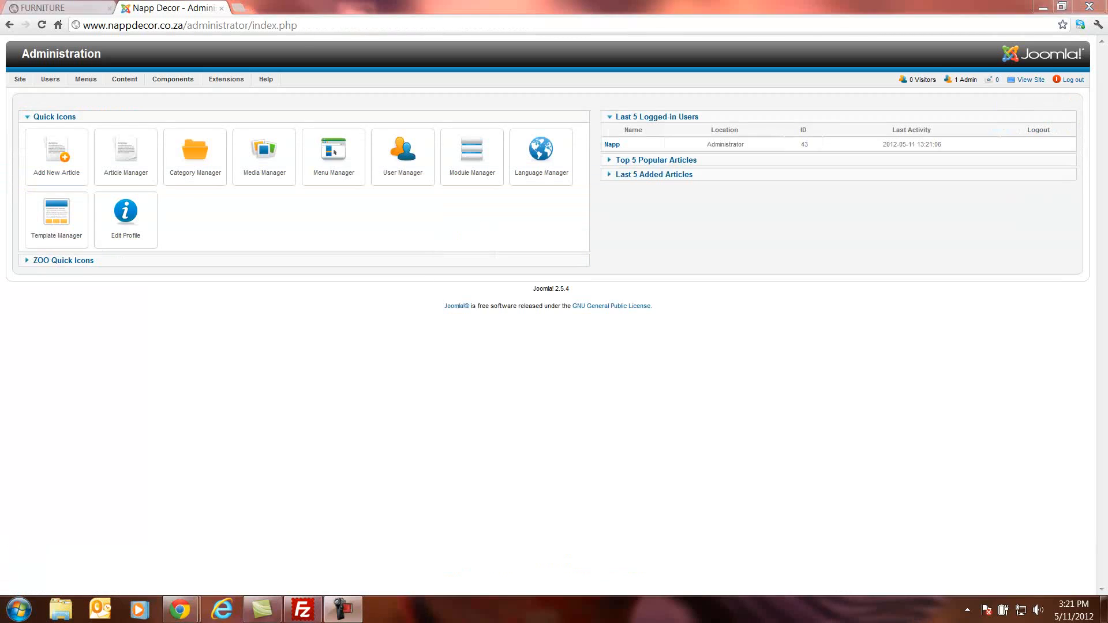
{"action": "mouse_move", "coordinate": [312, 237]}
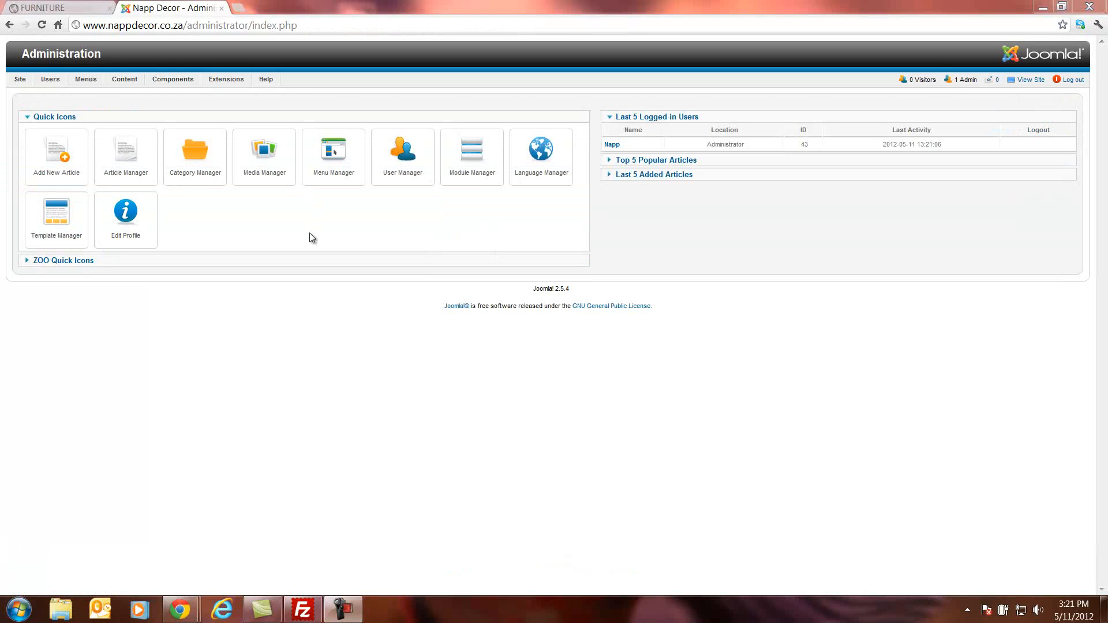
{"action": "mouse_move", "coordinate": [329, 224]}
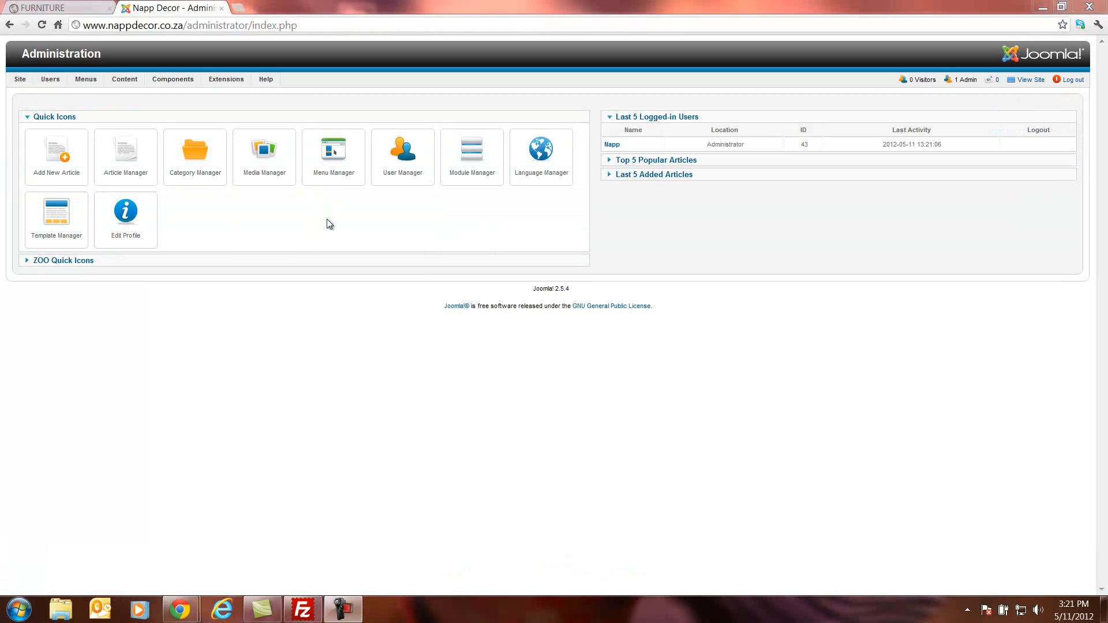
{"action": "mouse_move", "coordinate": [298, 245]}
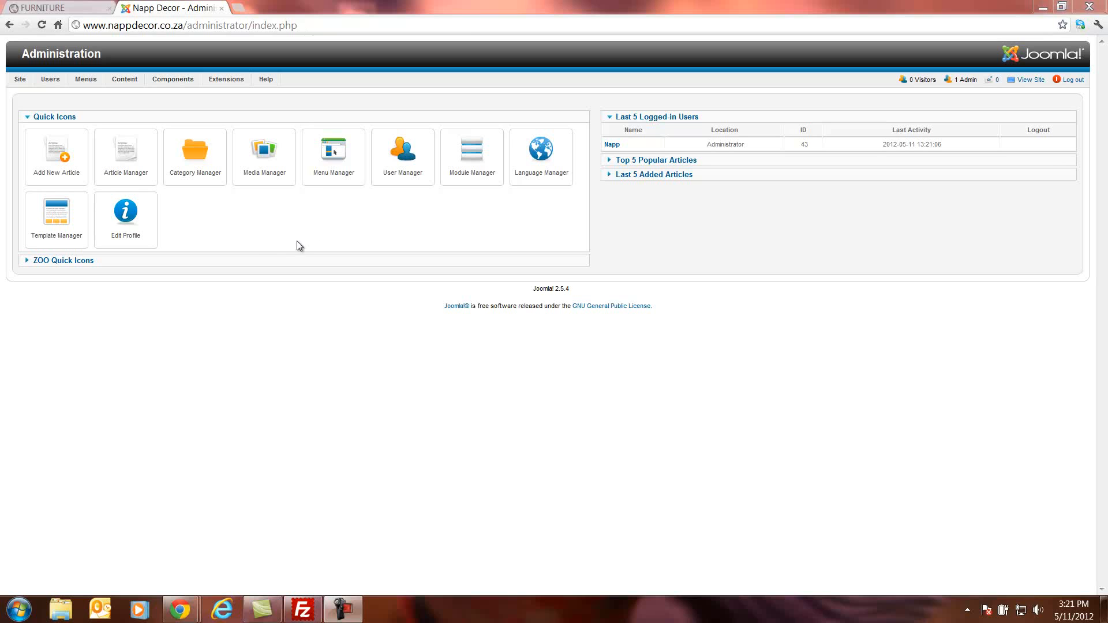
{"action": "mouse_move", "coordinate": [263, 156]}
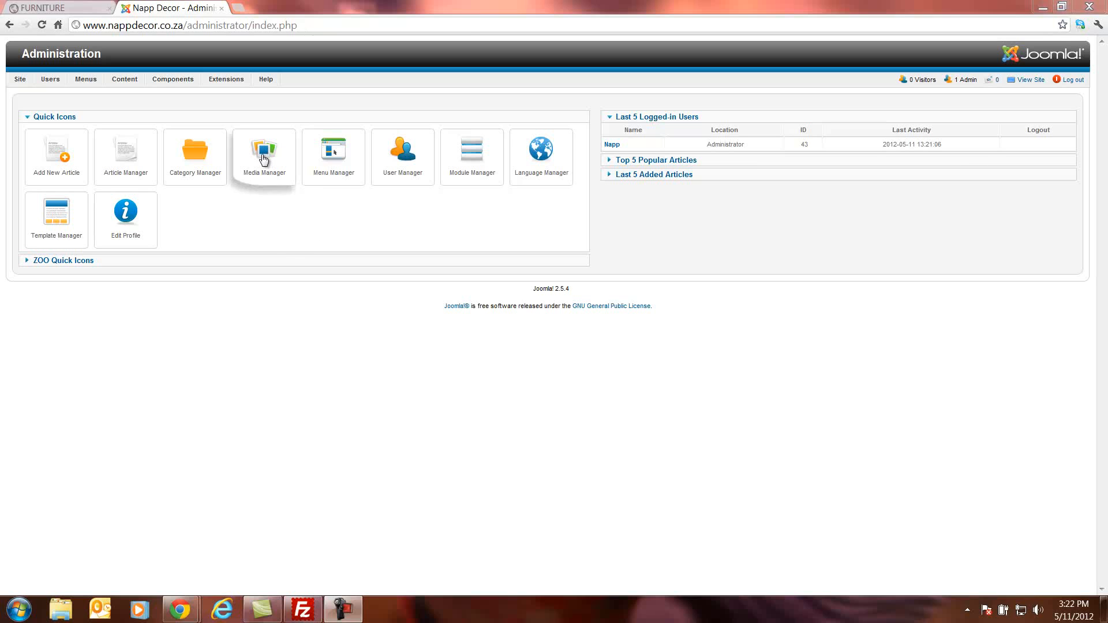
{"action": "mouse_move", "coordinate": [47, 270]}
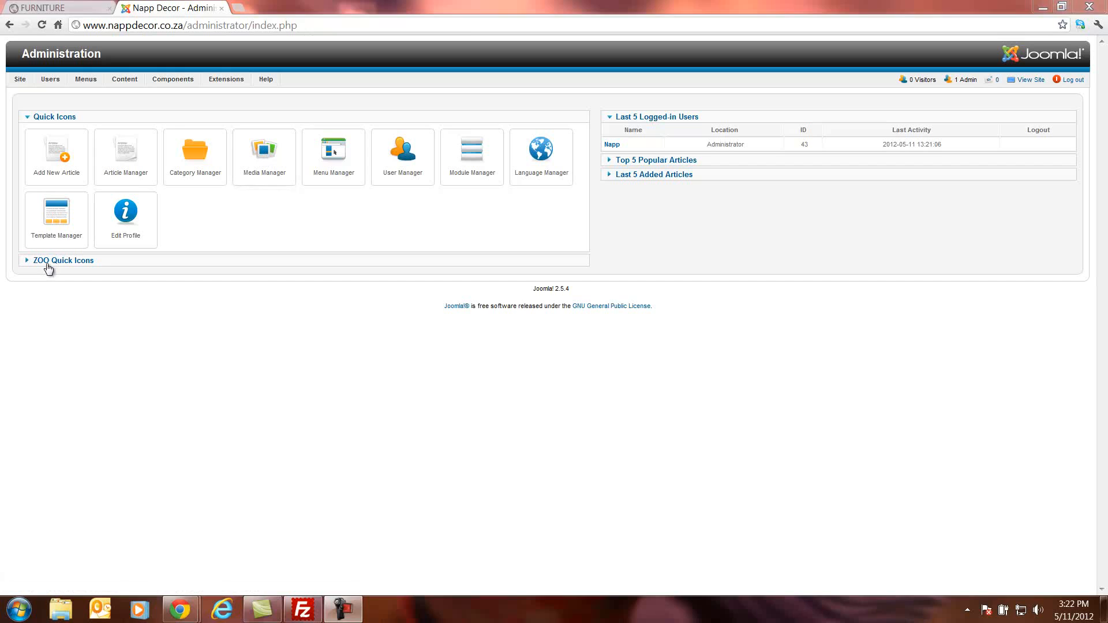
- Show the ZOO quick icons and open the Napp Products items list
{"action": "left_click", "coordinate": [55, 117]}
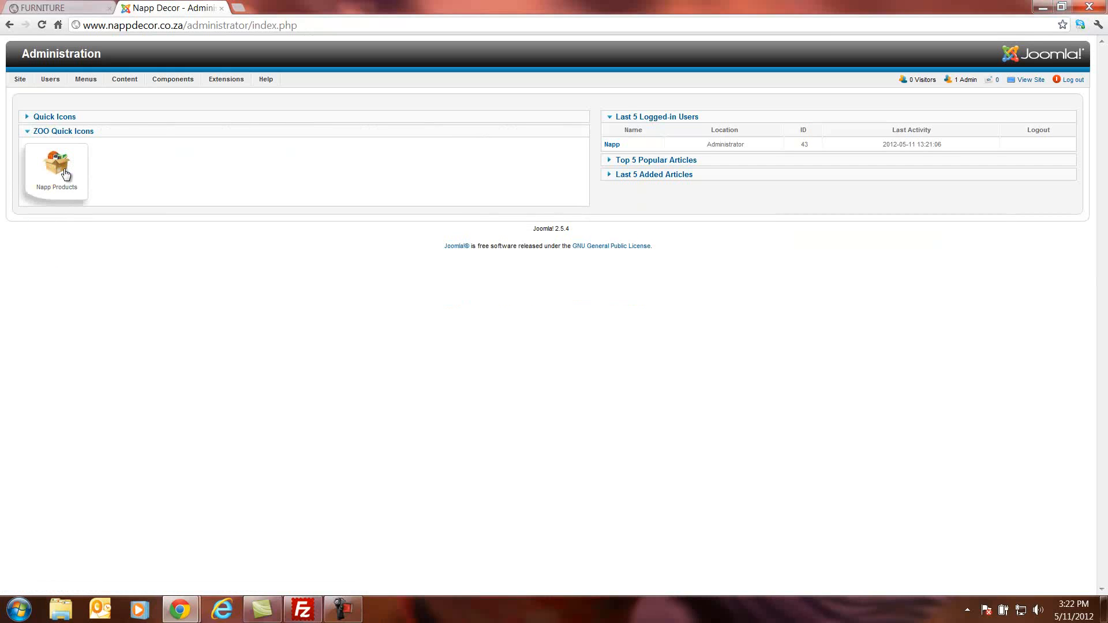
{"action": "left_click", "coordinate": [56, 169]}
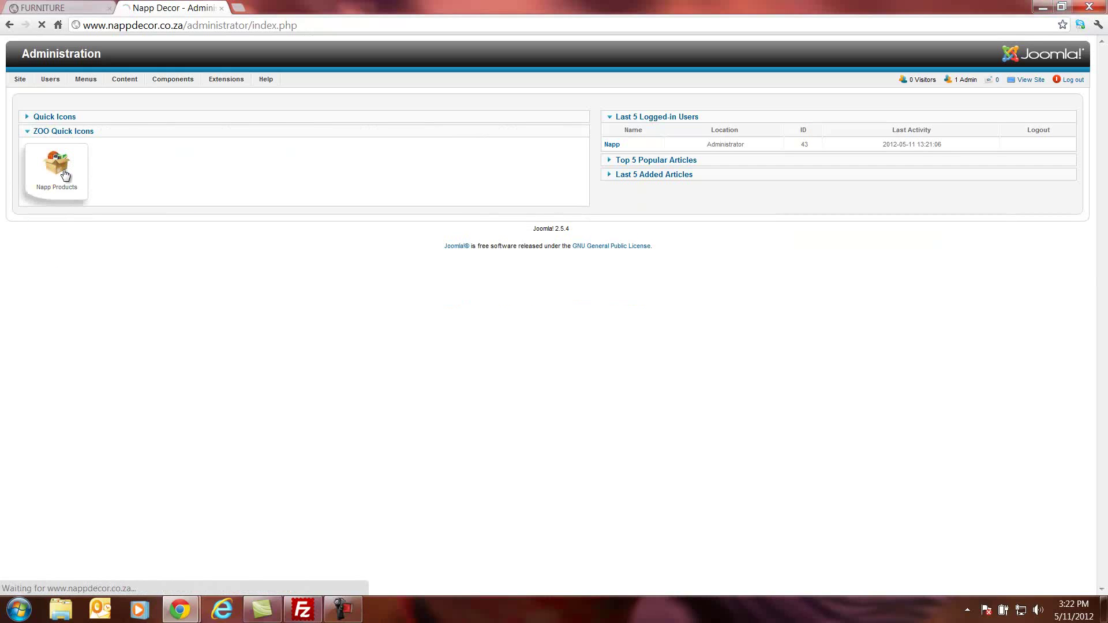
{"action": "left_click", "coordinate": [55, 166]}
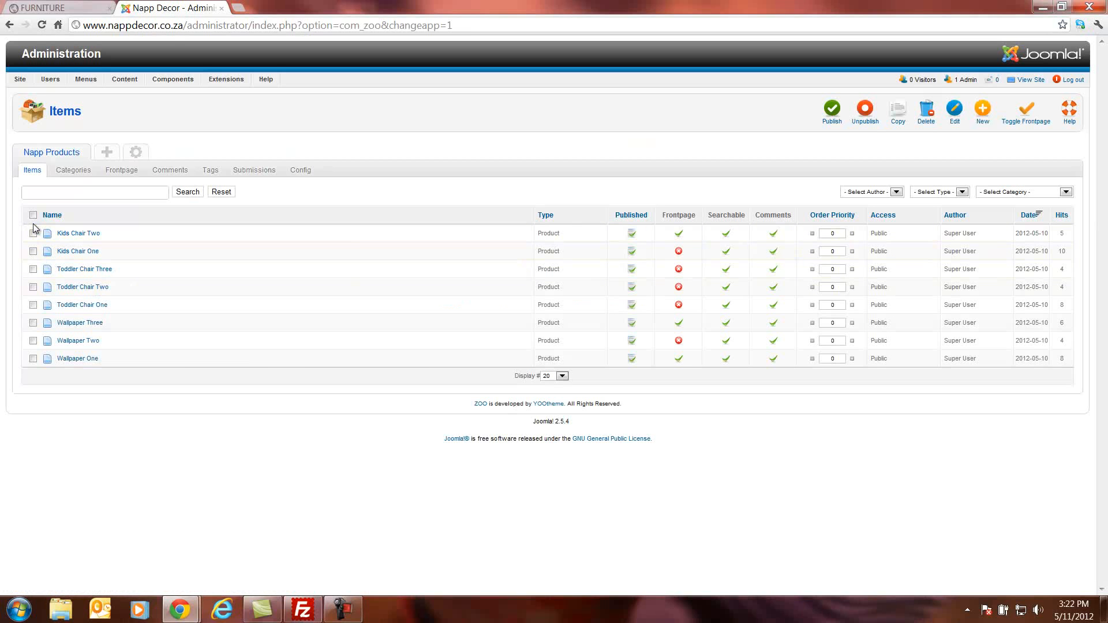
{"action": "mouse_move", "coordinate": [126, 387]}
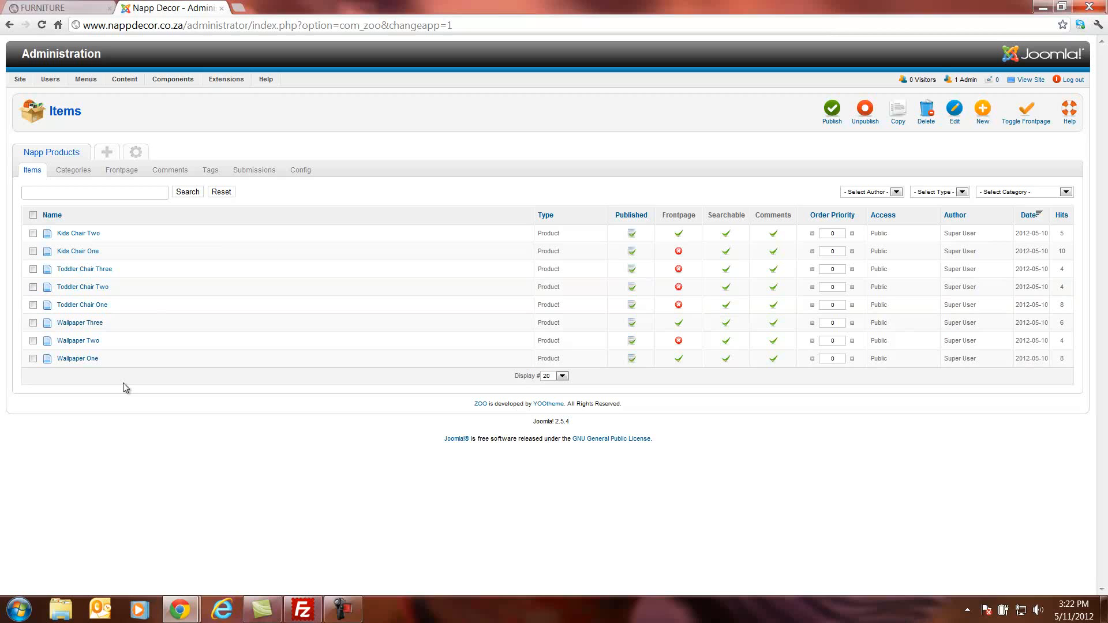
{"action": "mouse_move", "coordinate": [113, 359]}
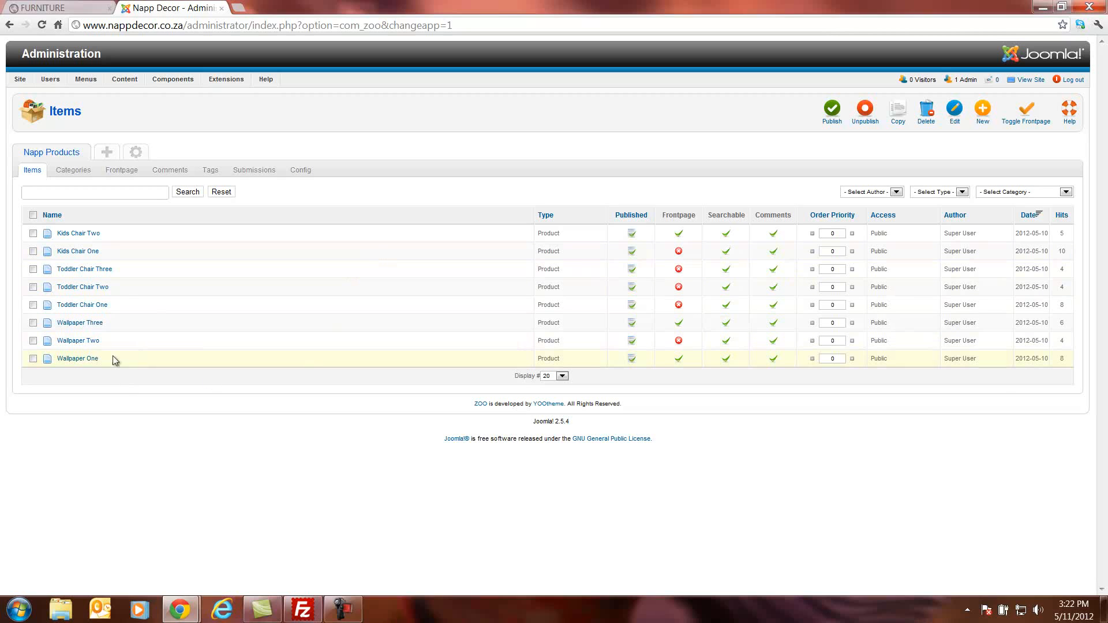
{"action": "mouse_move", "coordinate": [1055, 111]}
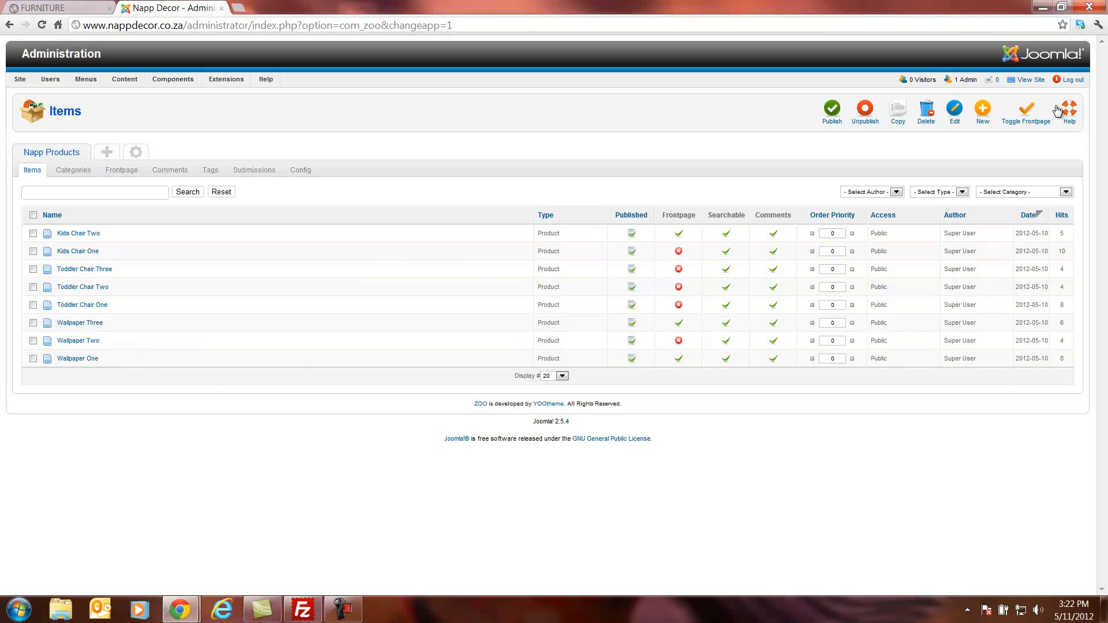
- Create a new ZOO item of type Product
{"action": "left_click", "coordinate": [982, 109]}
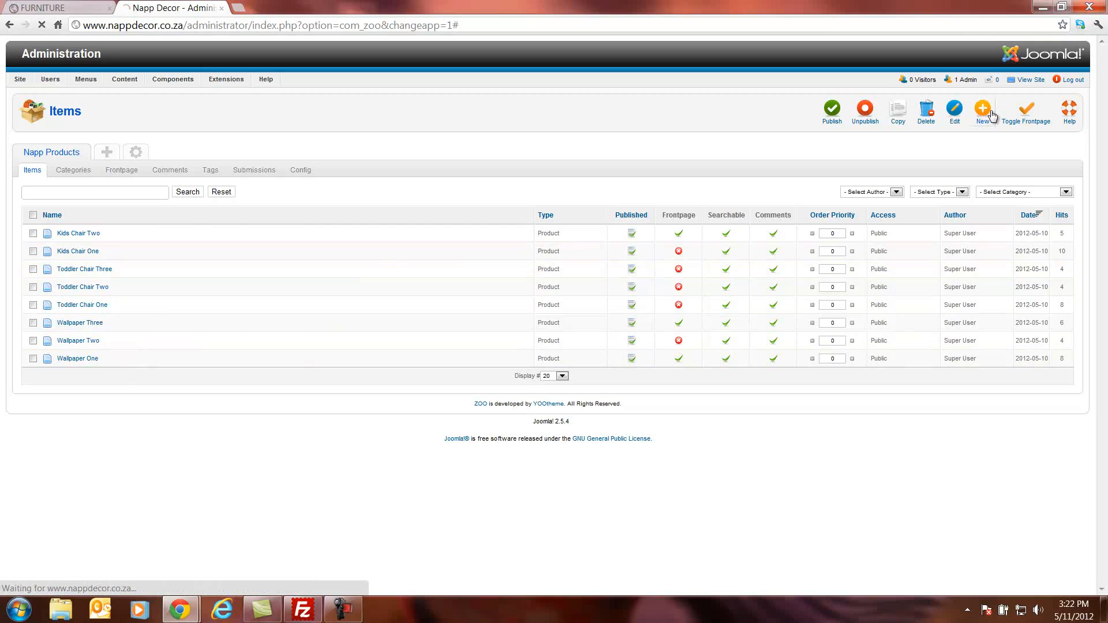
{"action": "left_click", "coordinate": [982, 108]}
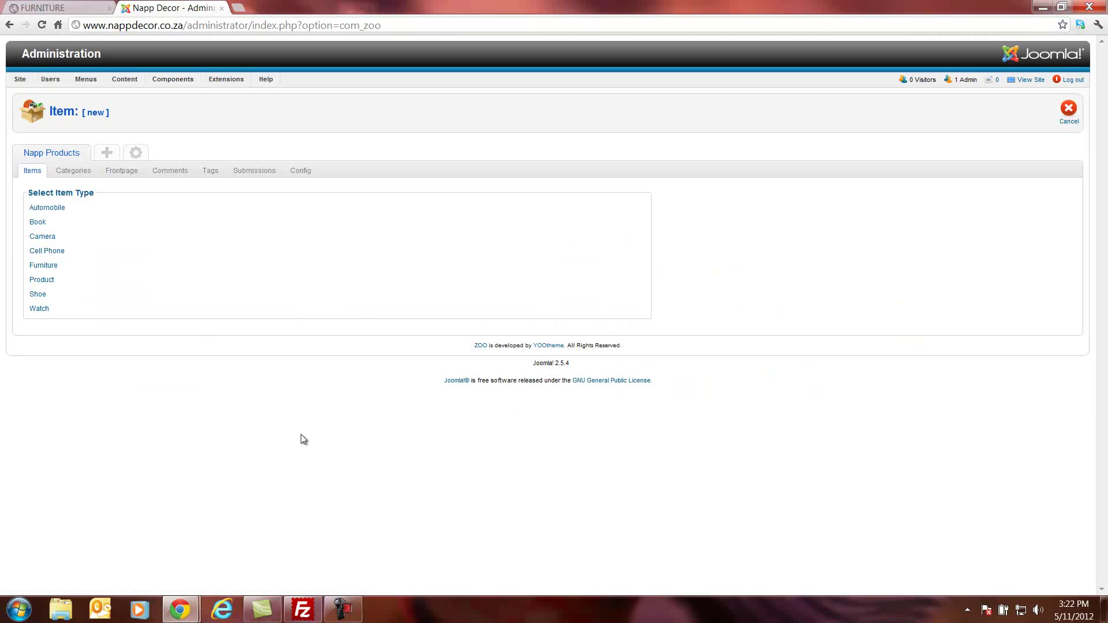
{"action": "mouse_move", "coordinate": [81, 276]}
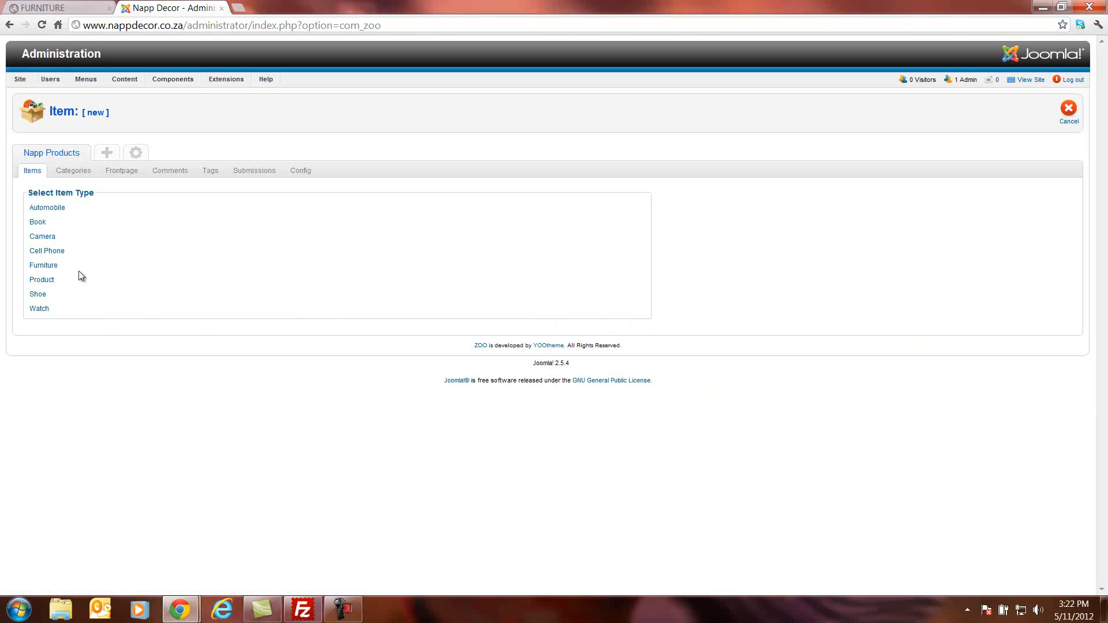
{"action": "left_click", "coordinate": [41, 280]}
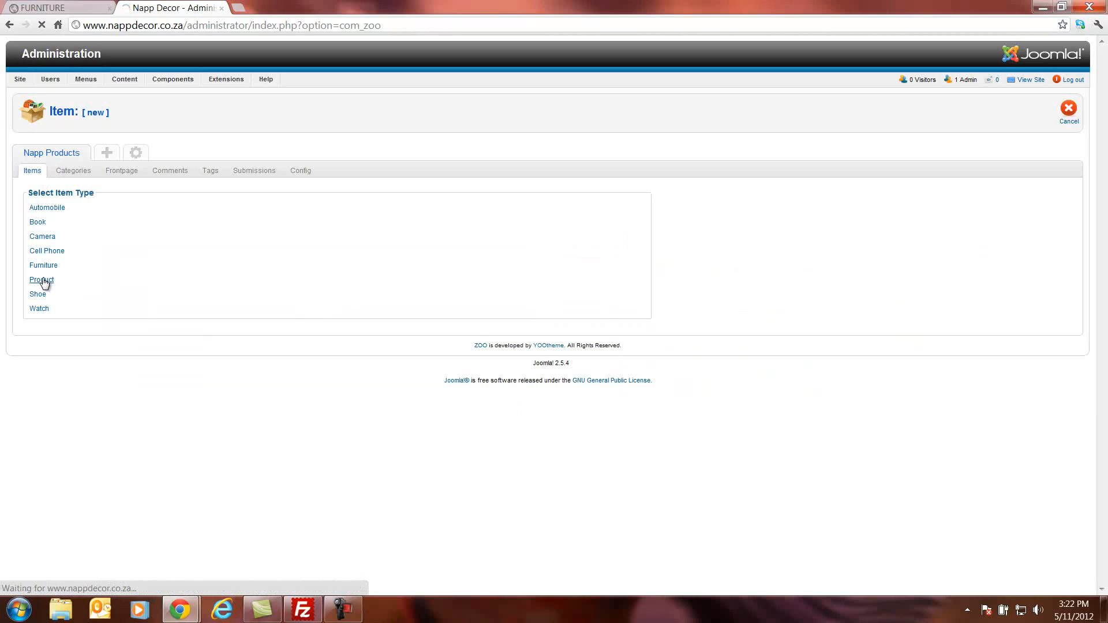
{"action": "left_click", "coordinate": [40, 280]}
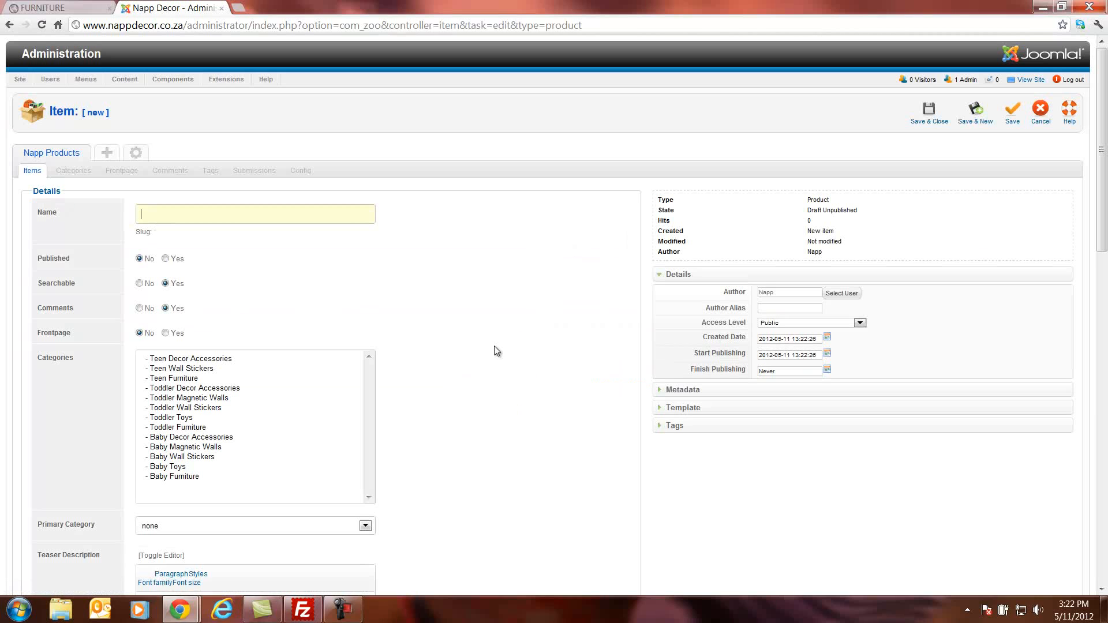
{"action": "scroll", "scroll_direction": "down", "scroll_amount": 3}
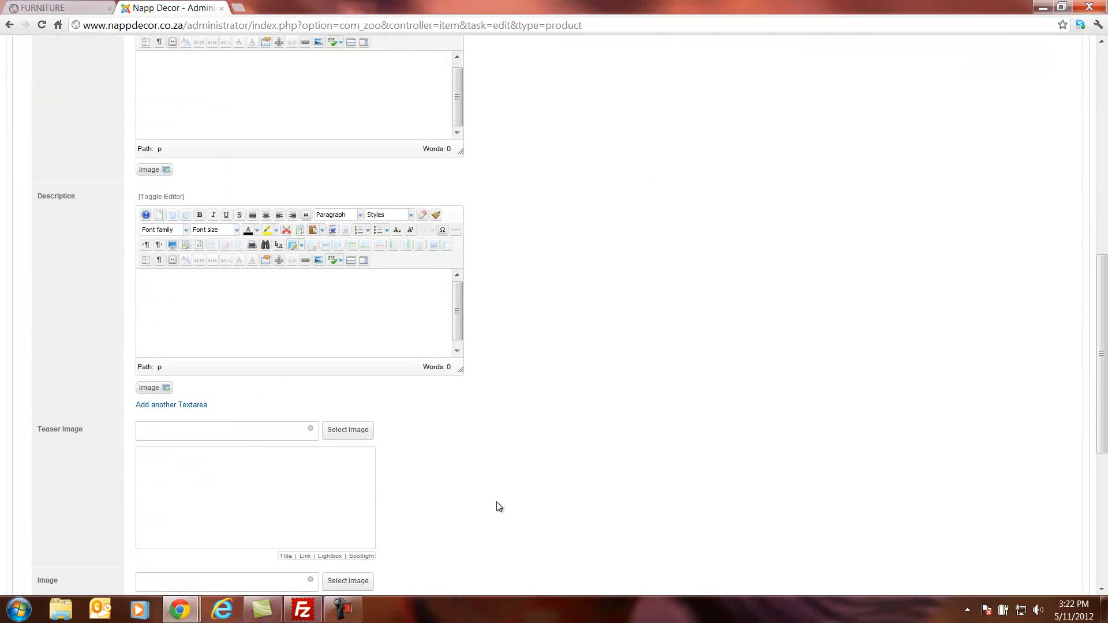
{"action": "scroll", "scroll_direction": "up", "scroll_amount": 3}
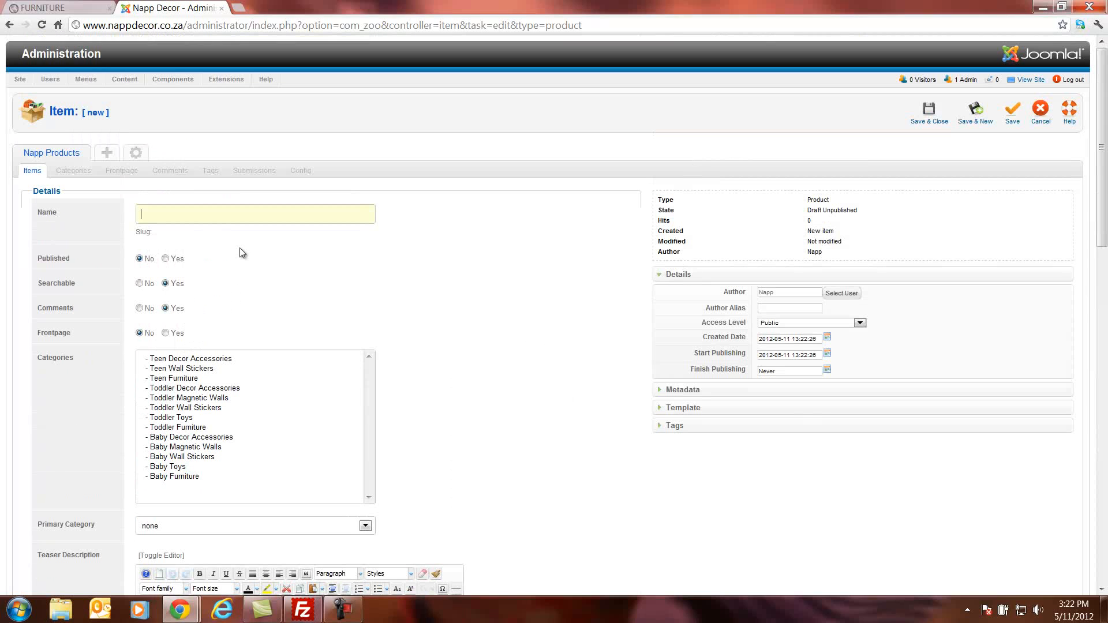
- Name the item 'Baby Wall Paper 1' and set Published to Yes
{"action": "left_click", "coordinate": [254, 213]}
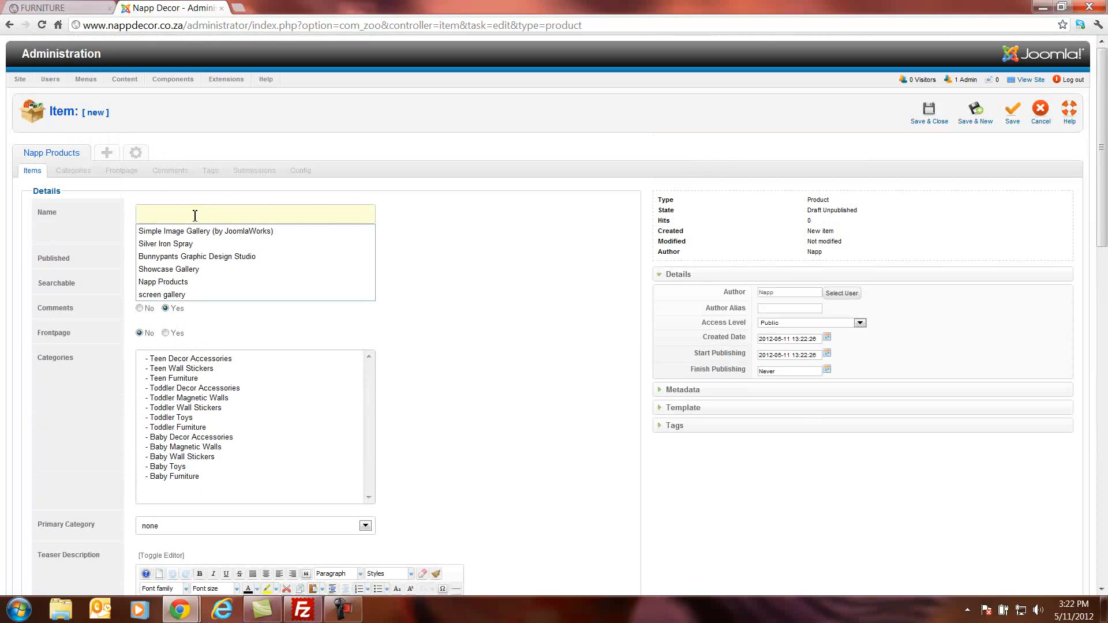
{"action": "type", "text": "Baby w"}
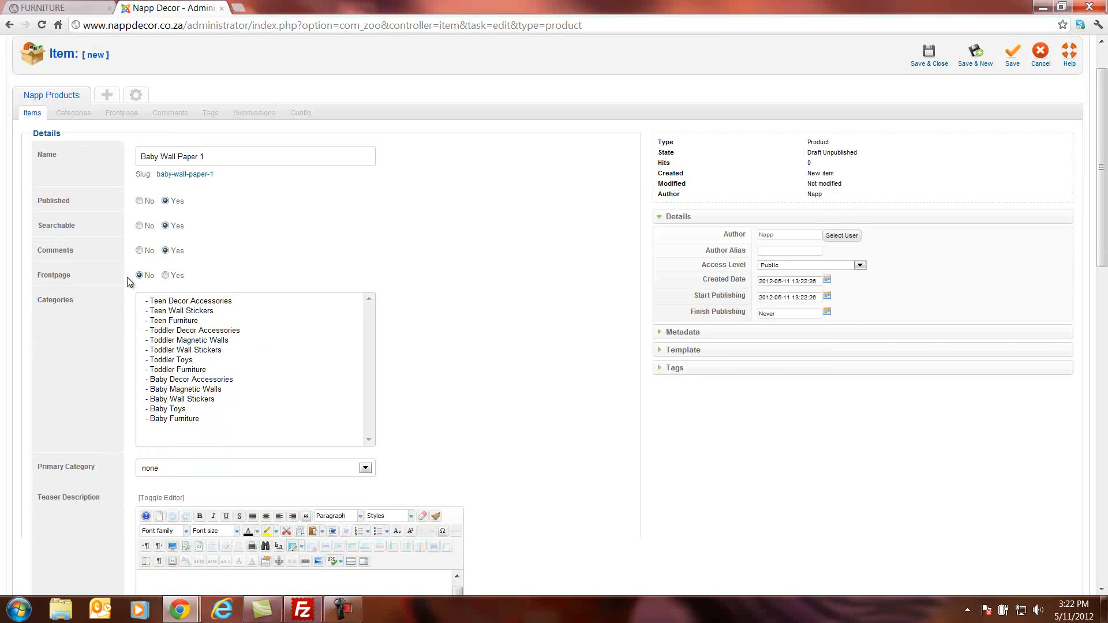
{"action": "mouse_move", "coordinate": [135, 263]}
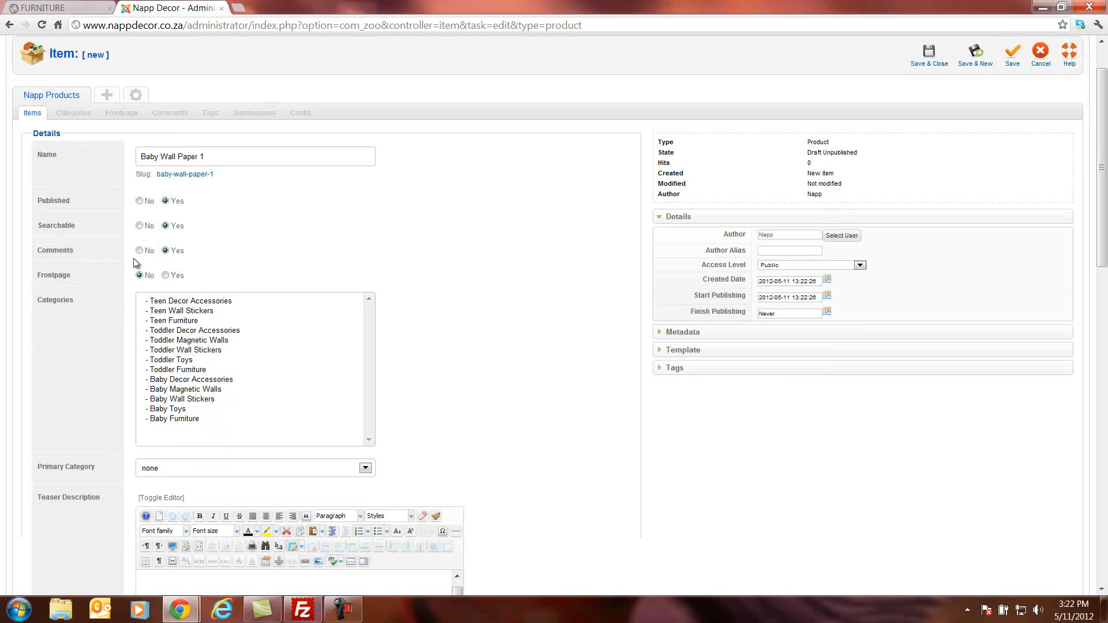
{"action": "left_click", "coordinate": [139, 275]}
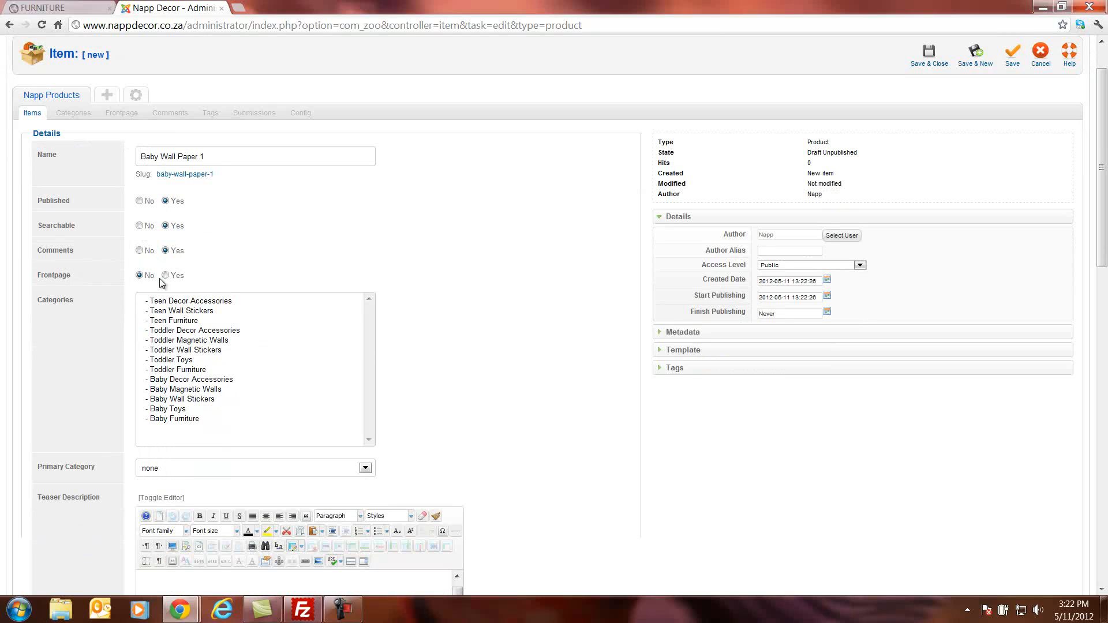
{"action": "mouse_move", "coordinate": [96, 286]}
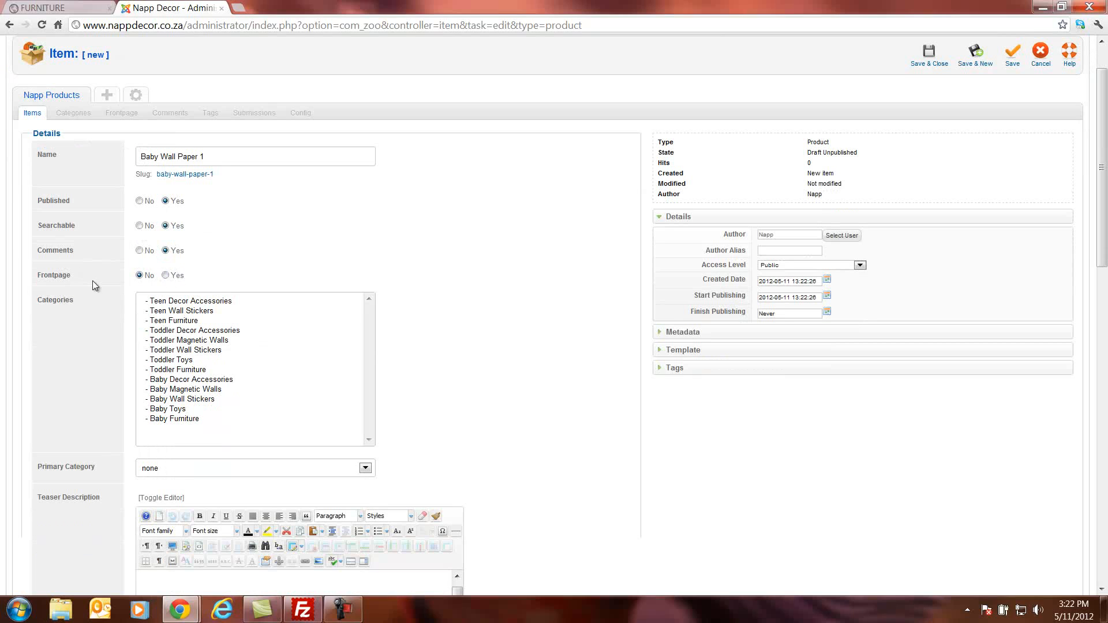
{"action": "mouse_move", "coordinate": [42, 274]}
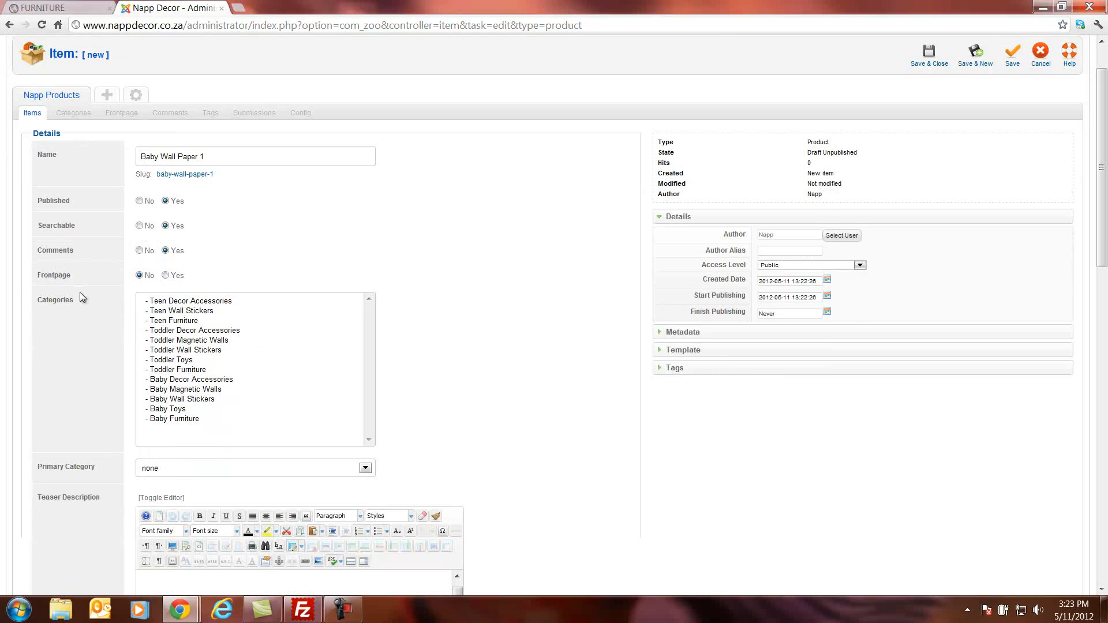
{"action": "mouse_move", "coordinate": [76, 293]}
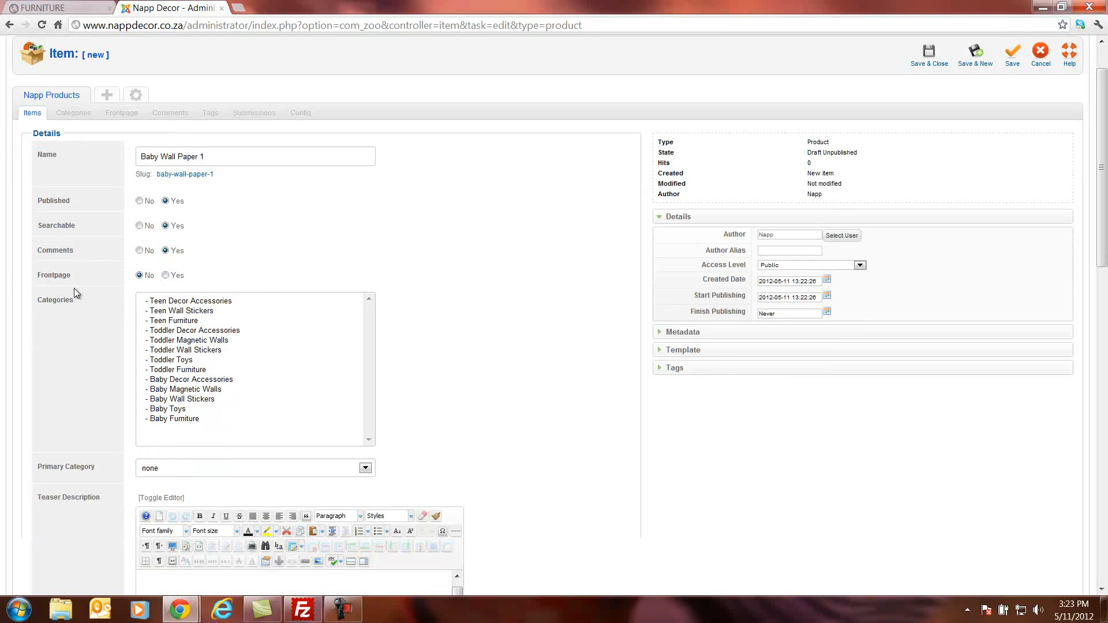
- Select '- Baby Furniture' in the Categories list, making it the primary category
{"action": "scroll", "scroll_direction": "down", "scroll_amount": 3}
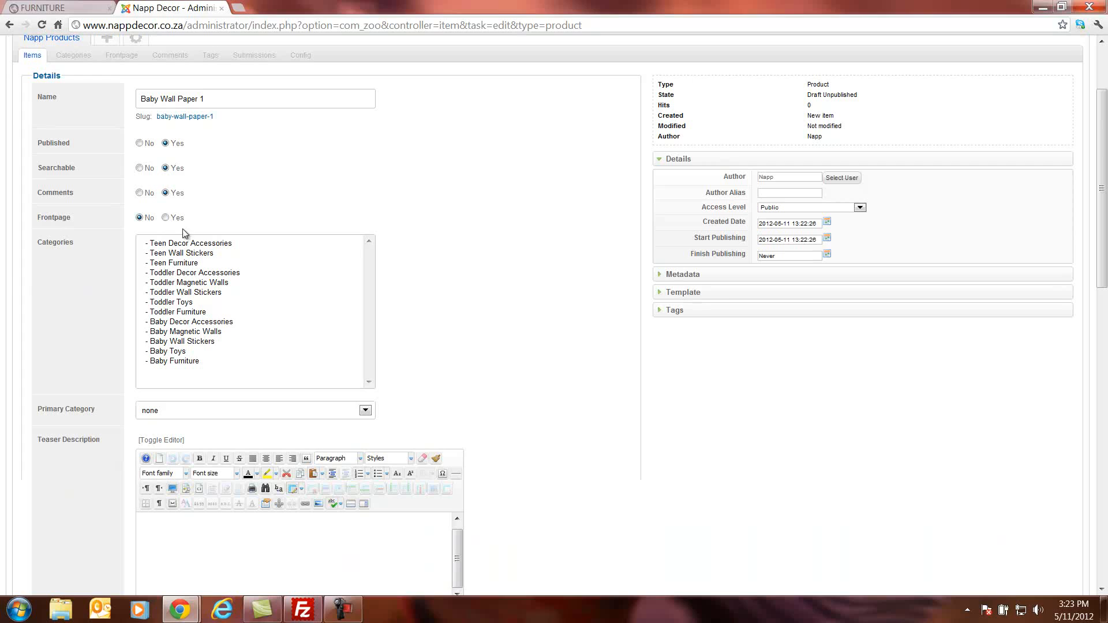
{"action": "mouse_move", "coordinate": [186, 368]}
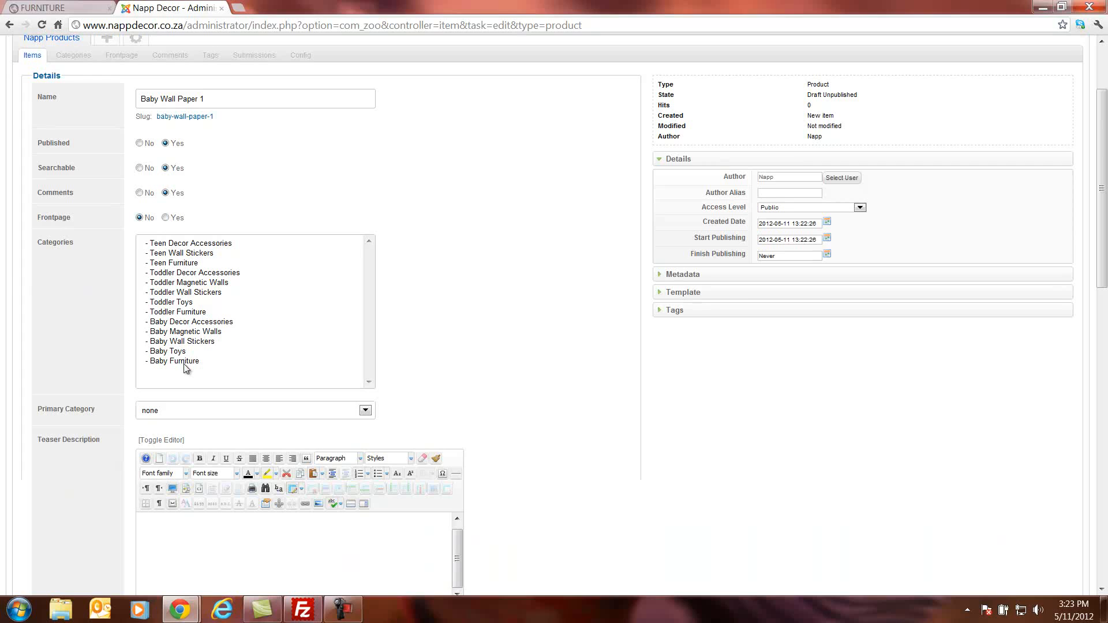
{"action": "mouse_move", "coordinate": [342, 215]}
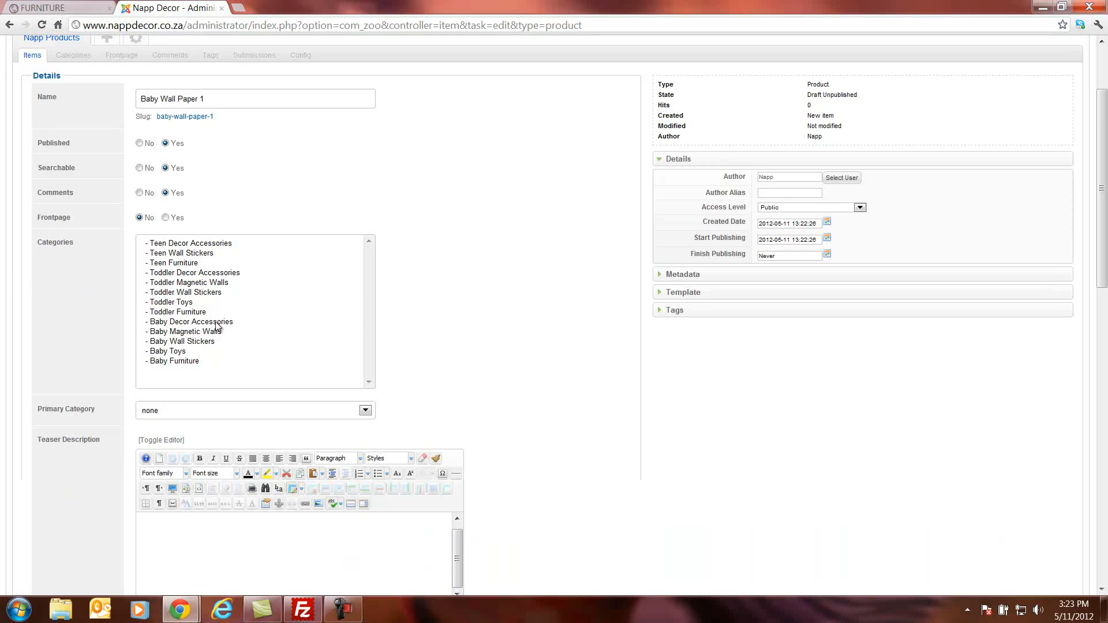
{"action": "left_click", "coordinate": [172, 361]}
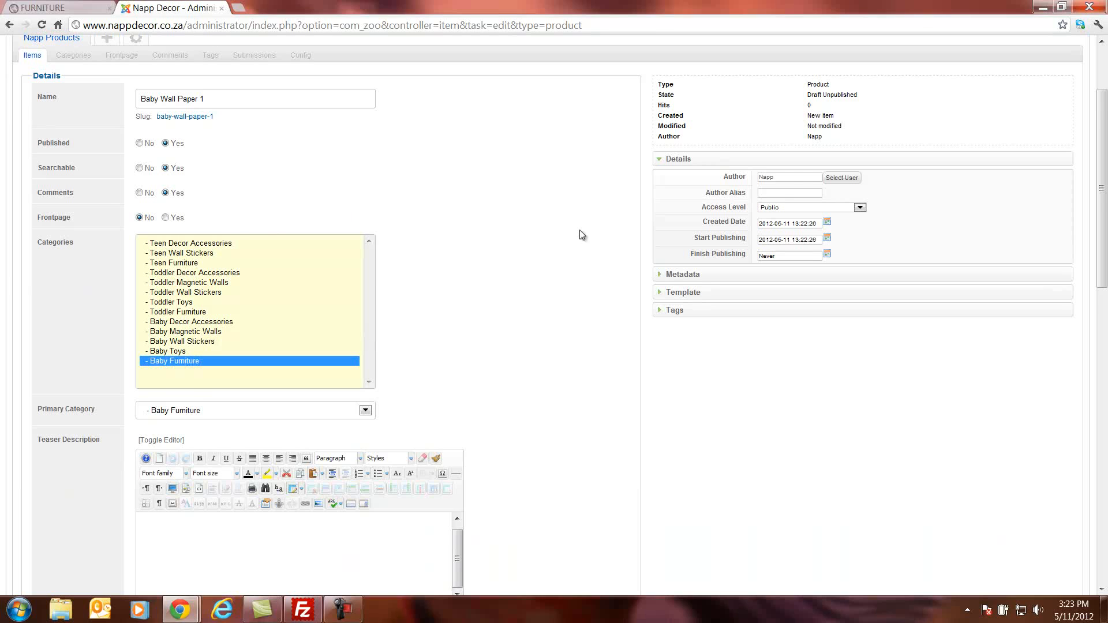
{"action": "scroll", "scroll_direction": "down", "scroll_amount": 3}
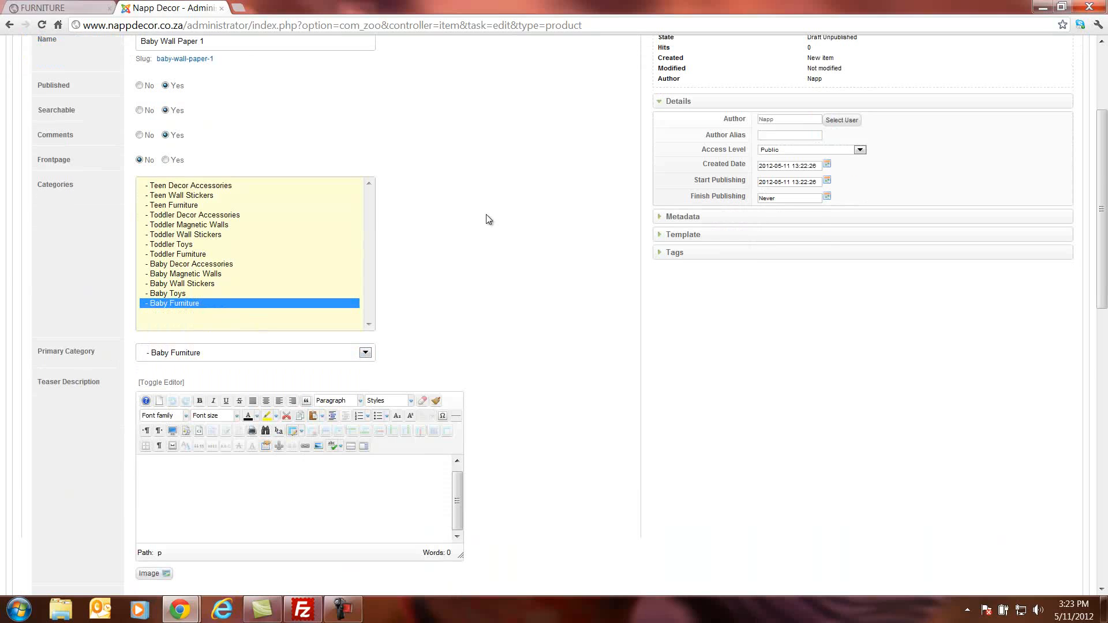
- Type 'Wallpaper for Baby Rooms' in the Teaser Description editor
{"action": "scroll", "scroll_direction": "down", "scroll_amount": 3}
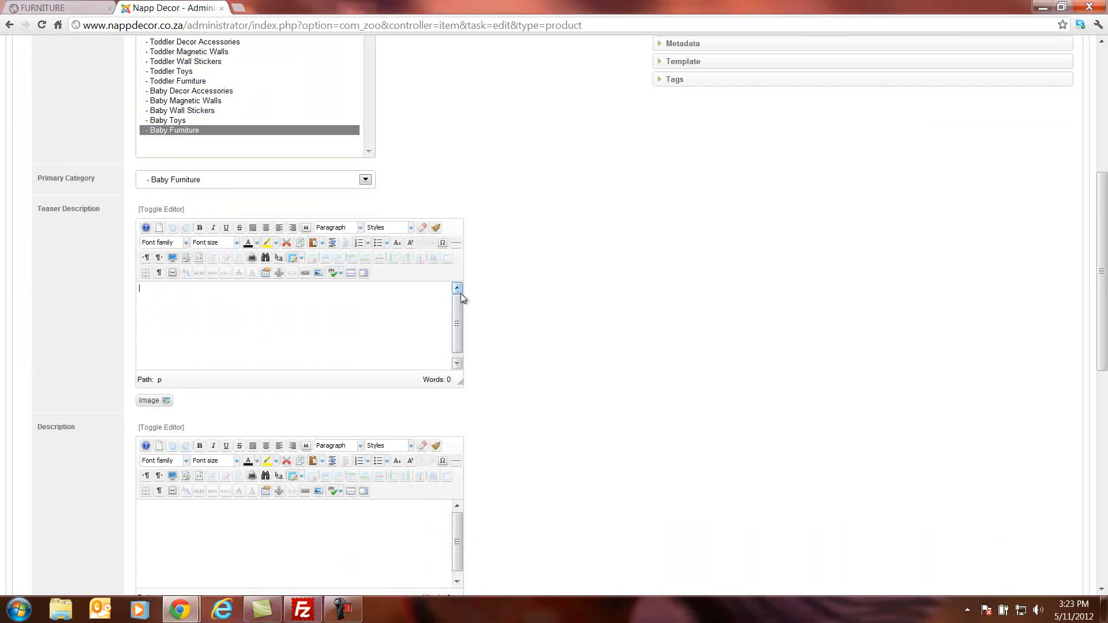
{"action": "mouse_move", "coordinate": [208, 305]}
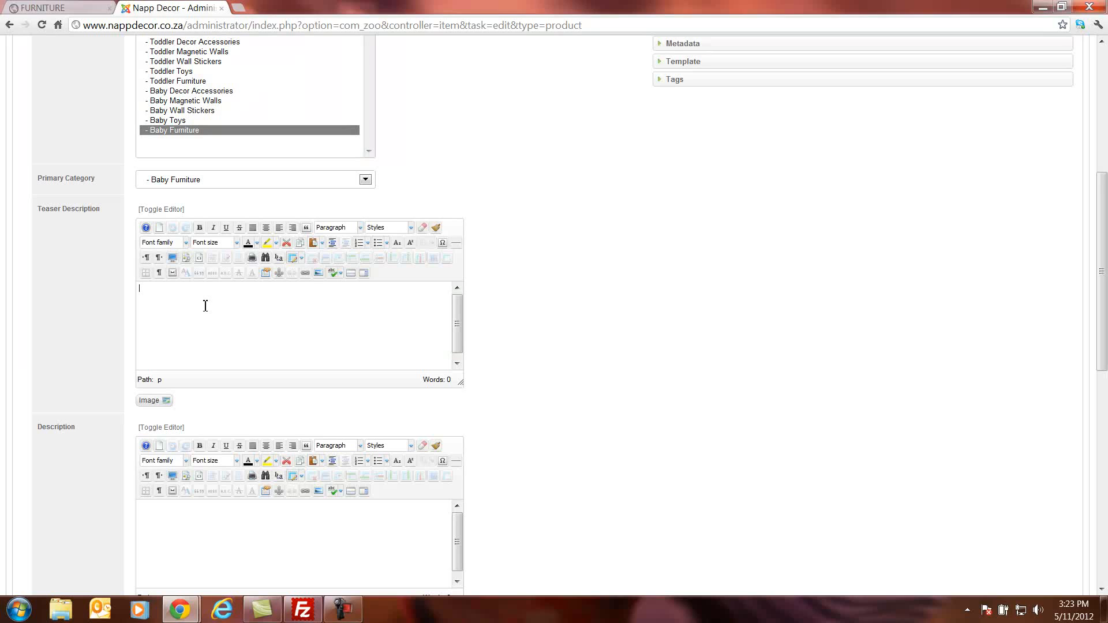
{"action": "type", "text": "Wallpaper"}
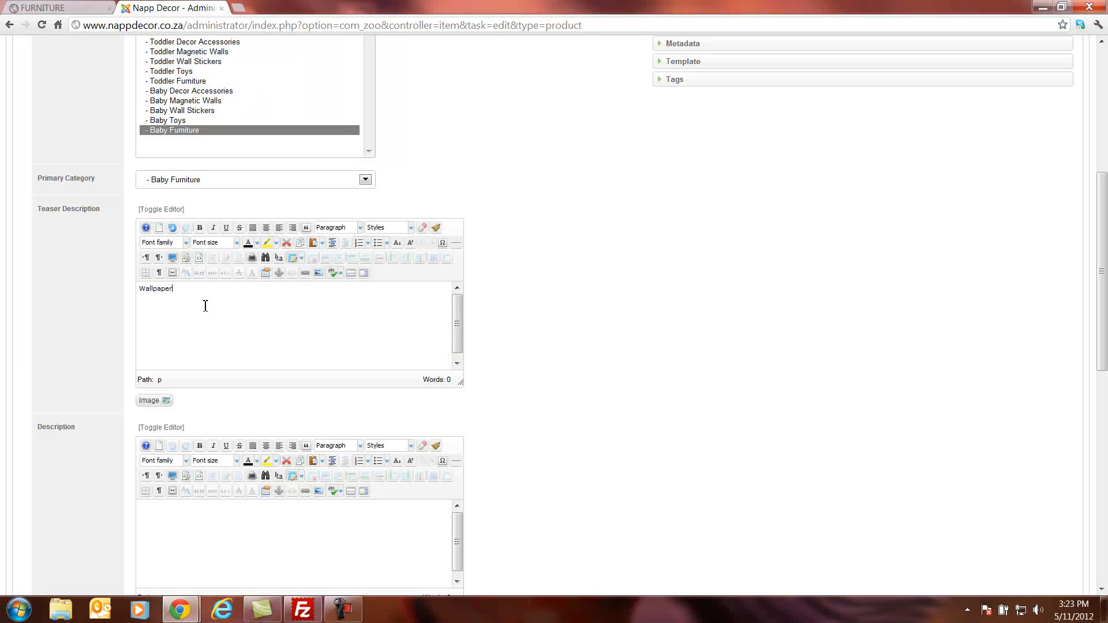
{"action": "type", "text": "for"}
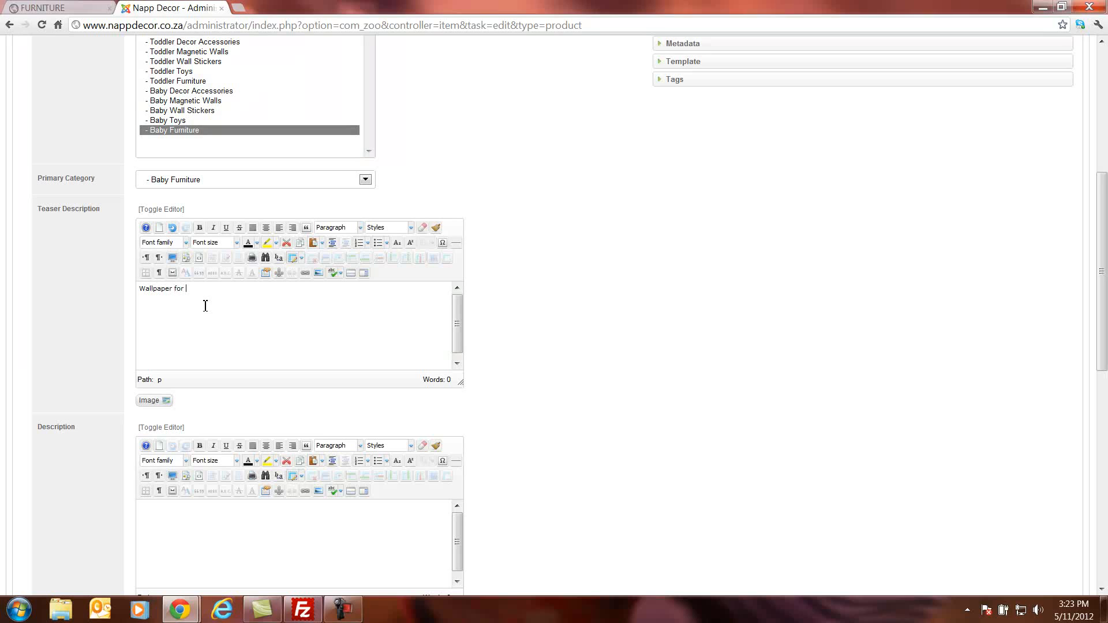
{"action": "type", "text": "Baby Rooms"}
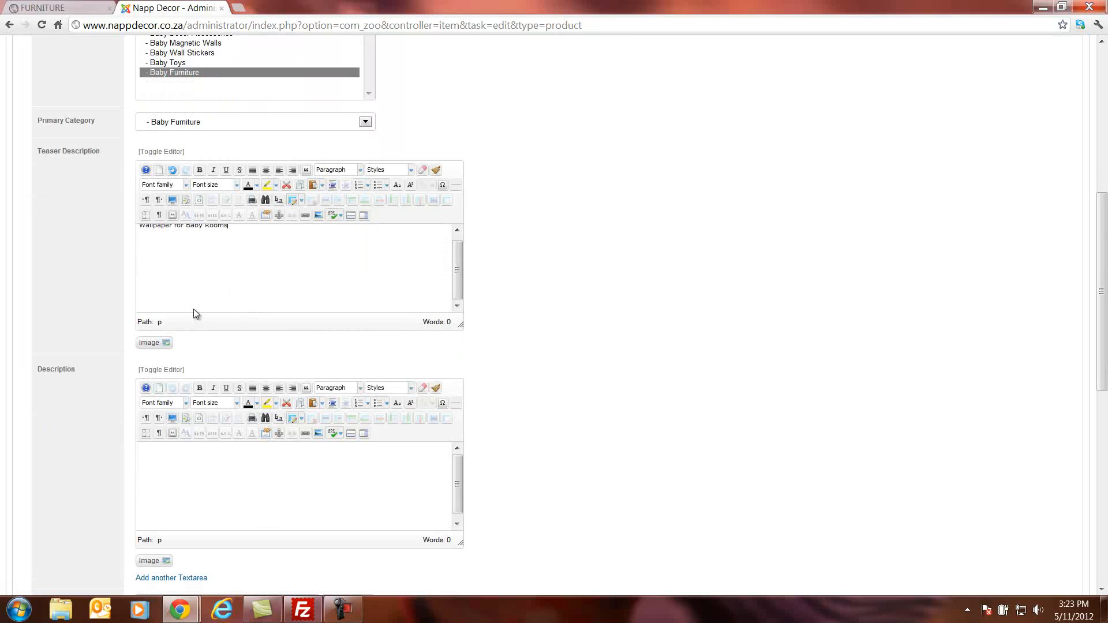
- Write the description: wallpaper for baby rooms, nice baby colours, easy to install
{"action": "scroll", "scroll_direction": "down", "scroll_amount": 3}
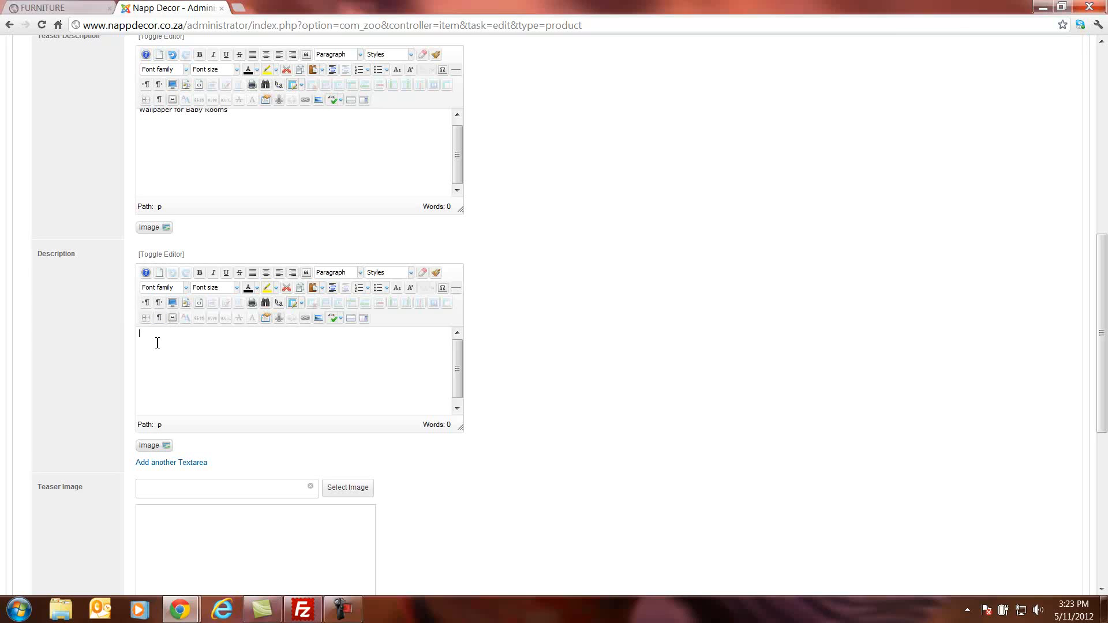
{"action": "type", "text": "Wallpaper for"}
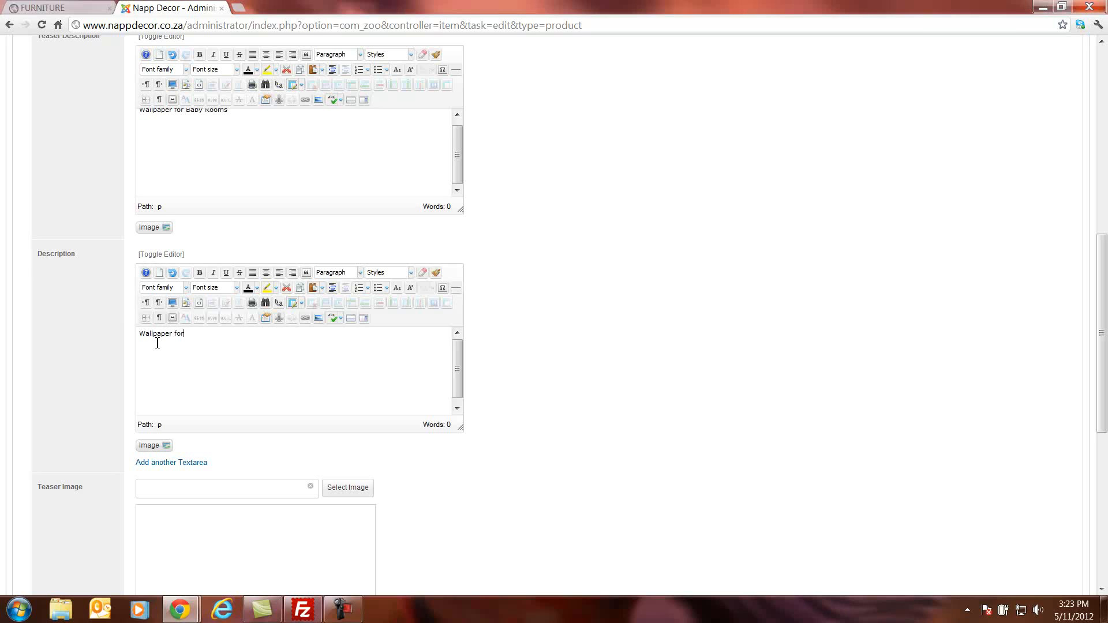
{"action": "type", "text": "Babt"}
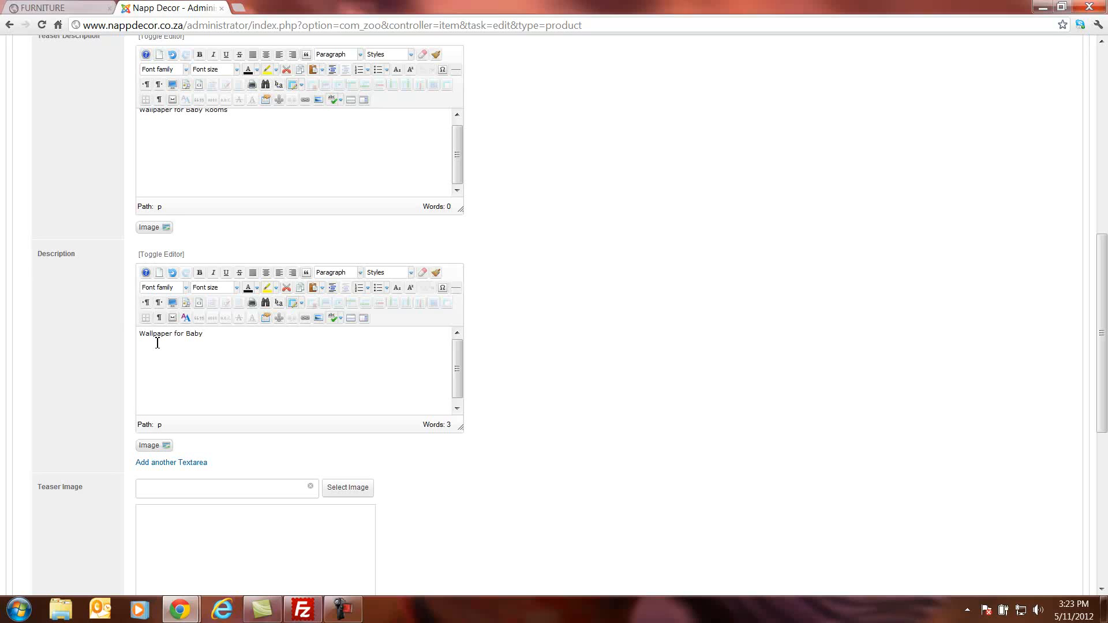
{"action": "type", "text": "Rooms."}
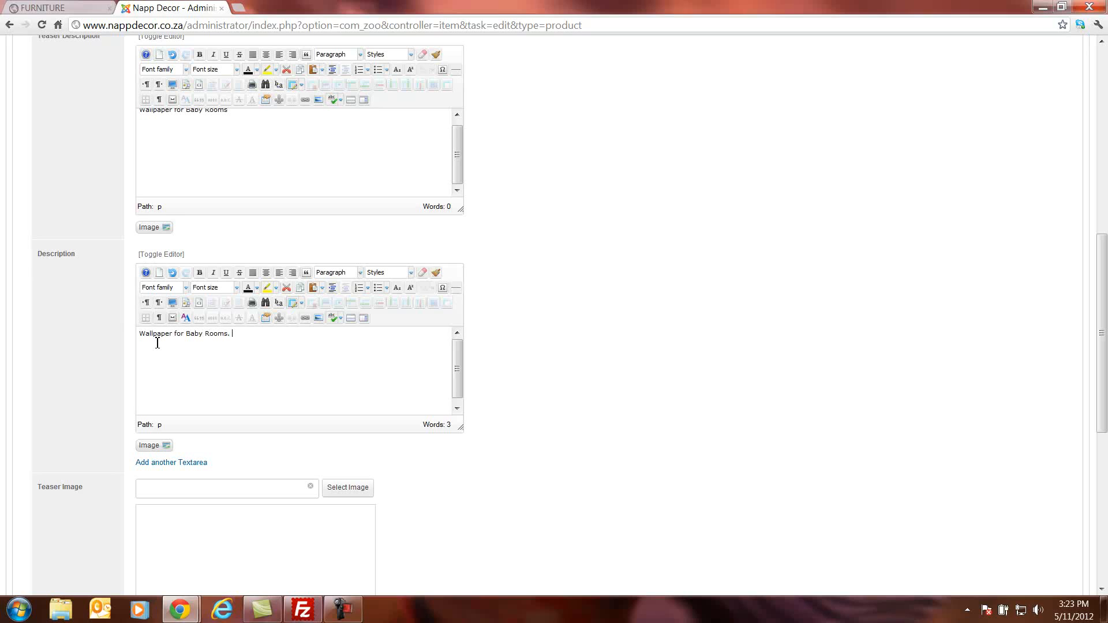
{"action": "type", "text": "Nice"}
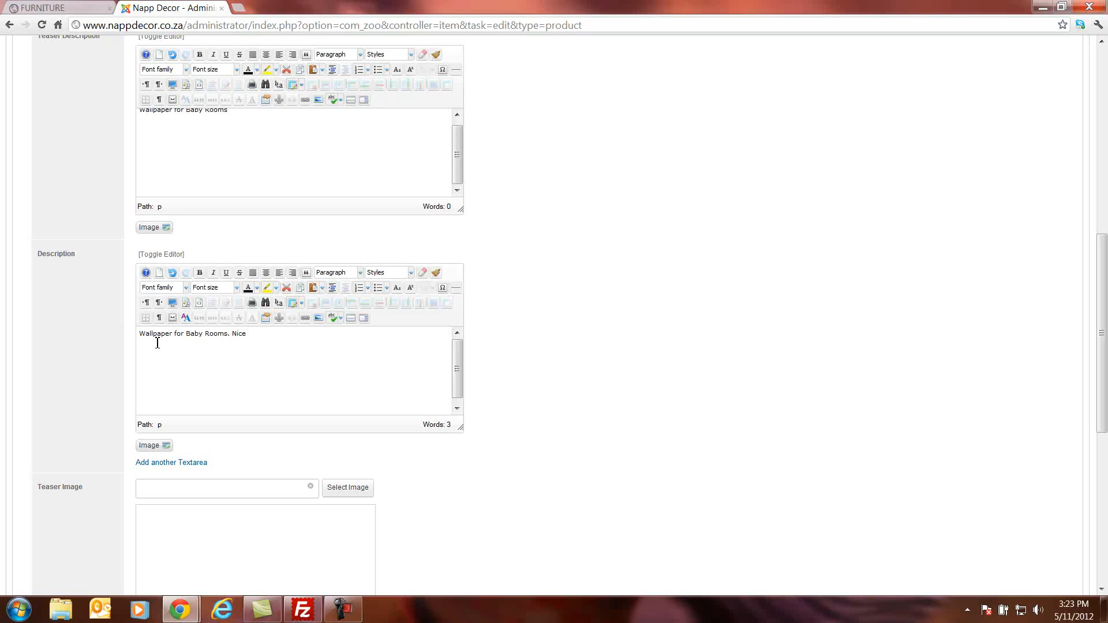
{"action": "type", "text": "baby colo"}
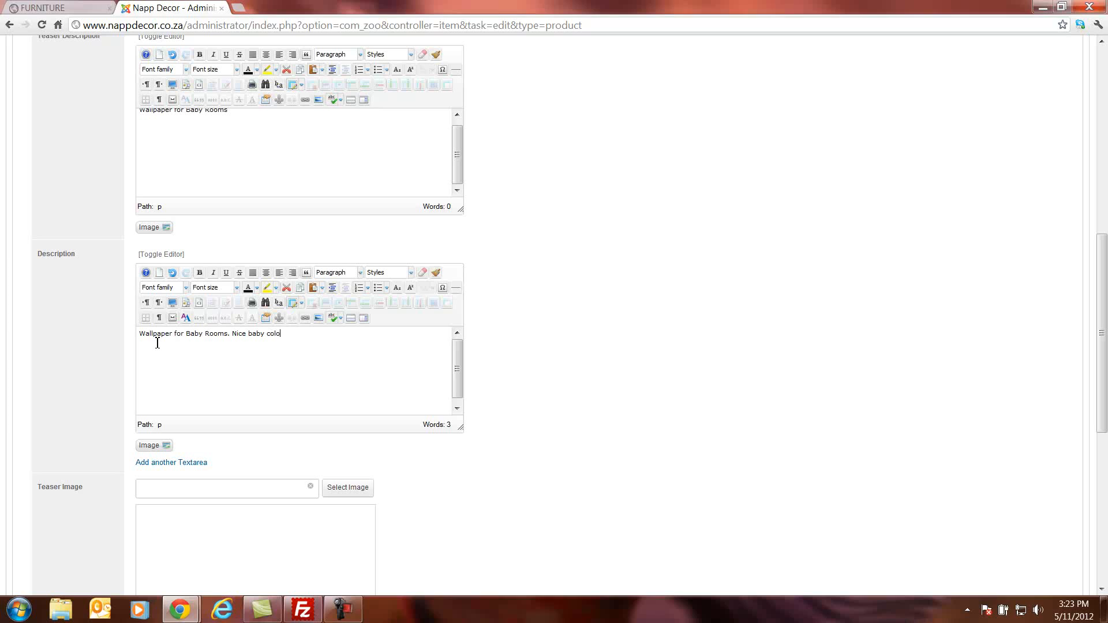
{"action": "type", "text": "urs."}
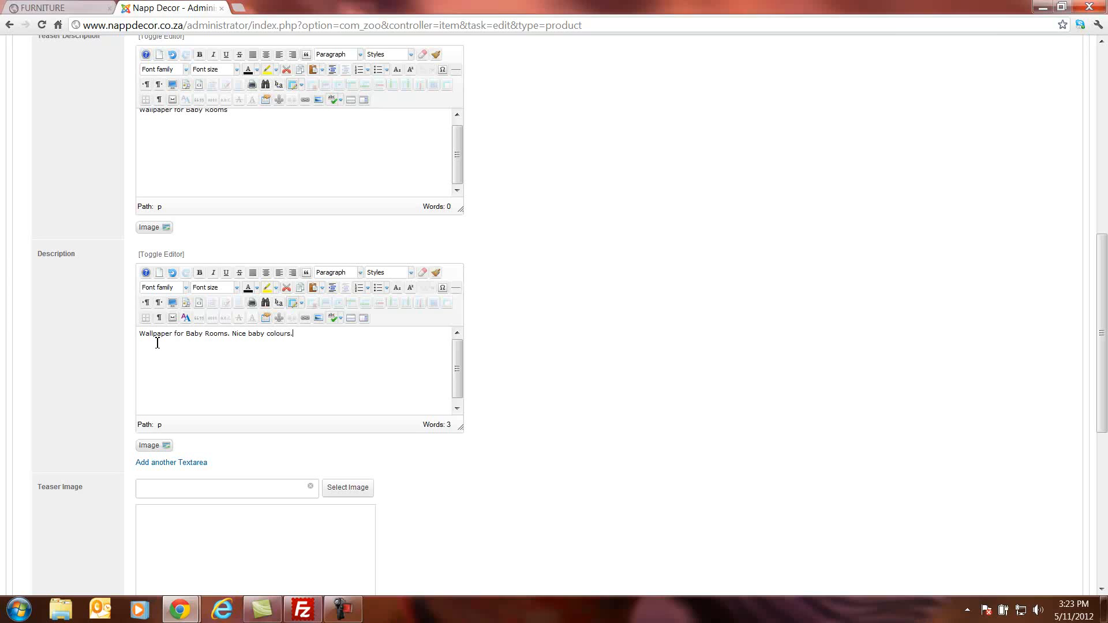
{"action": "type", "text": "E"}
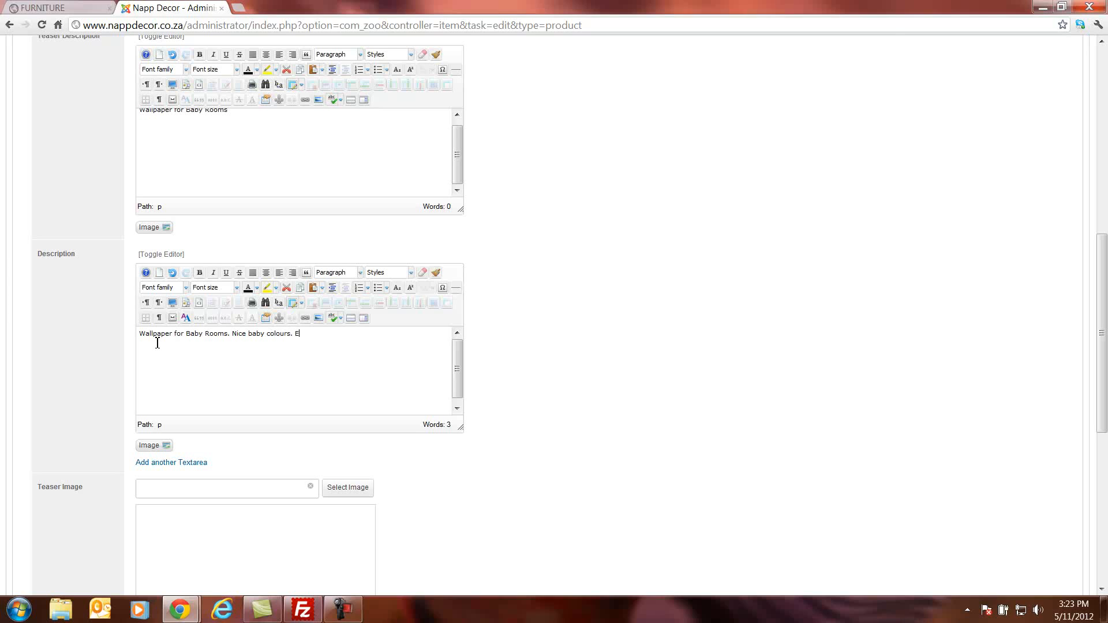
{"action": "type", "text": "asy"}
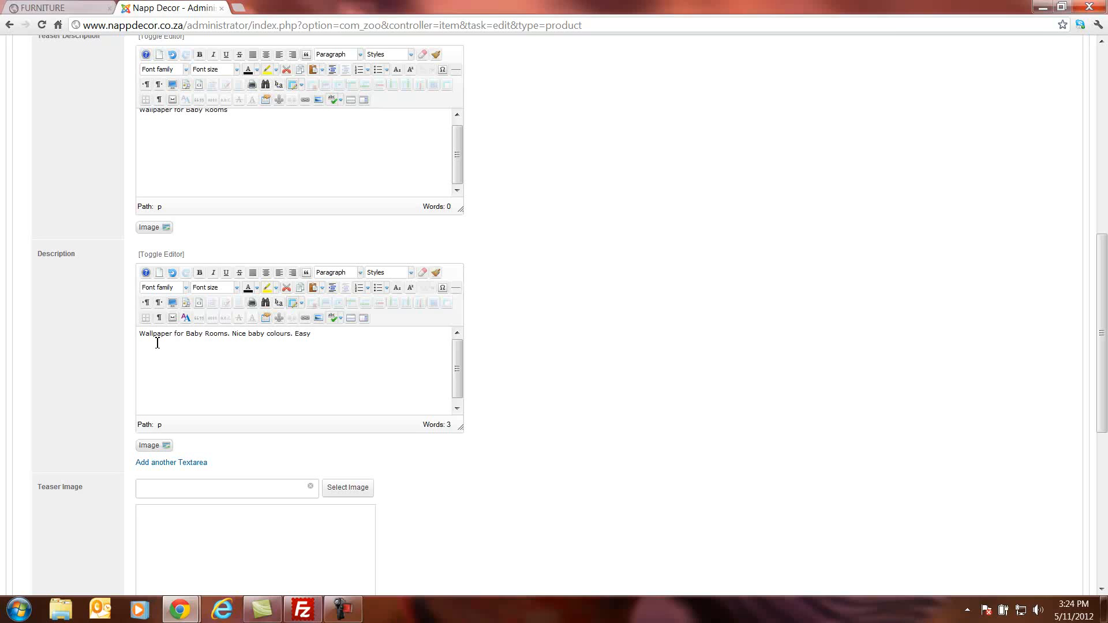
{"action": "type", "text": "to install"}
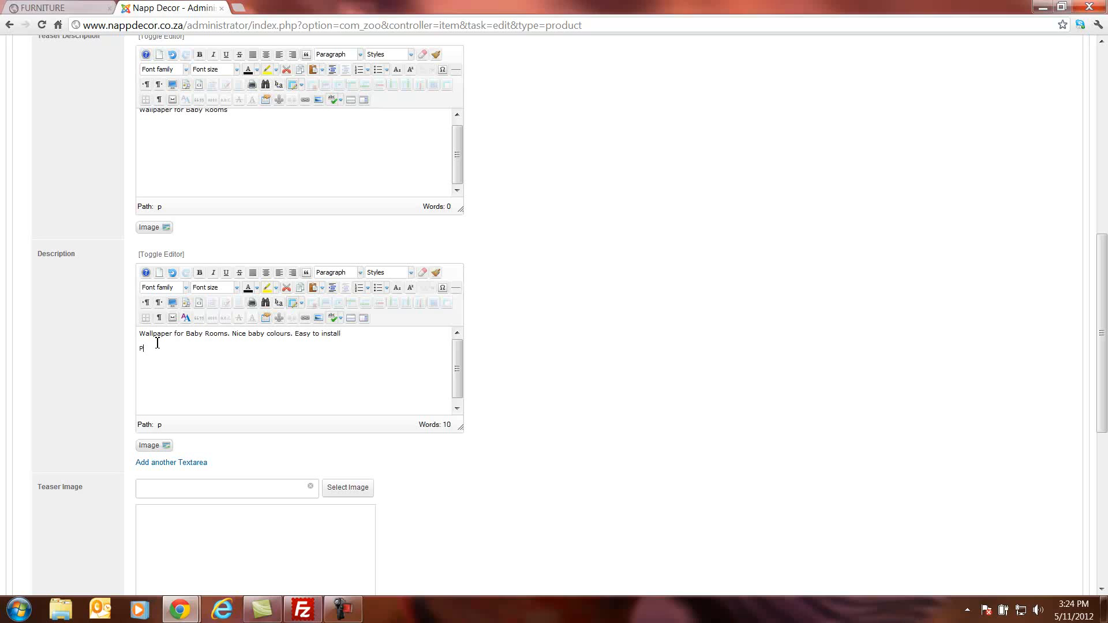
- Add the price line 'Price: R350 /m' and make it bold
{"action": "type", "text": "rice:"}
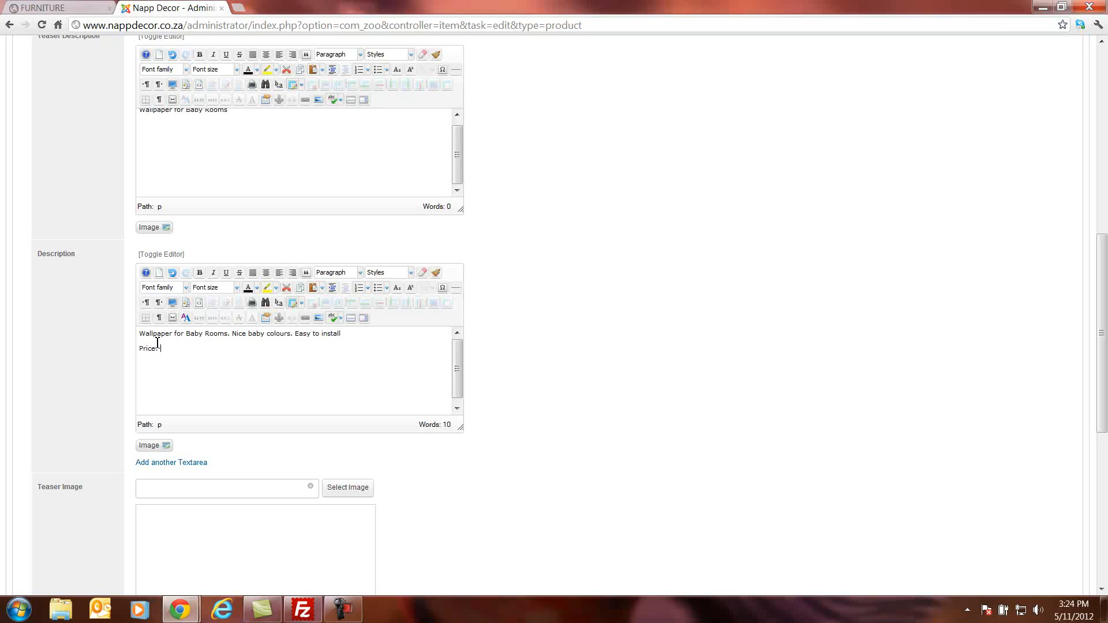
{"action": "type", "text": "R3"}
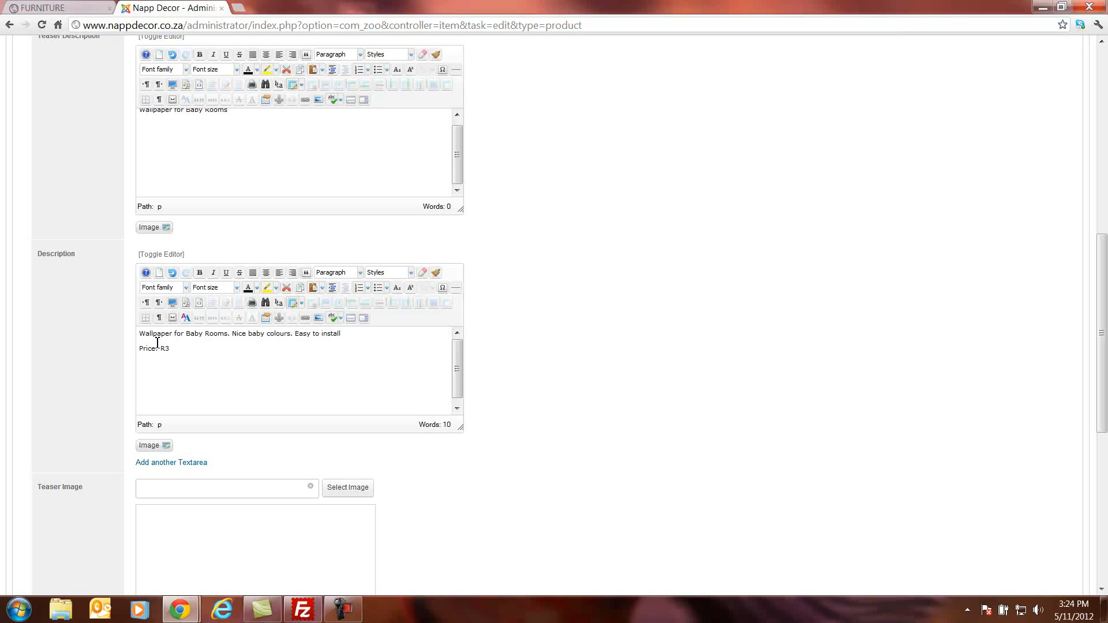
{"action": "type", "text": "50"}
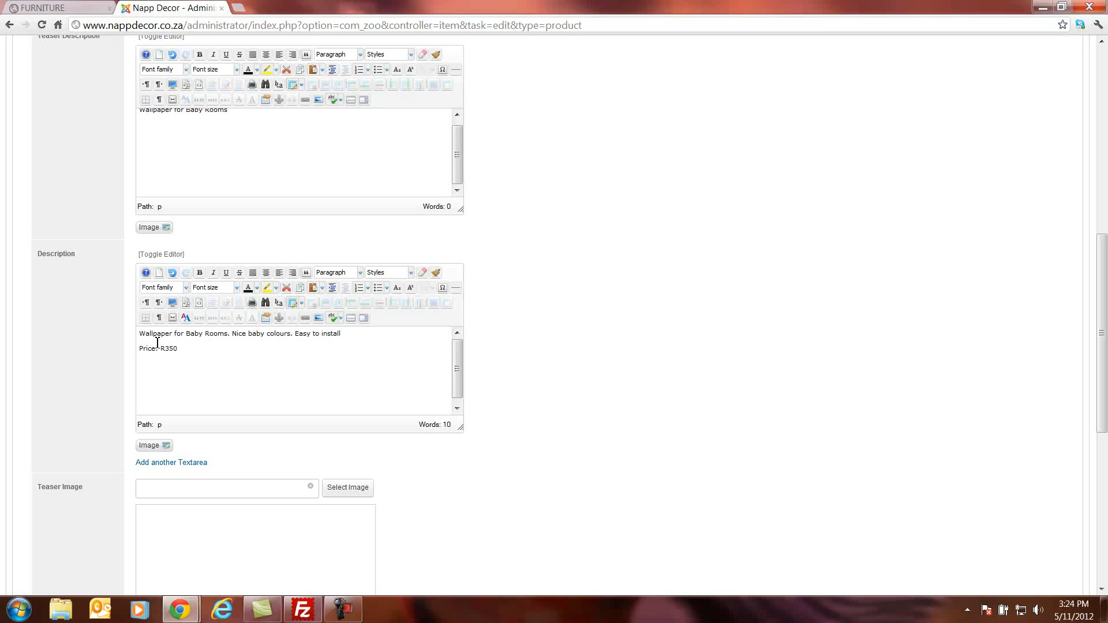
{"action": "type", "text": "/m"}
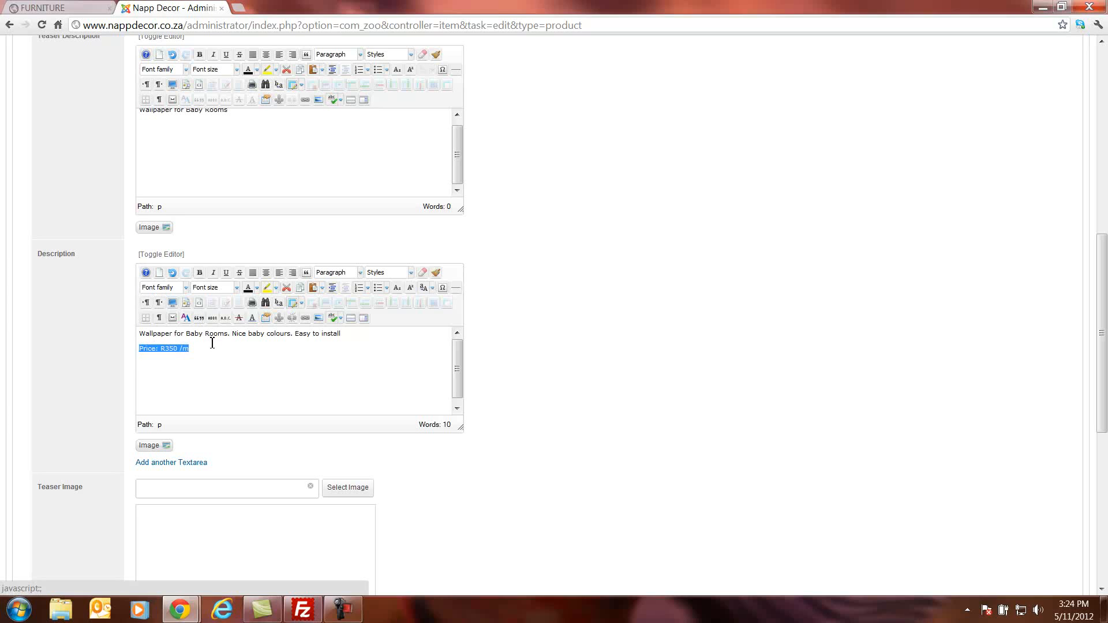
{"action": "left_click", "coordinate": [199, 272]}
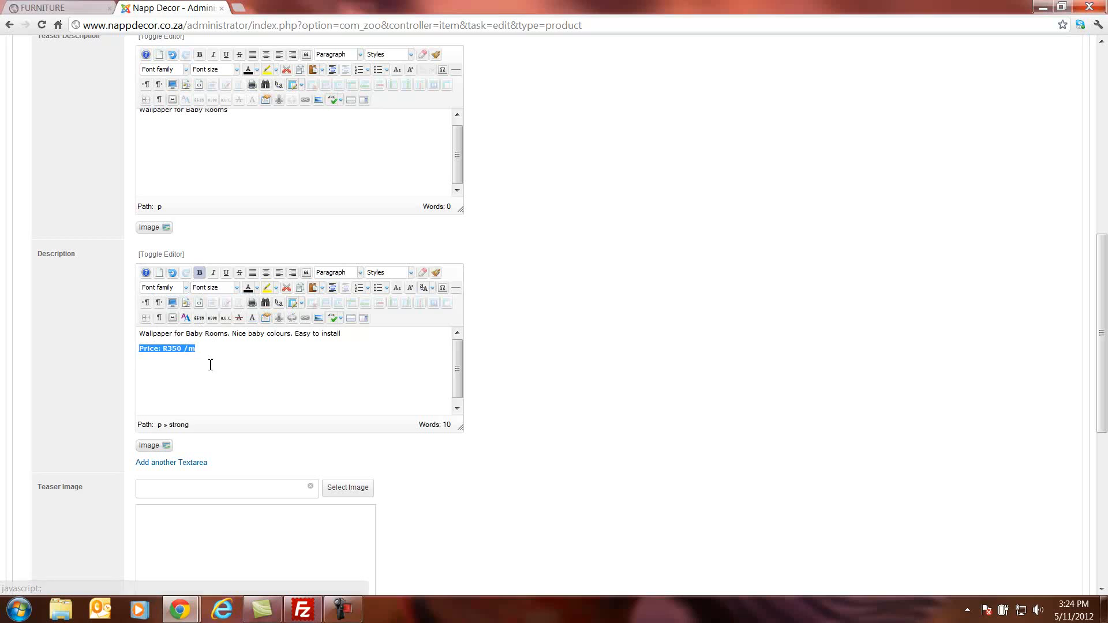
{"action": "scroll", "scroll_direction": "down", "scroll_amount": 3}
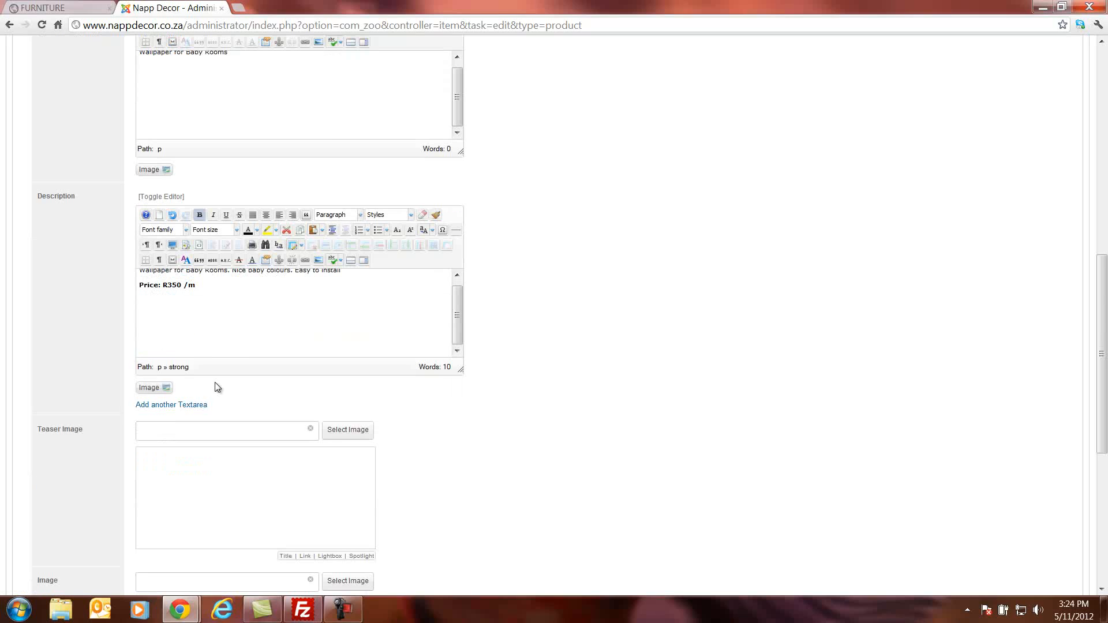
- Insert wp3pre.jpg from the baby_decor_accessories folder as the Teaser Image
{"action": "scroll", "scroll_direction": "down", "scroll_amount": 3}
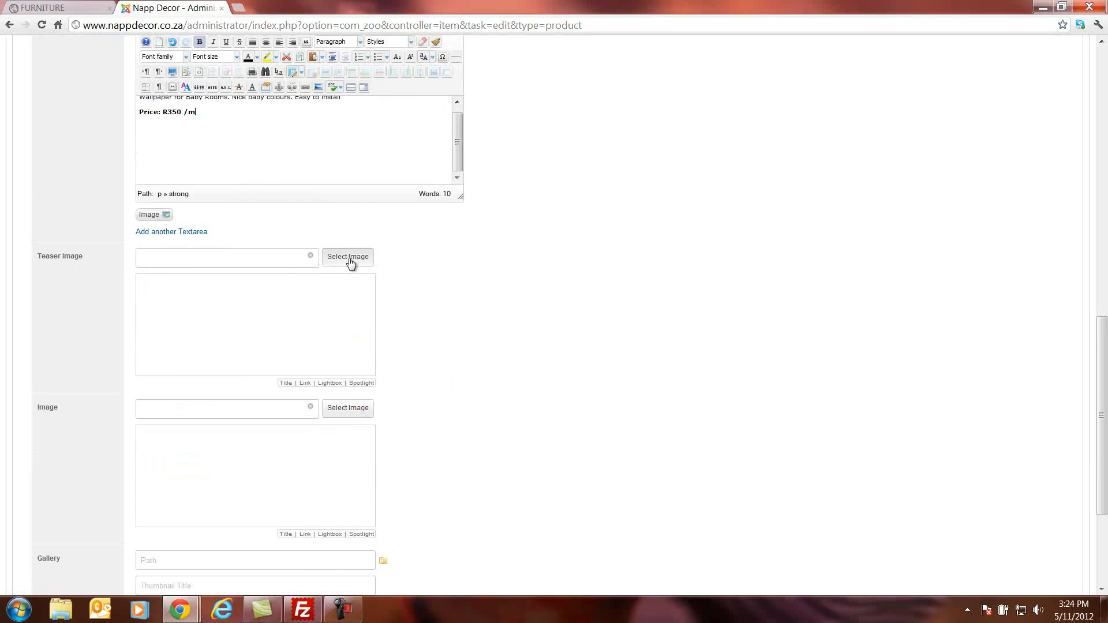
{"action": "left_click", "coordinate": [347, 256]}
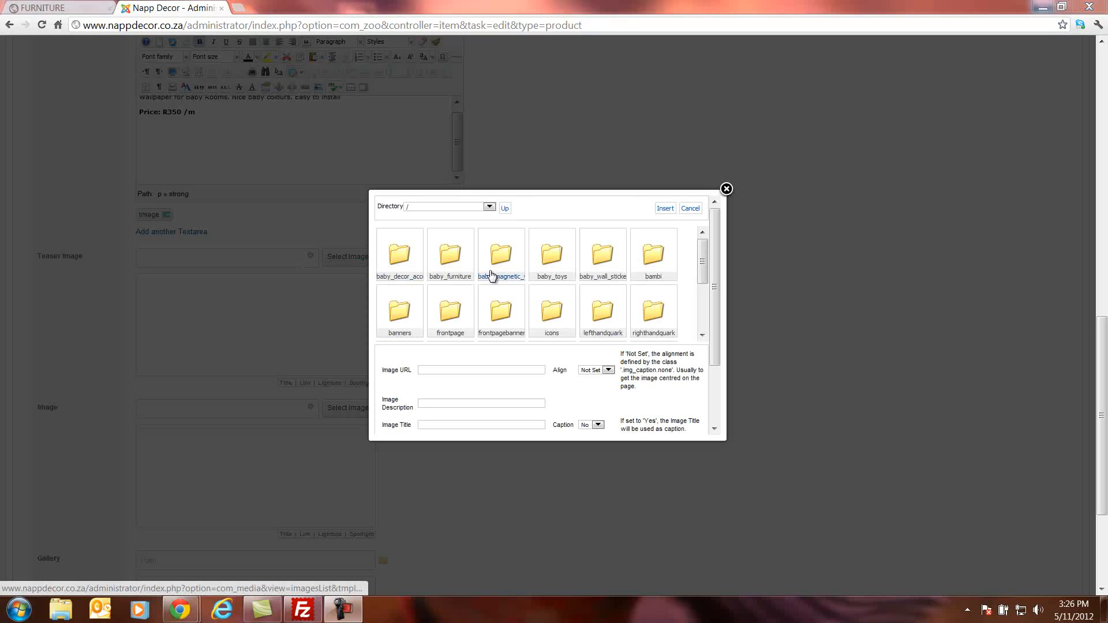
{"action": "mouse_move", "coordinate": [551, 312]}
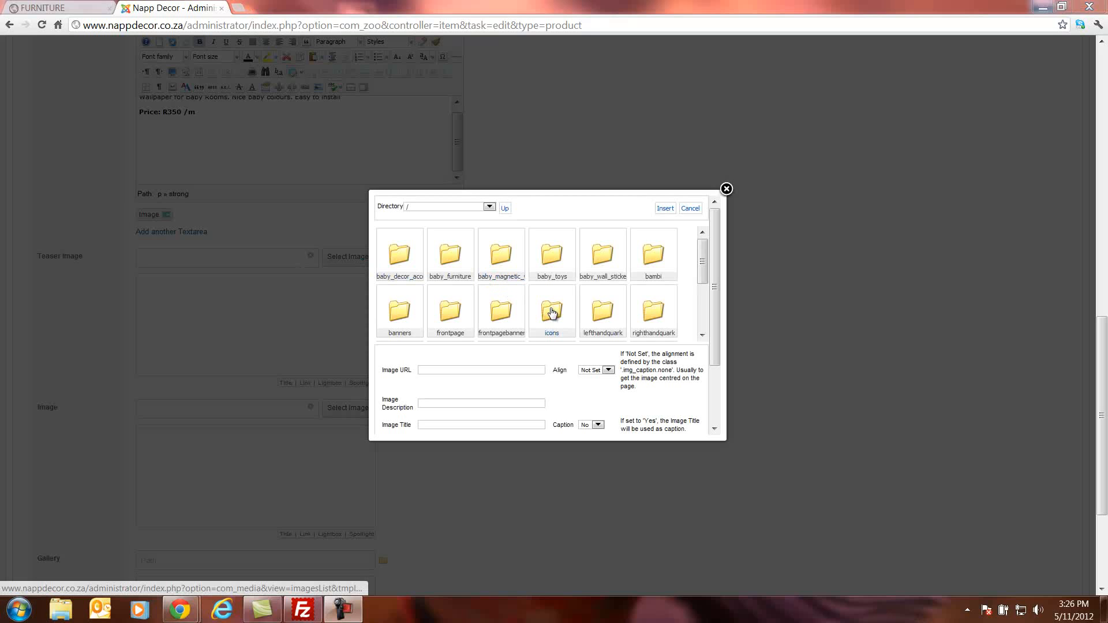
{"action": "mouse_move", "coordinate": [500, 311]}
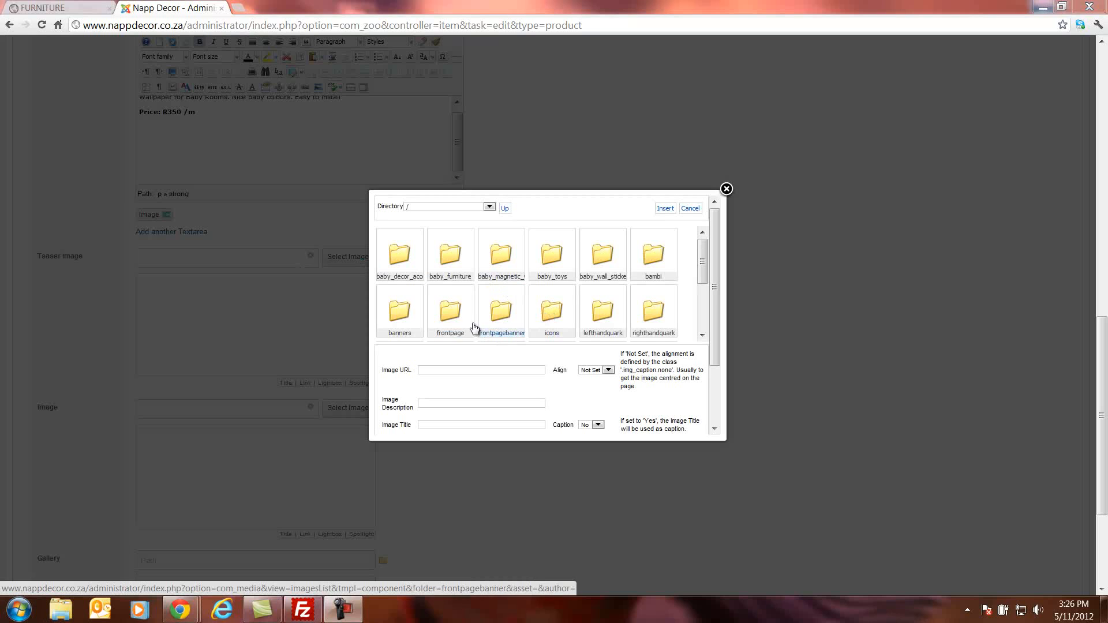
{"action": "mouse_move", "coordinate": [449, 311]}
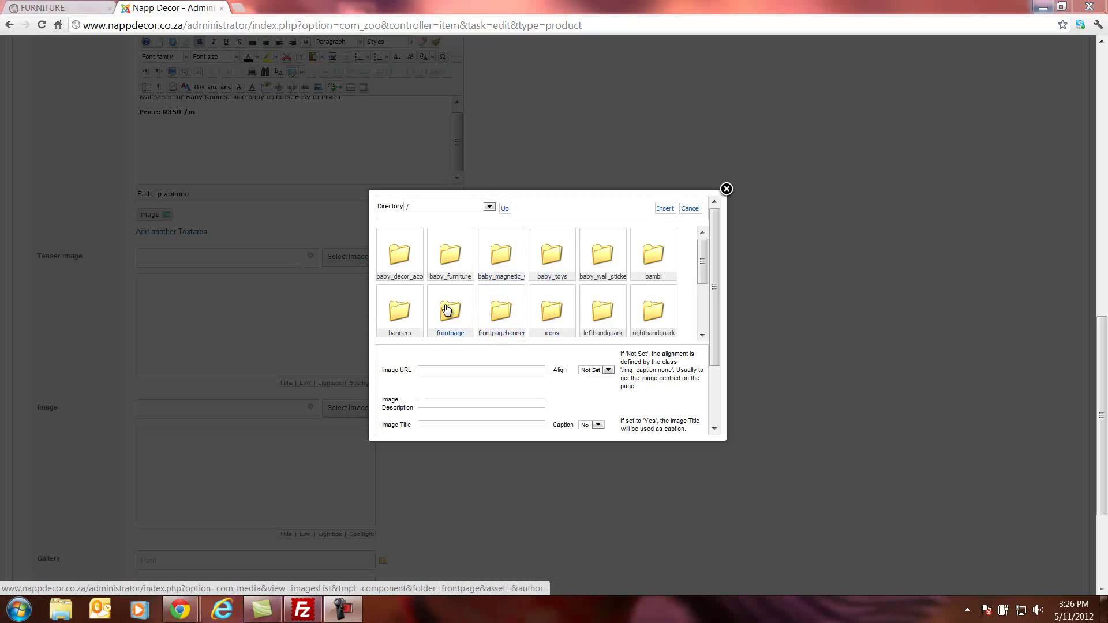
{"action": "mouse_move", "coordinate": [551, 311]}
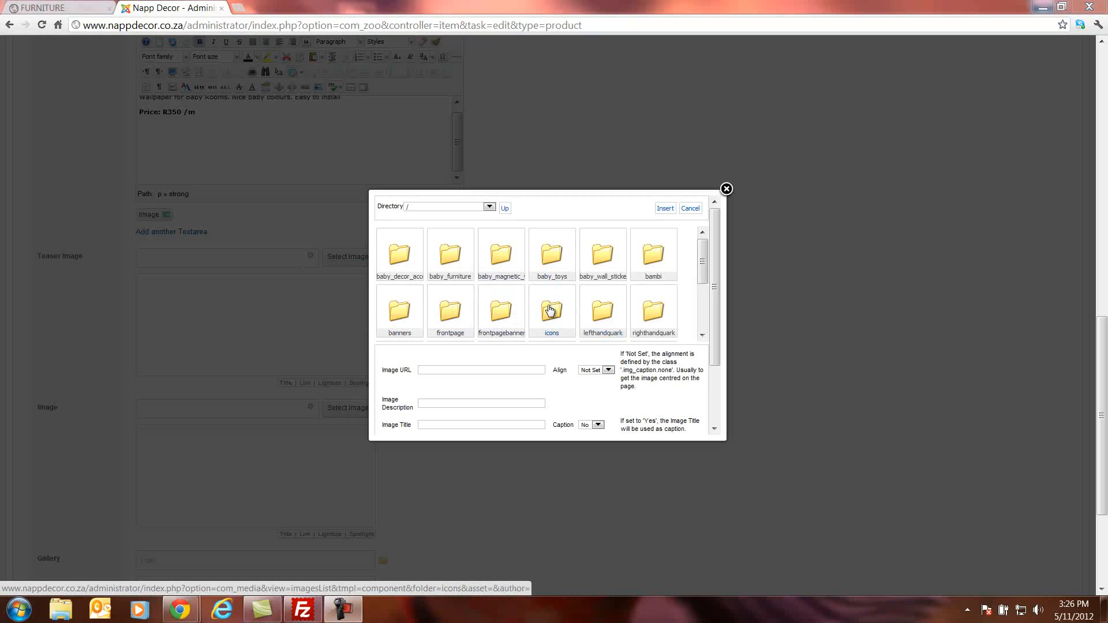
{"action": "mouse_move", "coordinate": [685, 337]}
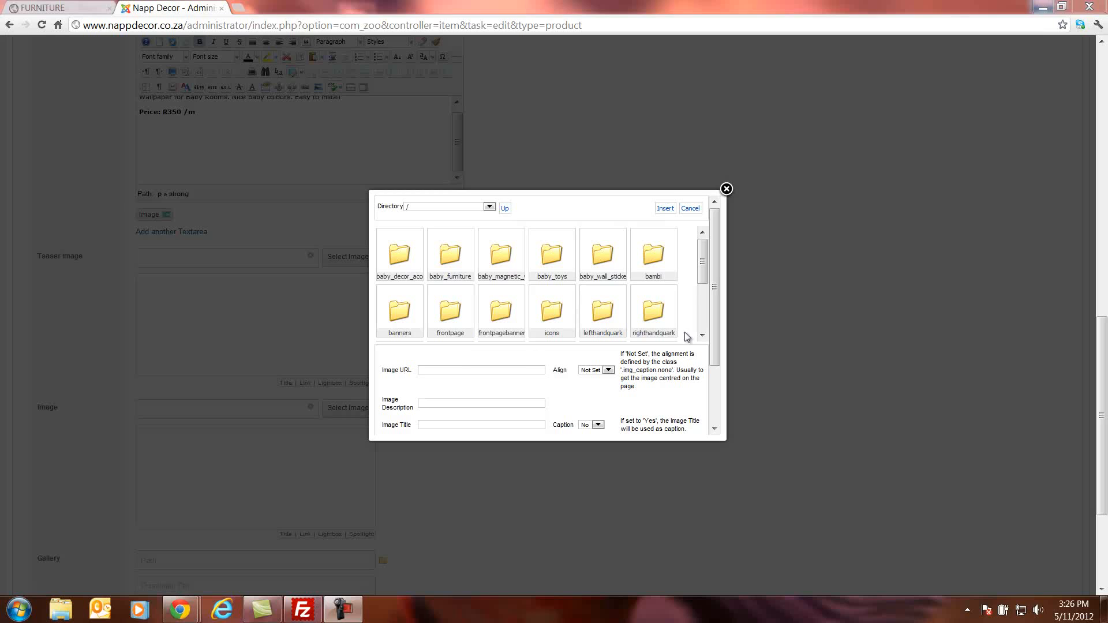
{"action": "scroll", "scroll_direction": "down", "scroll_amount": 3}
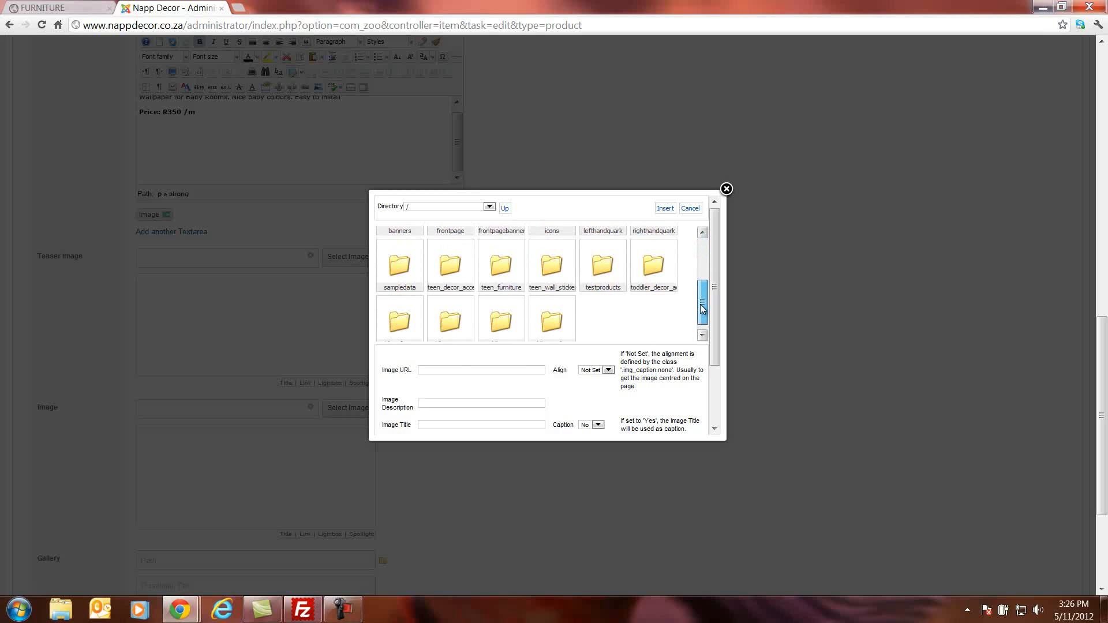
{"action": "scroll", "scroll_direction": "up", "scroll_amount": 3}
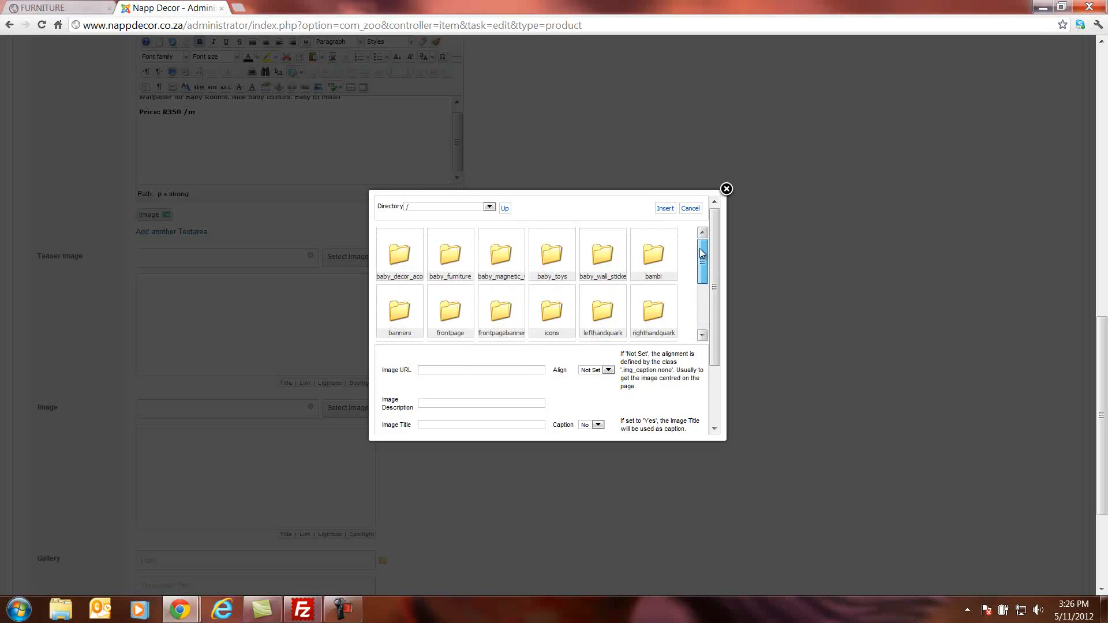
{"action": "mouse_move", "coordinate": [450, 260]}
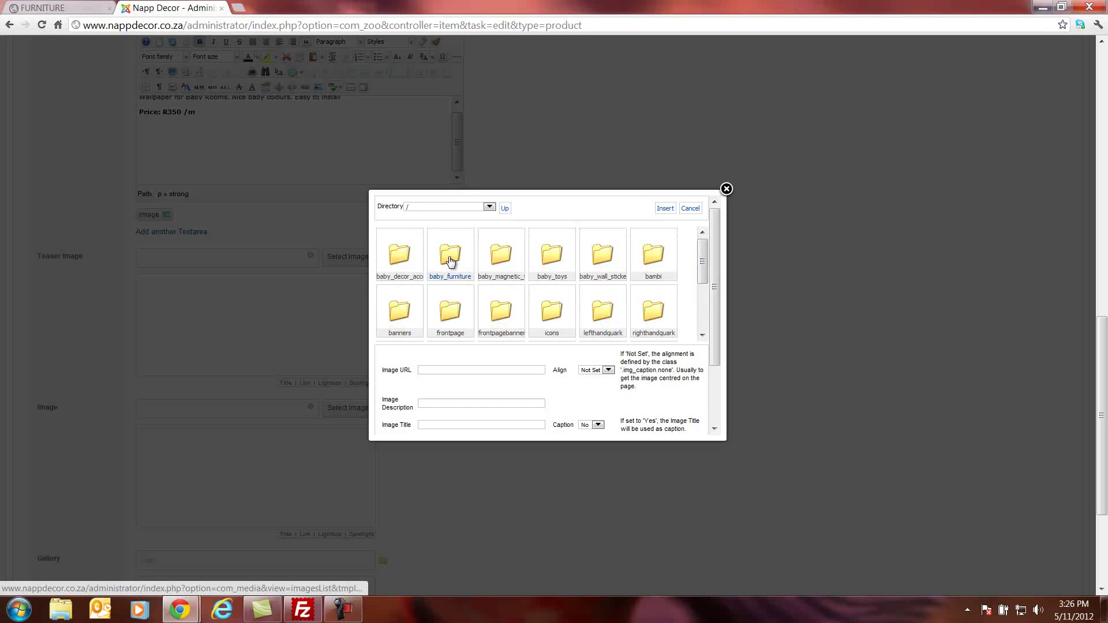
{"action": "double_click", "coordinate": [449, 253]}
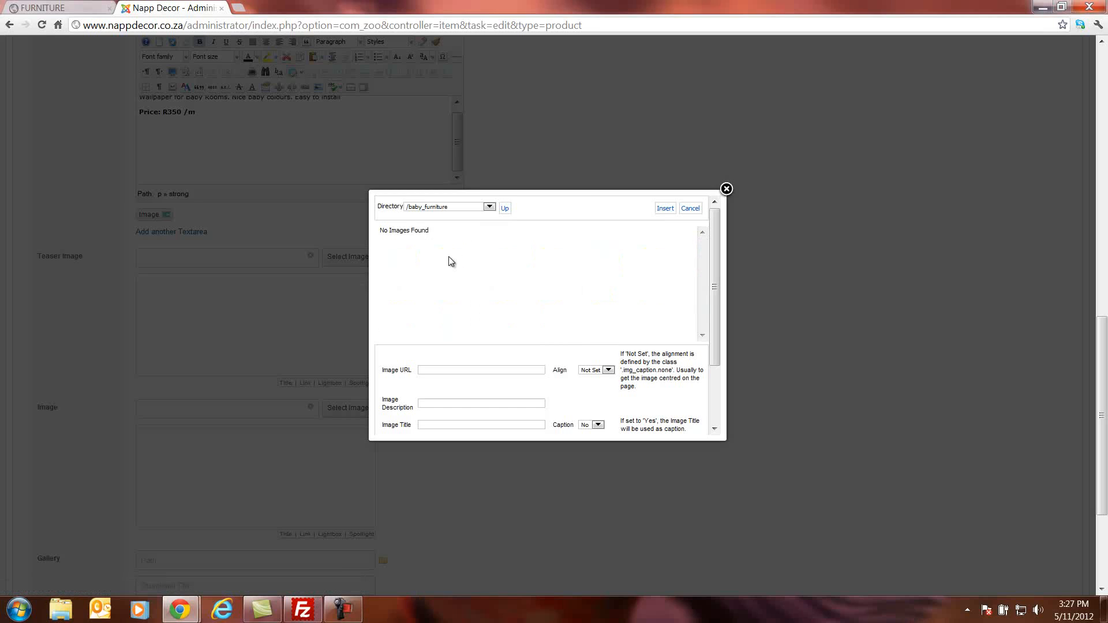
{"action": "mouse_move", "coordinate": [516, 241]}
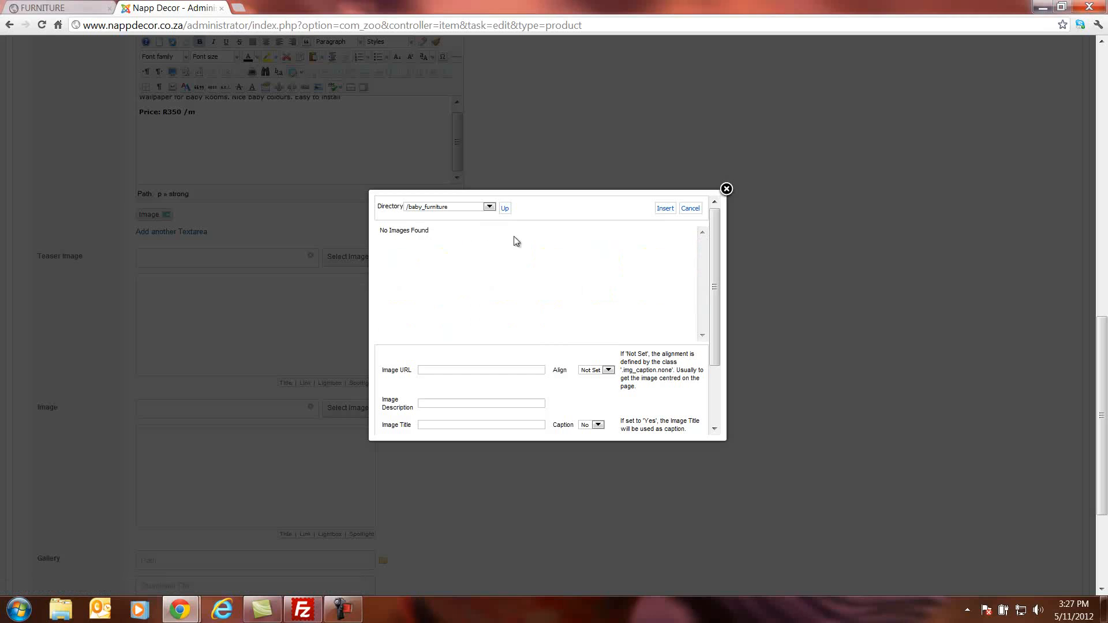
{"action": "mouse_move", "coordinate": [456, 322]}
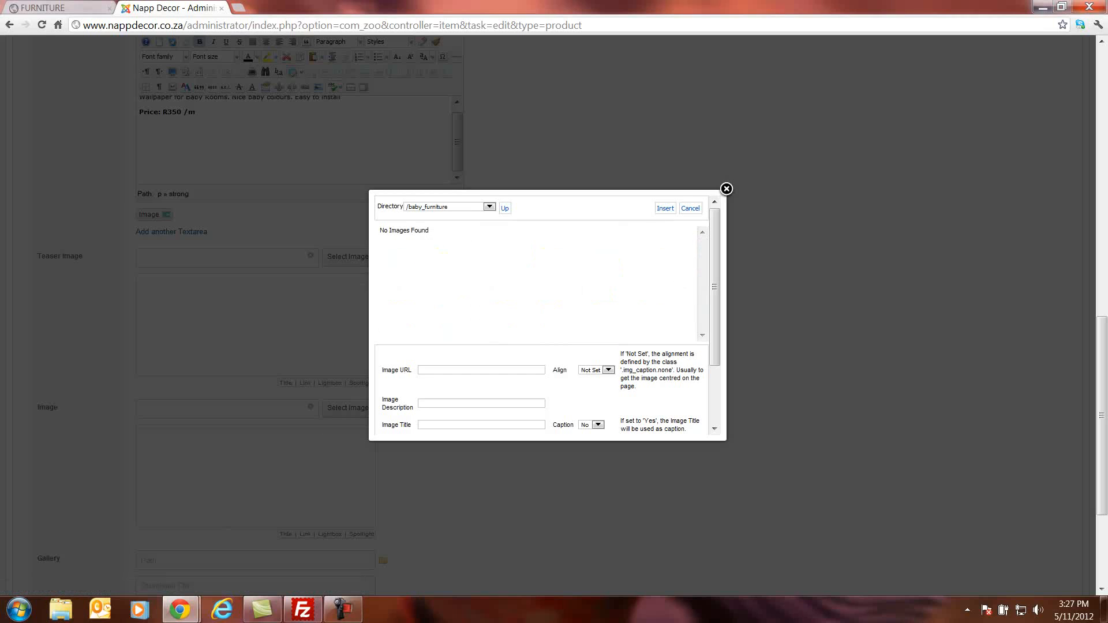
{"action": "left_click", "coordinate": [504, 207]}
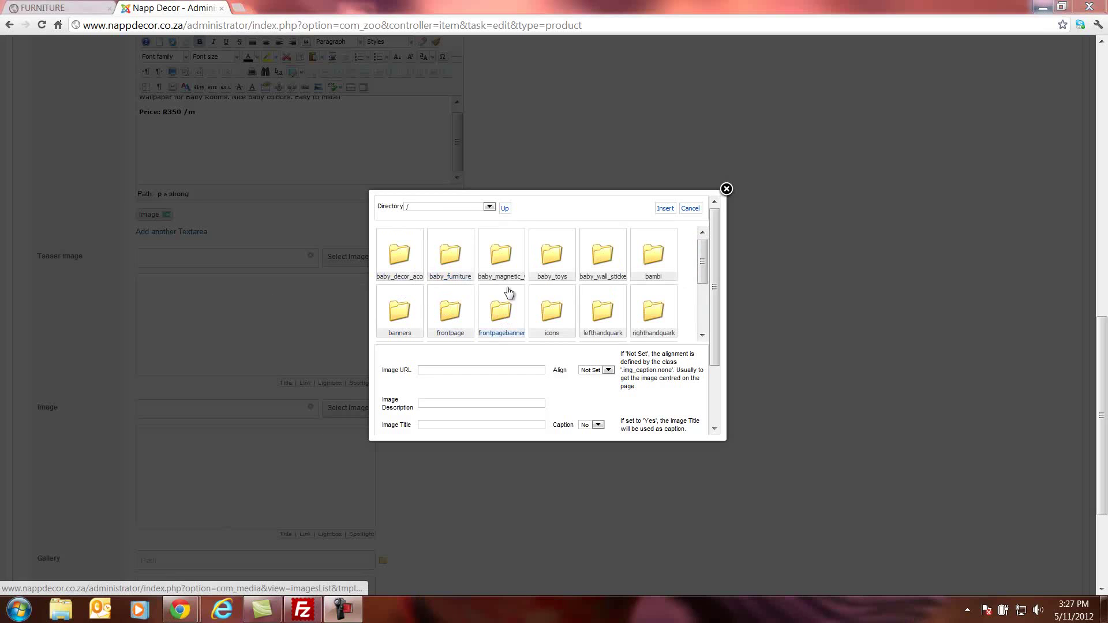
{"action": "mouse_move", "coordinate": [473, 299]}
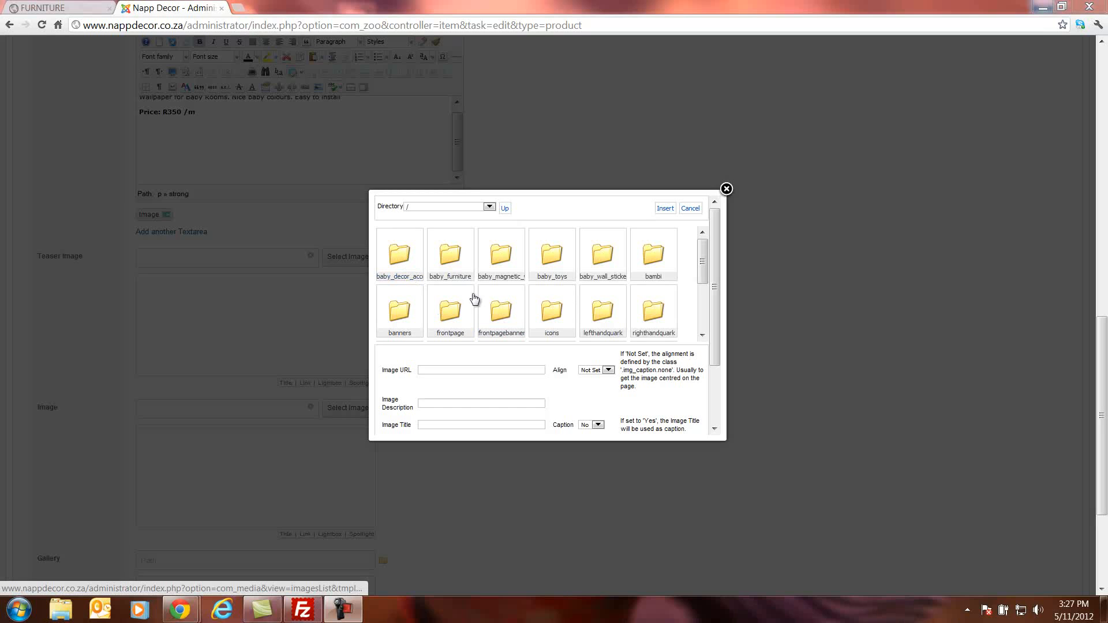
{"action": "mouse_move", "coordinate": [399, 256]}
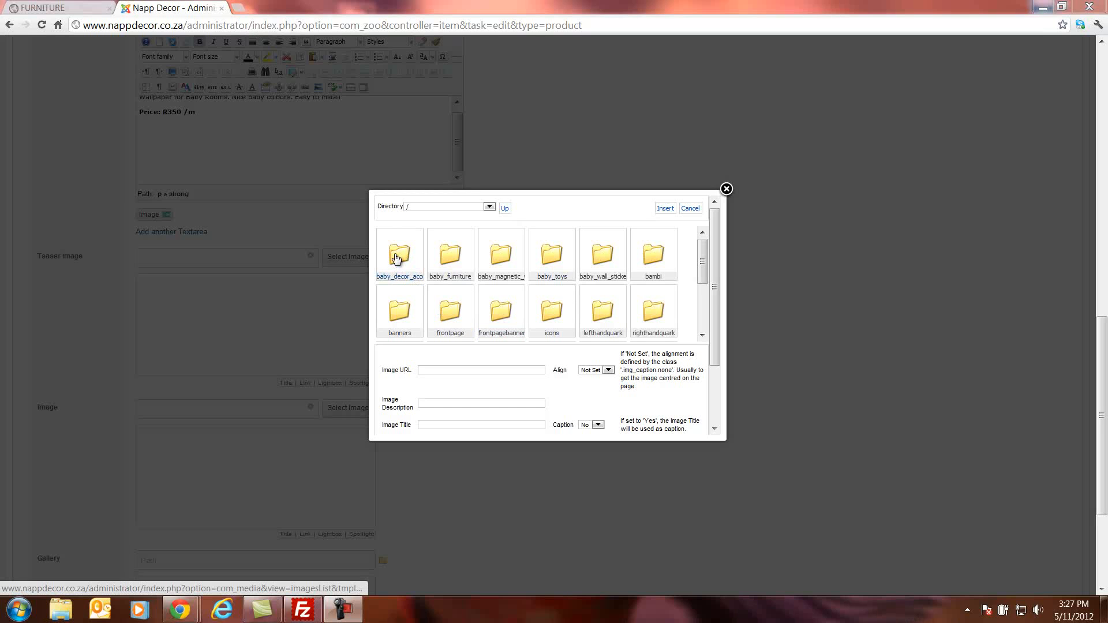
{"action": "double_click", "coordinate": [398, 252]}
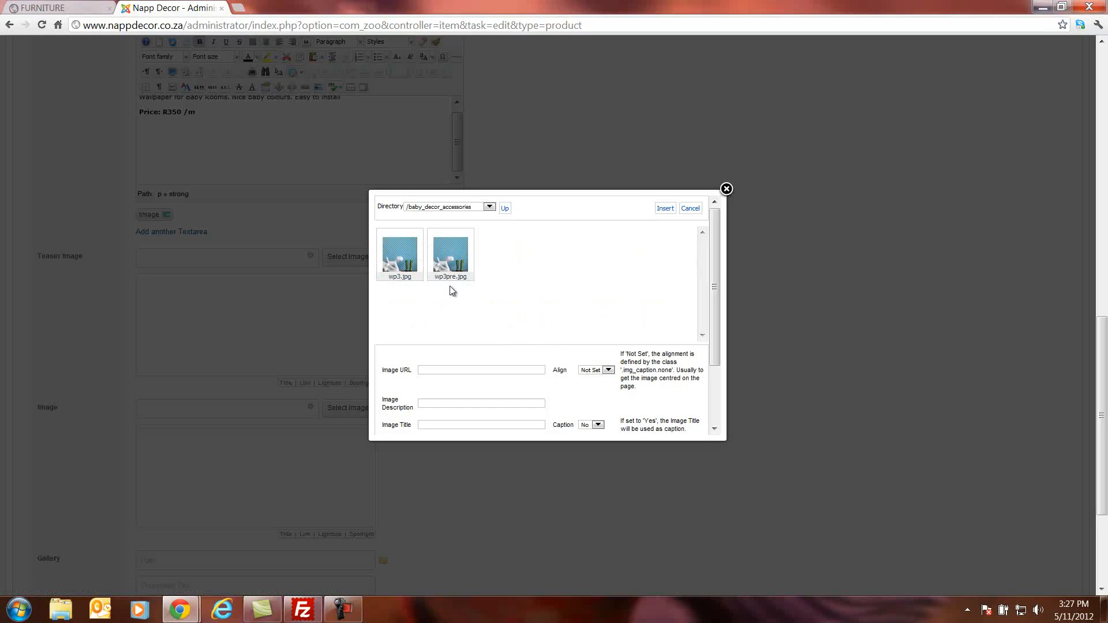
{"action": "mouse_move", "coordinate": [469, 304]}
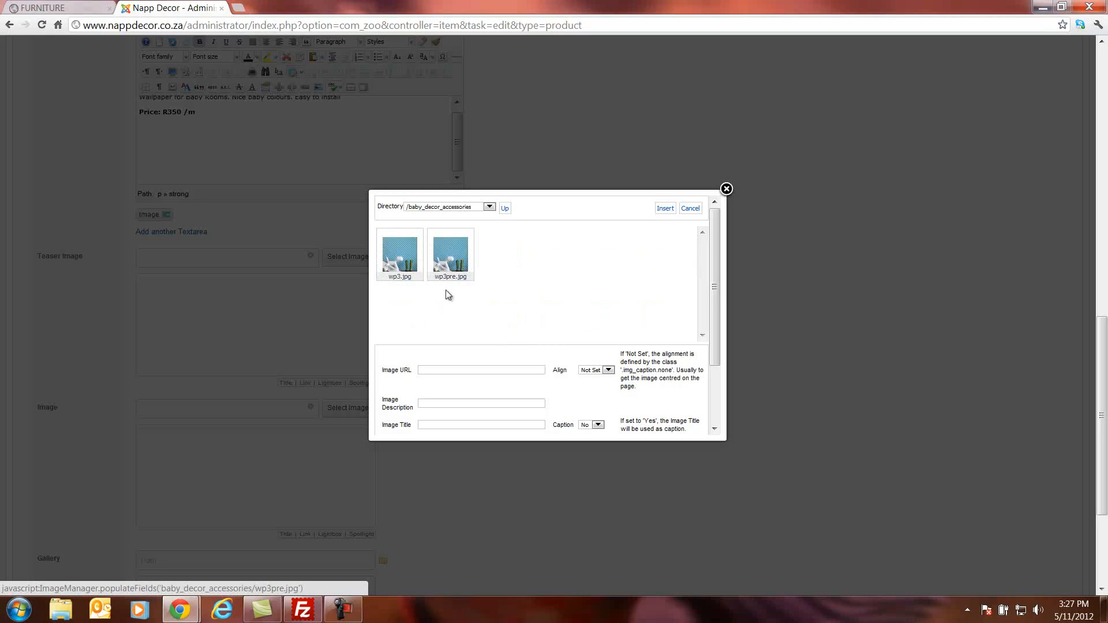
{"action": "left_click", "coordinate": [450, 255]}
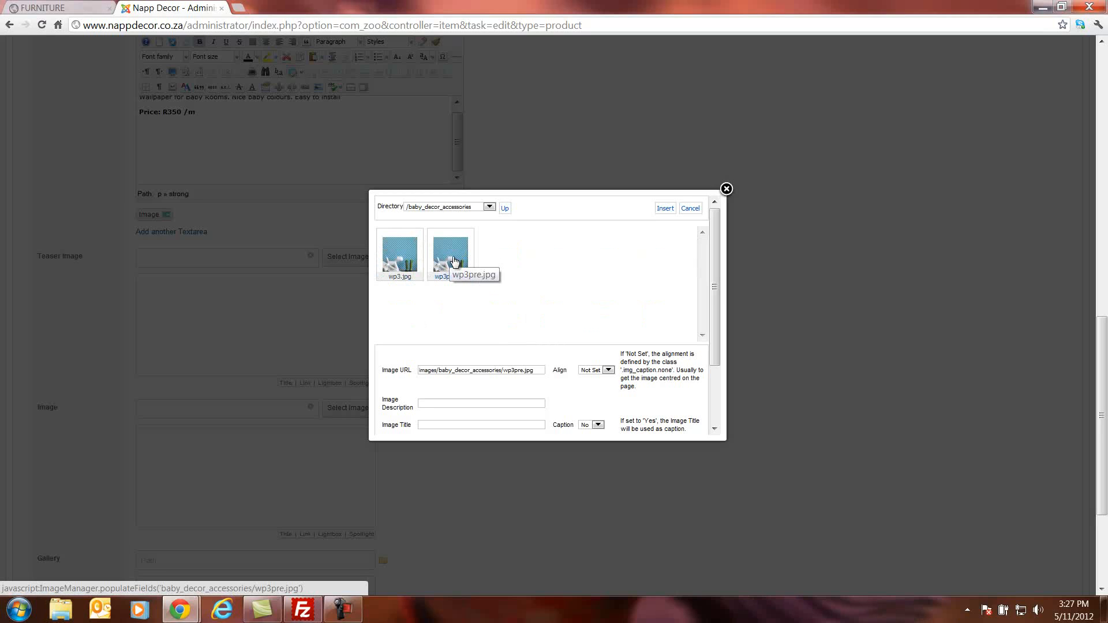
{"action": "mouse_move", "coordinate": [520, 388]}
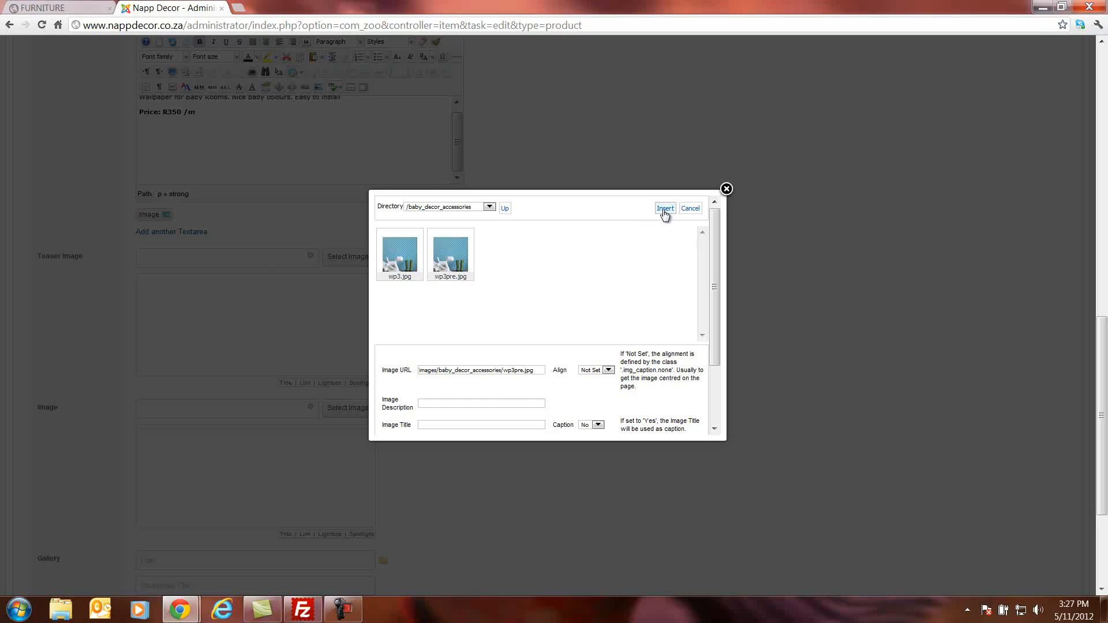
{"action": "left_click", "coordinate": [664, 207]}
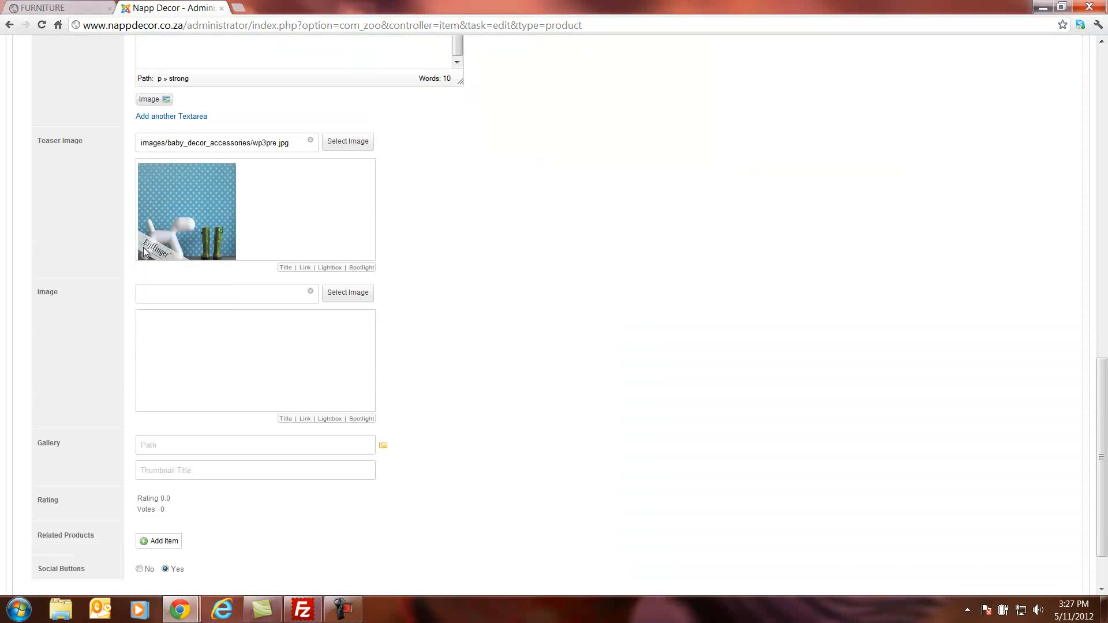
{"action": "mouse_move", "coordinate": [138, 164]}
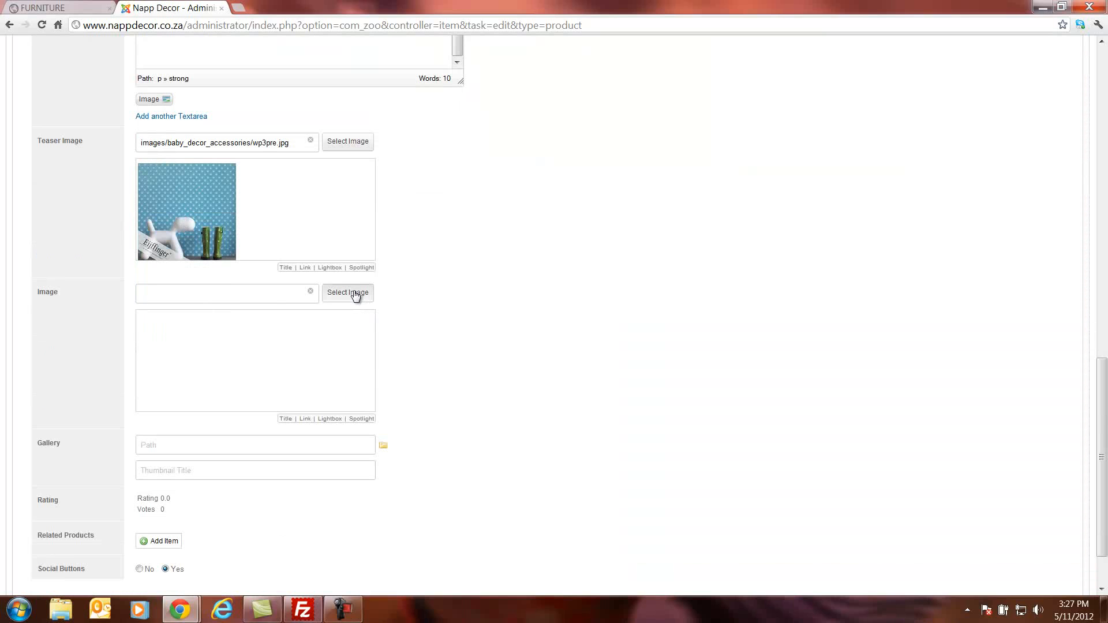
- Insert wp3.jpg from baby_decor_accessories into the main Image field
{"action": "left_click", "coordinate": [347, 292]}
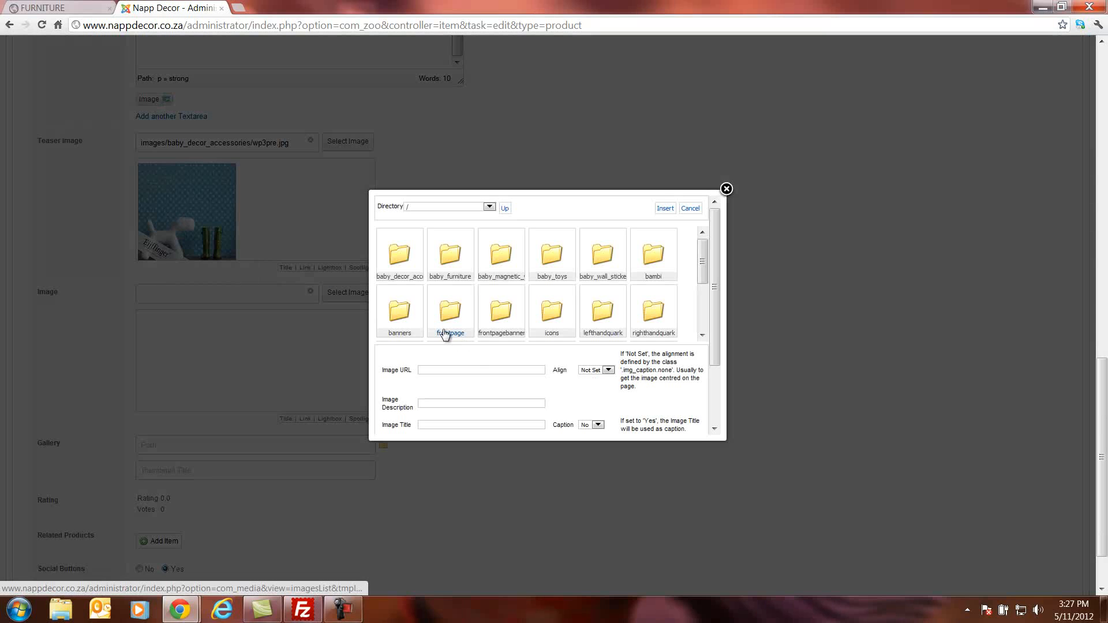
{"action": "double_click", "coordinate": [450, 315]}
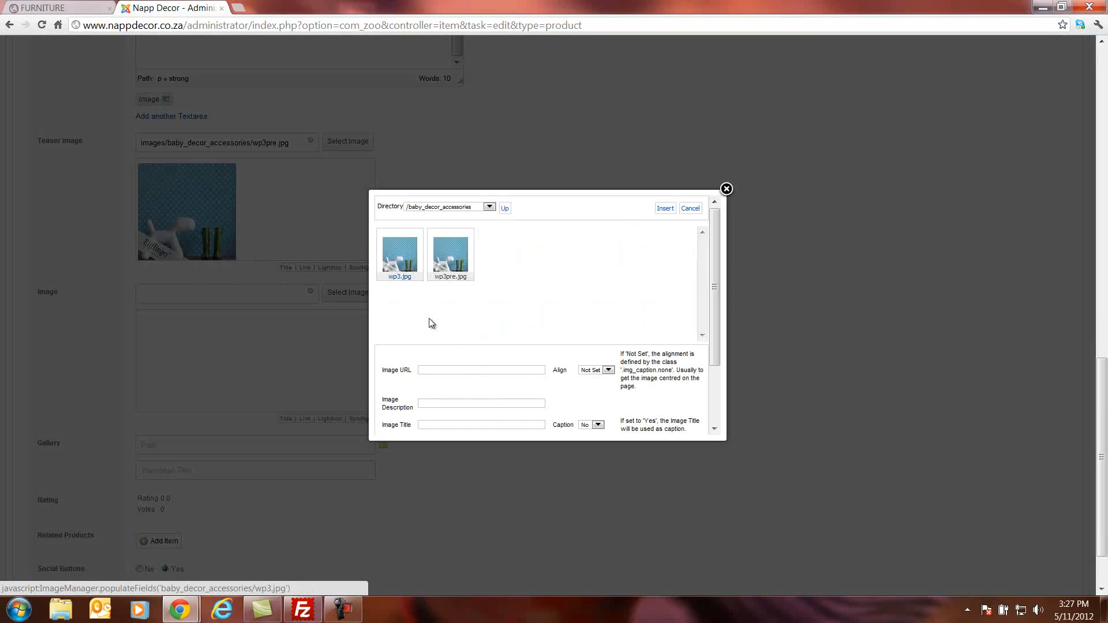
{"action": "left_click", "coordinate": [398, 254]}
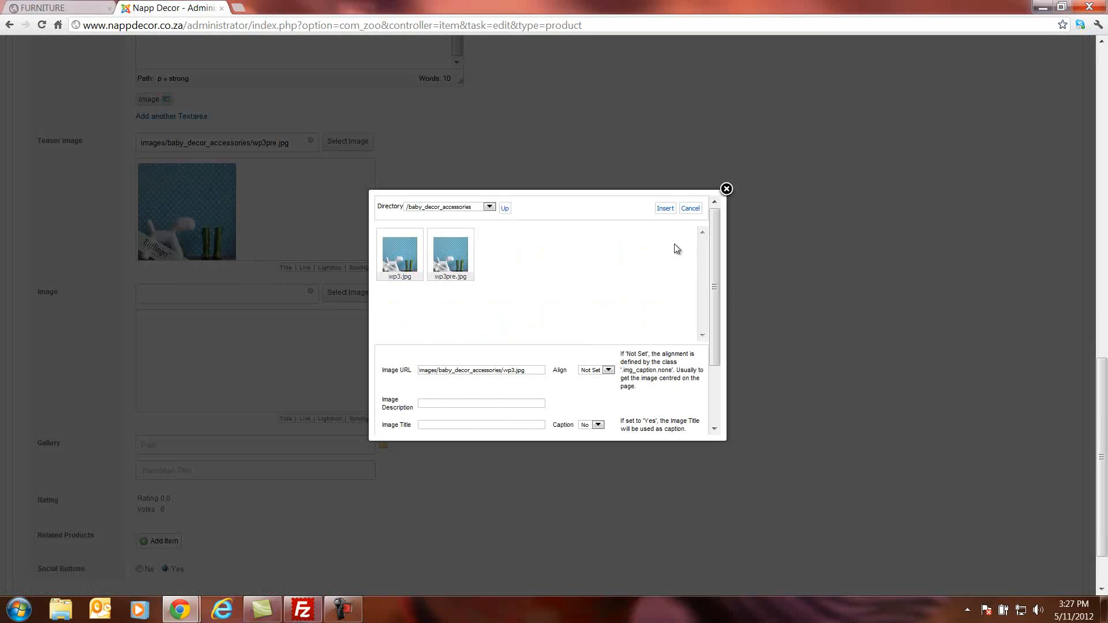
{"action": "left_click", "coordinate": [663, 208]}
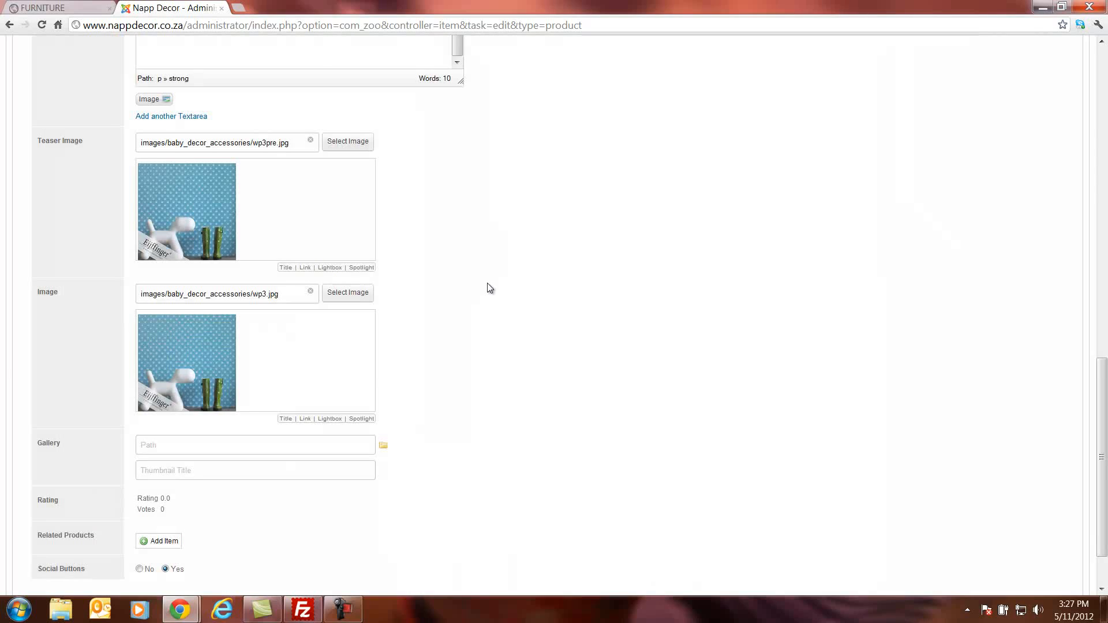
{"action": "scroll", "scroll_direction": "down", "scroll_amount": 3}
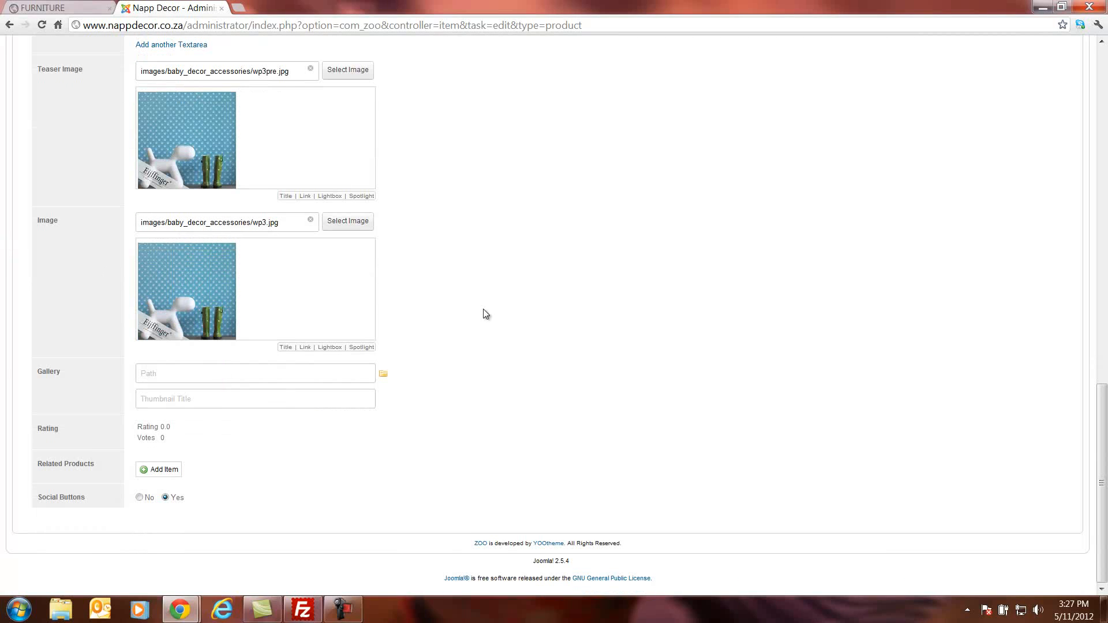
{"action": "mouse_move", "coordinate": [131, 415]}
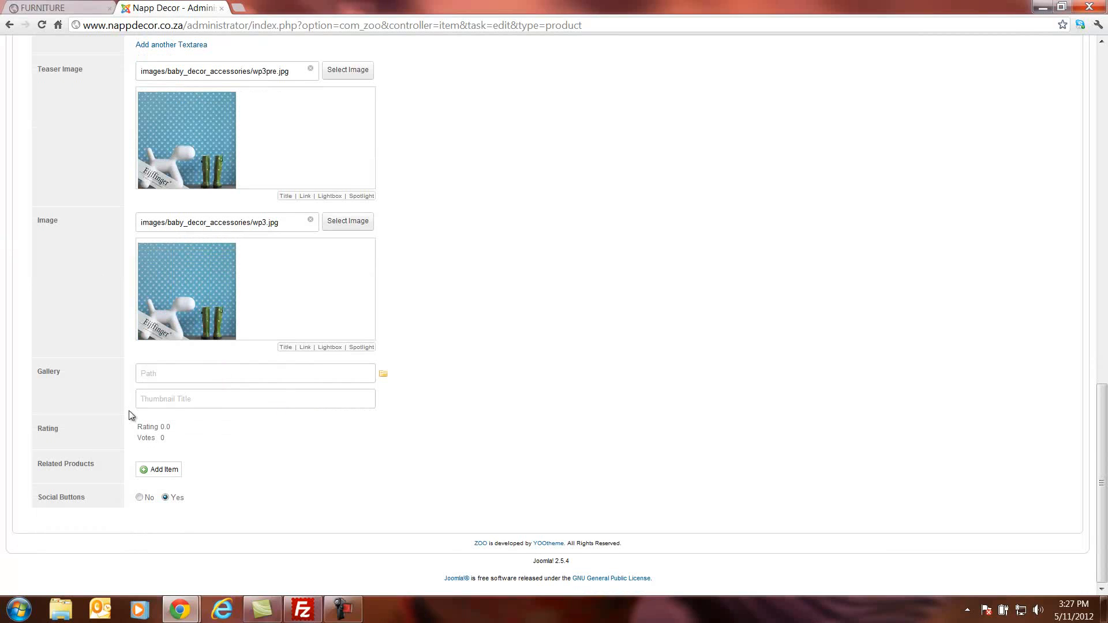
{"action": "mouse_move", "coordinate": [416, 457]}
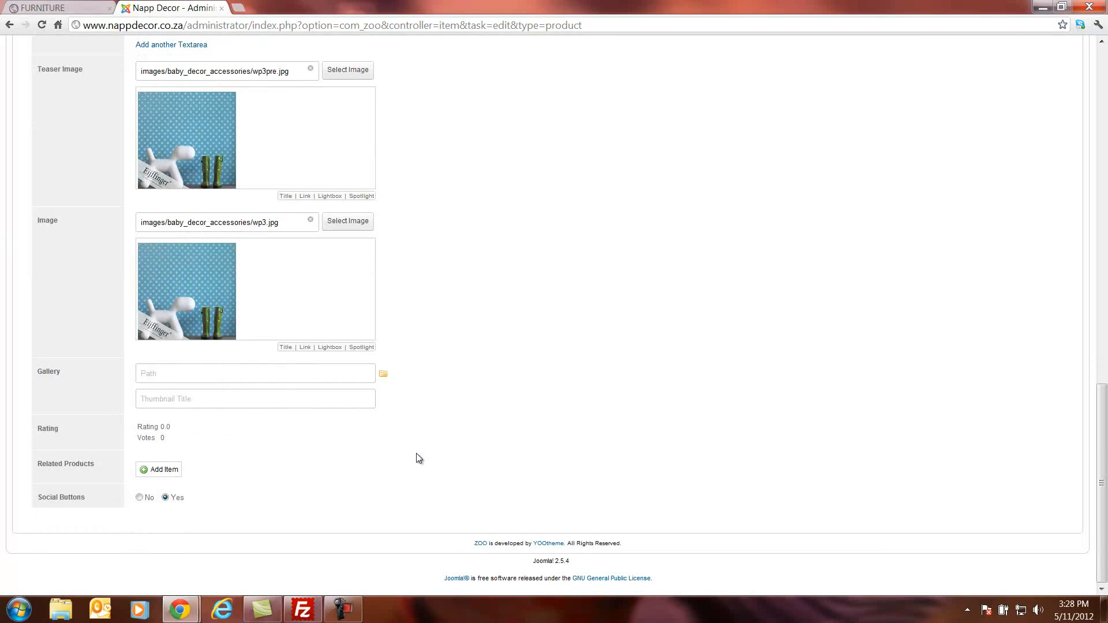
{"action": "mouse_move", "coordinate": [57, 481]}
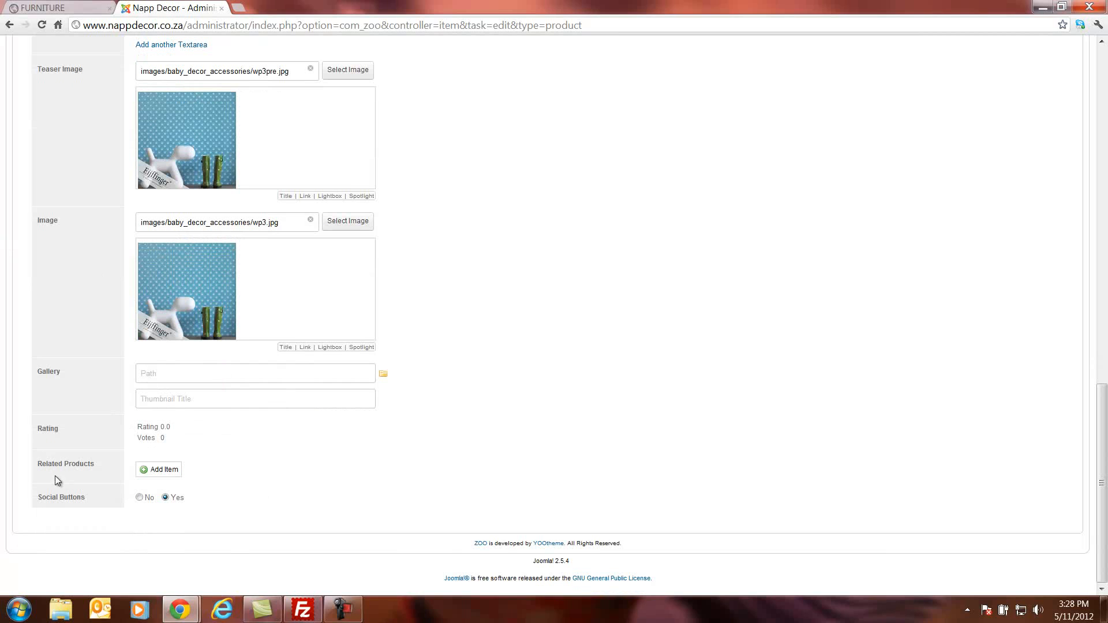
{"action": "mouse_move", "coordinate": [131, 477]}
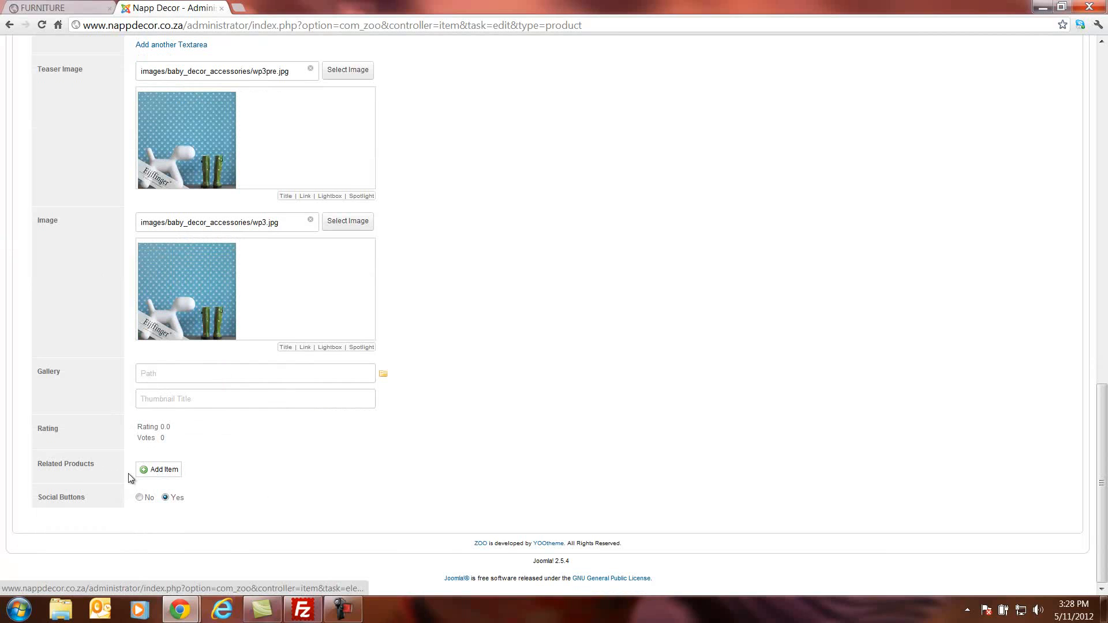
- Open the Related Products 'Add Item' picker
{"action": "left_click", "coordinate": [164, 469]}
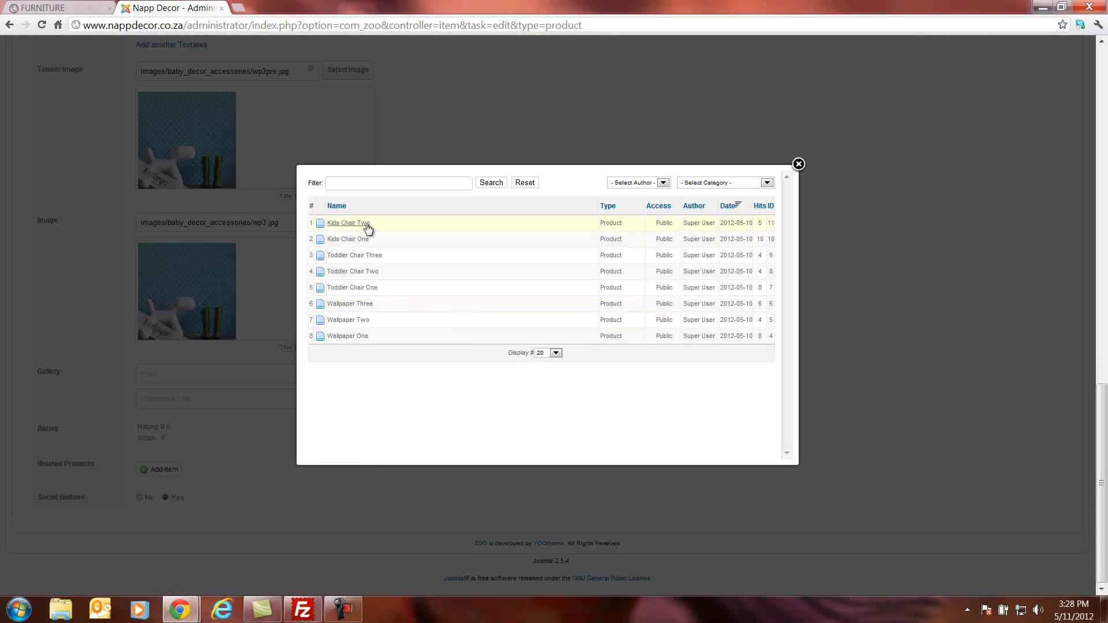
{"action": "mouse_move", "coordinate": [386, 360]}
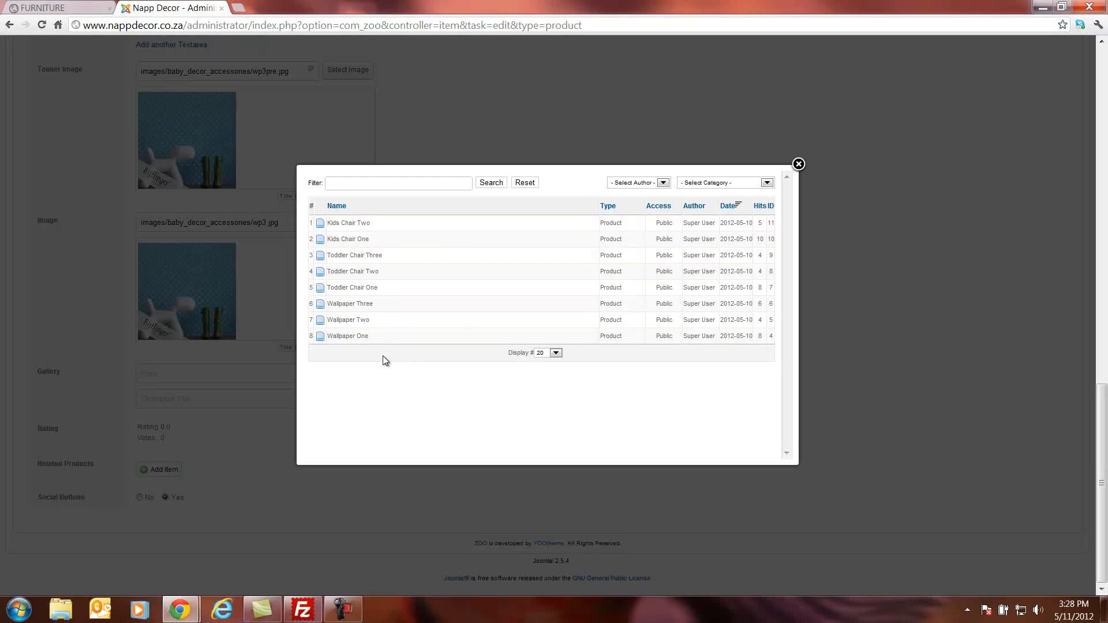
{"action": "mouse_move", "coordinate": [405, 375]}
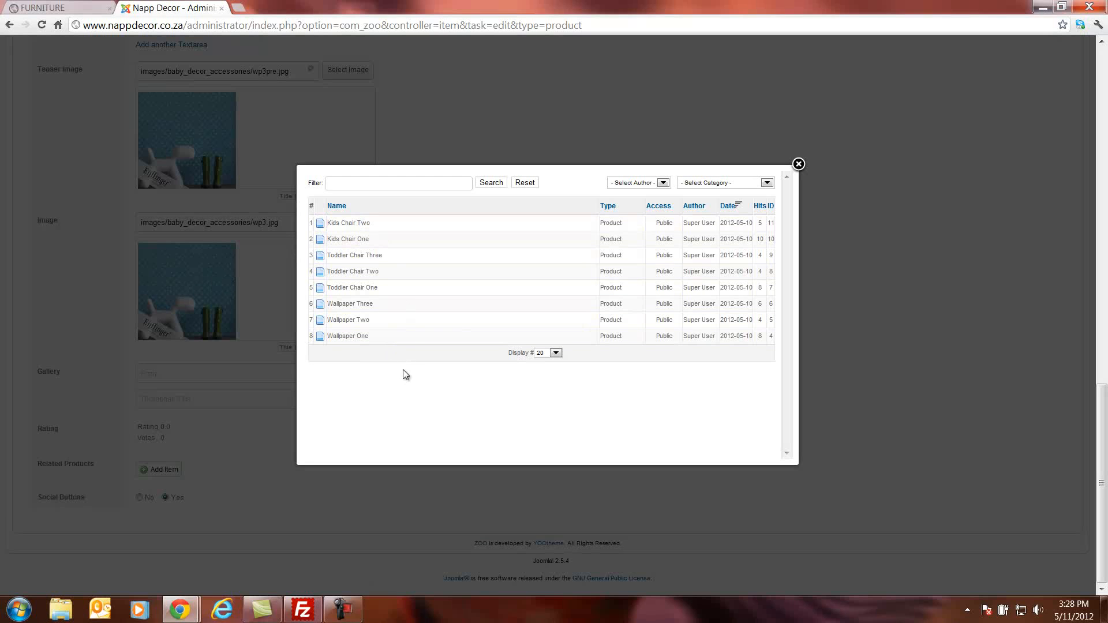
{"action": "mouse_move", "coordinate": [374, 303]}
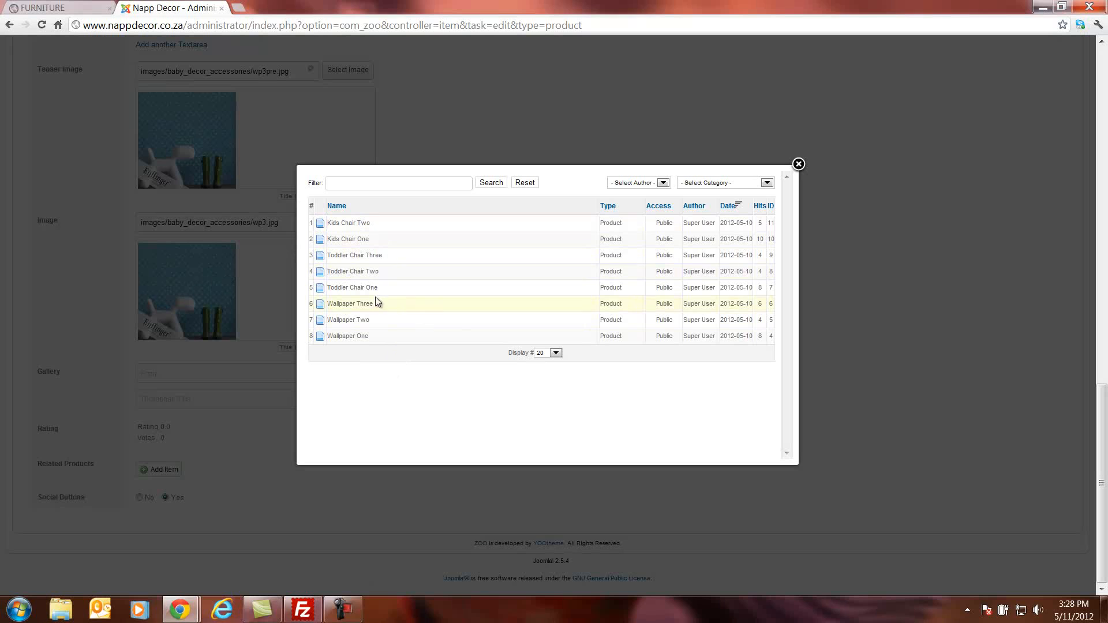
{"action": "mouse_move", "coordinate": [418, 320]}
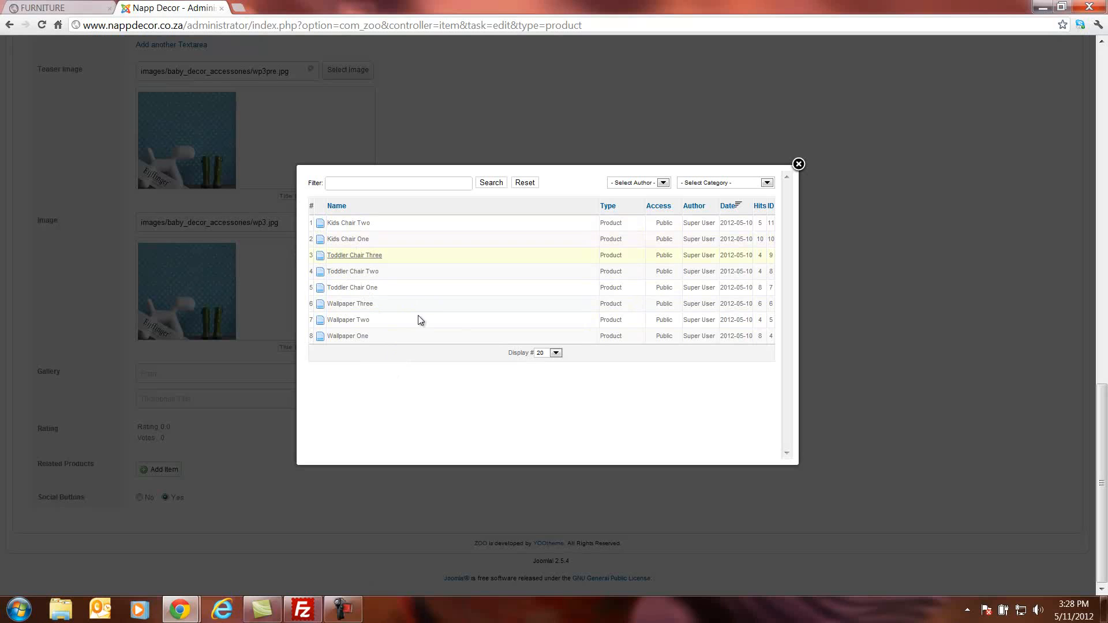
- Pick Toddler Chair Three in the popup to list it under Related Products
{"action": "left_click", "coordinate": [354, 255]}
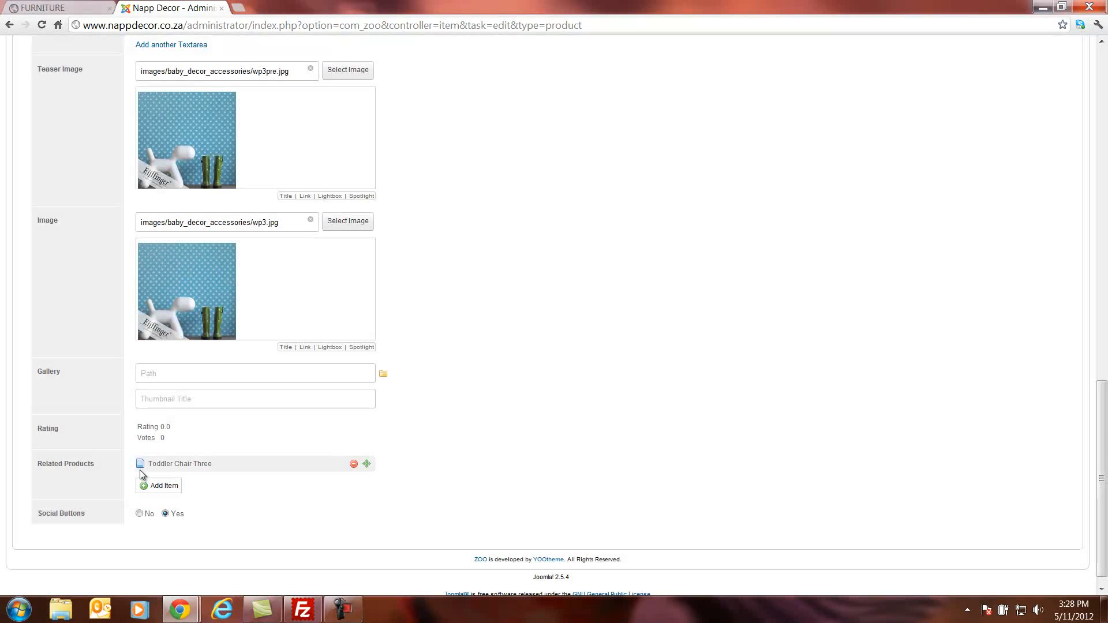
{"action": "mouse_move", "coordinate": [139, 439]}
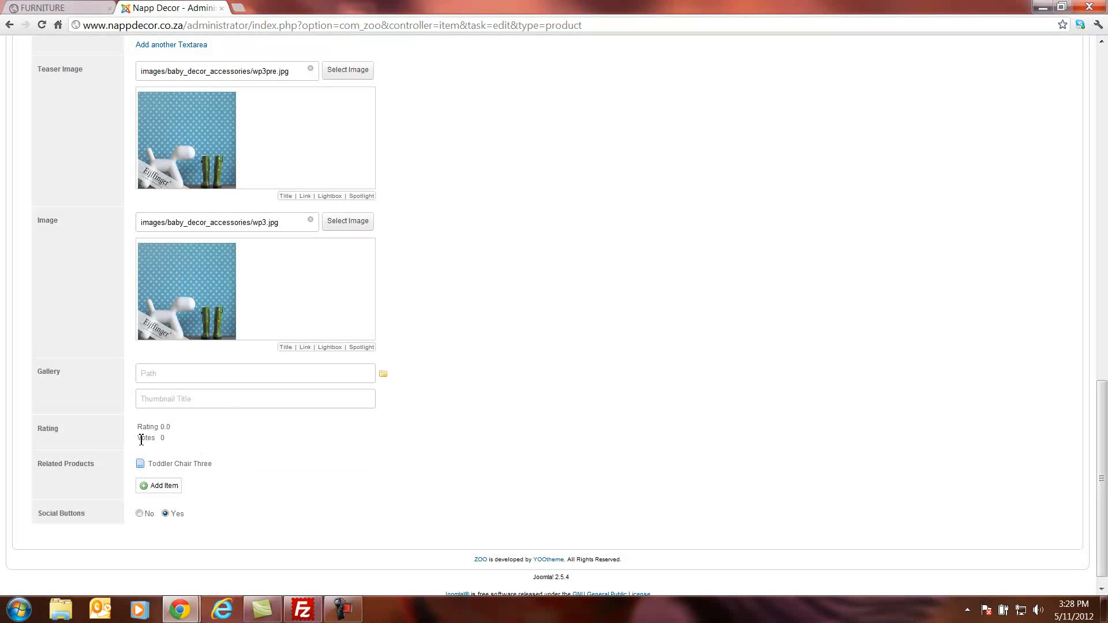
{"action": "mouse_move", "coordinate": [558, 400]}
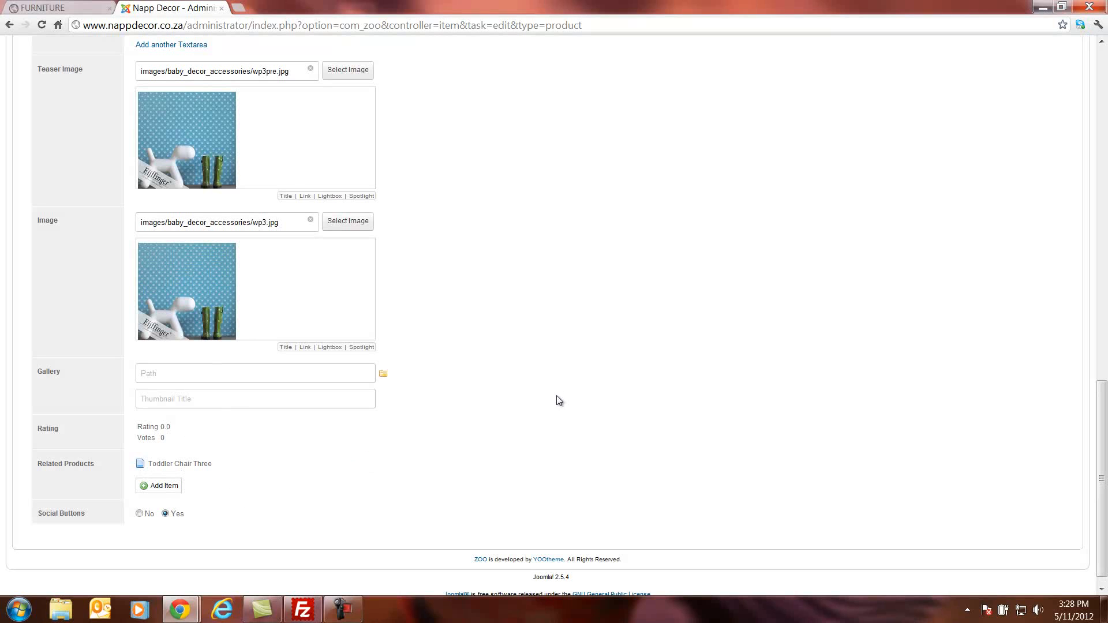
{"action": "mouse_move", "coordinate": [208, 507]}
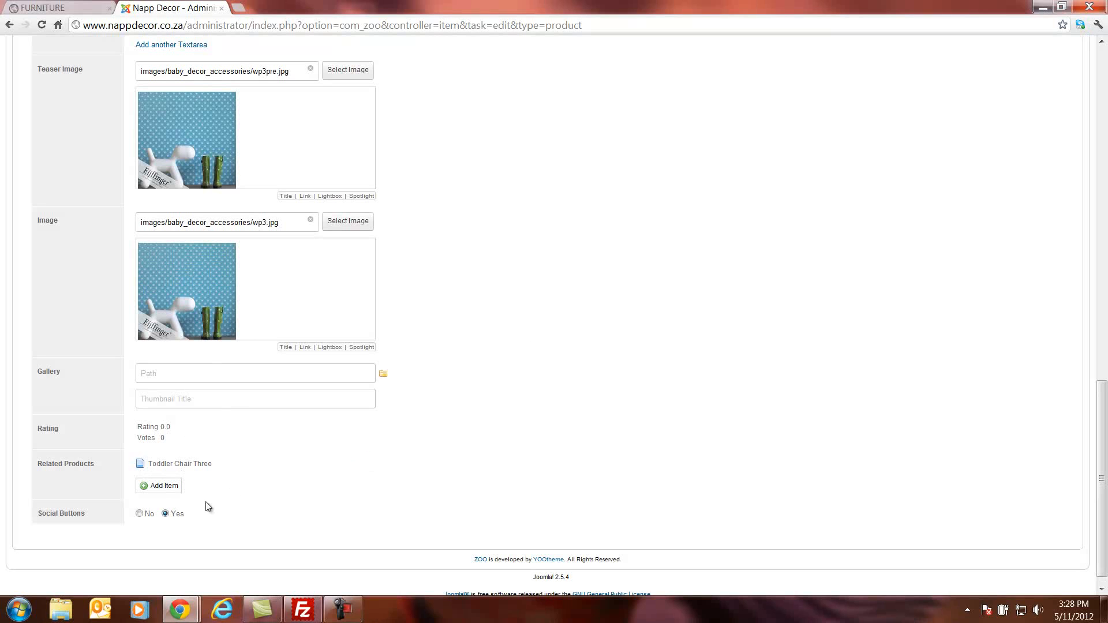
{"action": "mouse_move", "coordinate": [131, 520]}
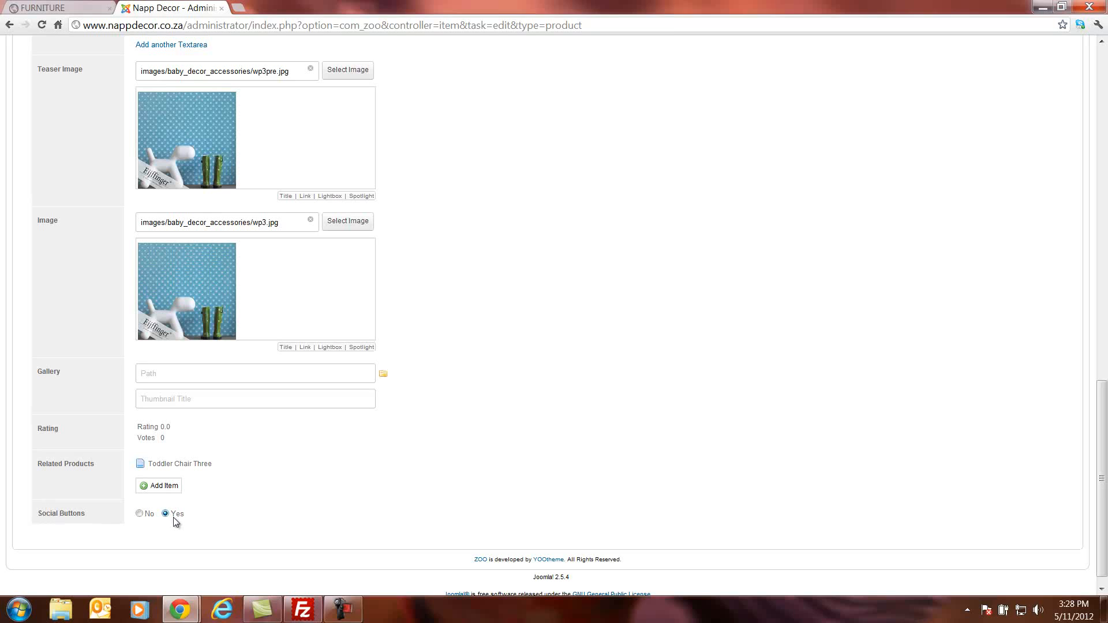
{"action": "mouse_move", "coordinate": [163, 519]}
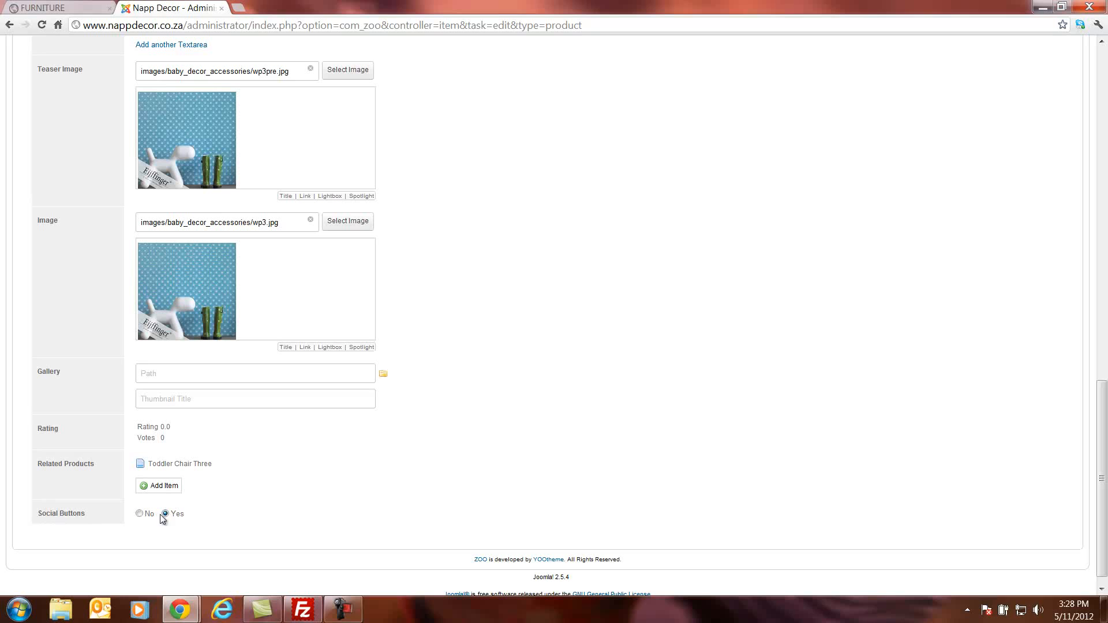
{"action": "scroll", "scroll_direction": "up", "scroll_amount": 3}
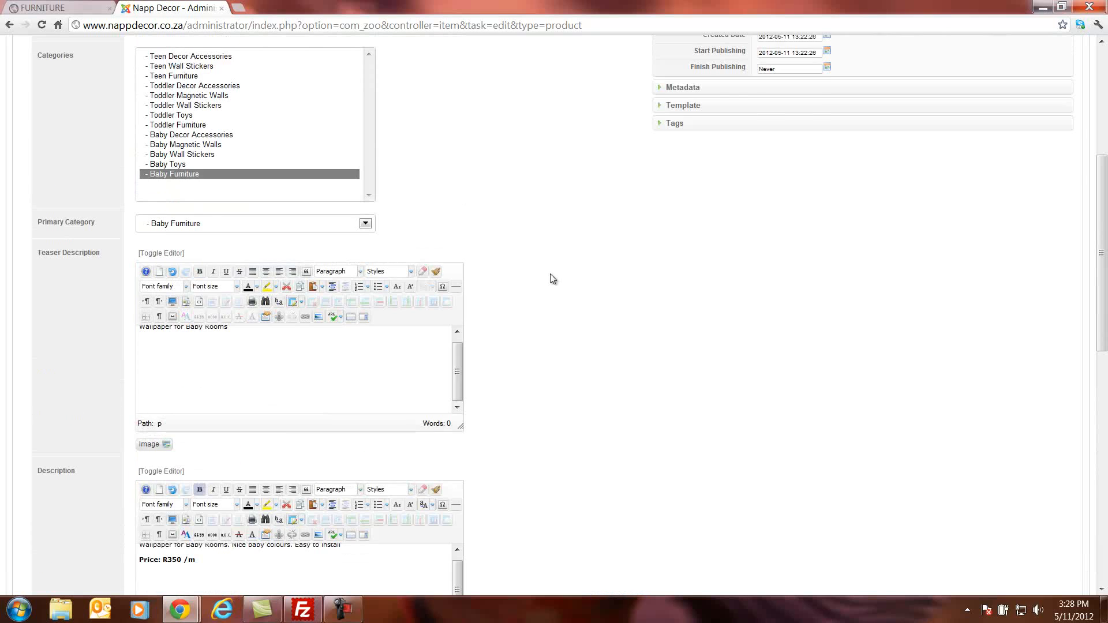
{"action": "scroll", "scroll_direction": "up", "scroll_amount": 3}
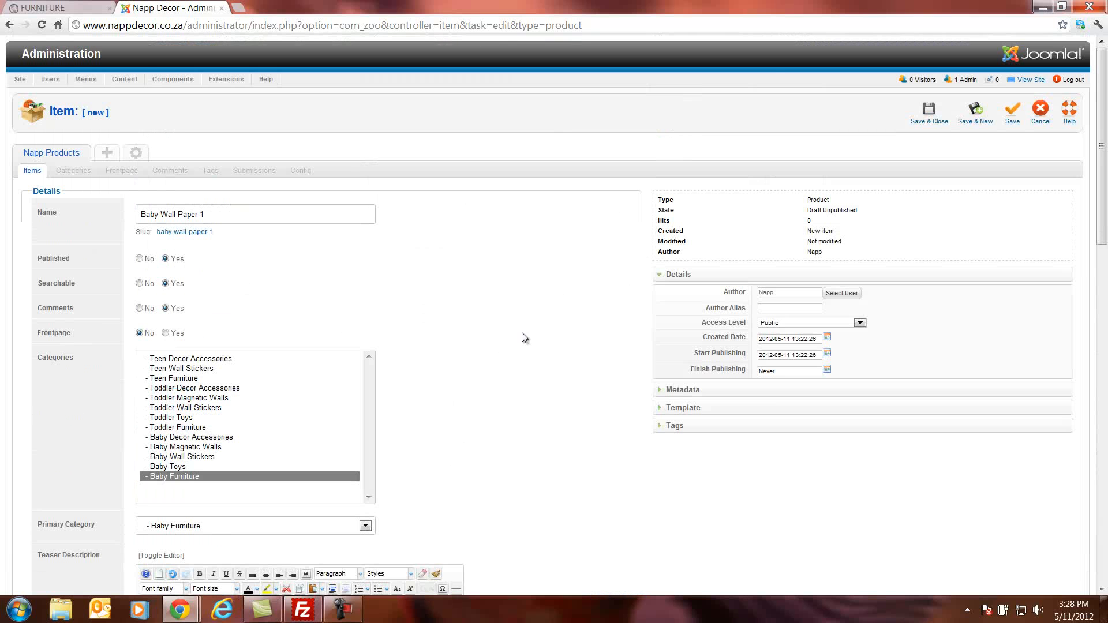